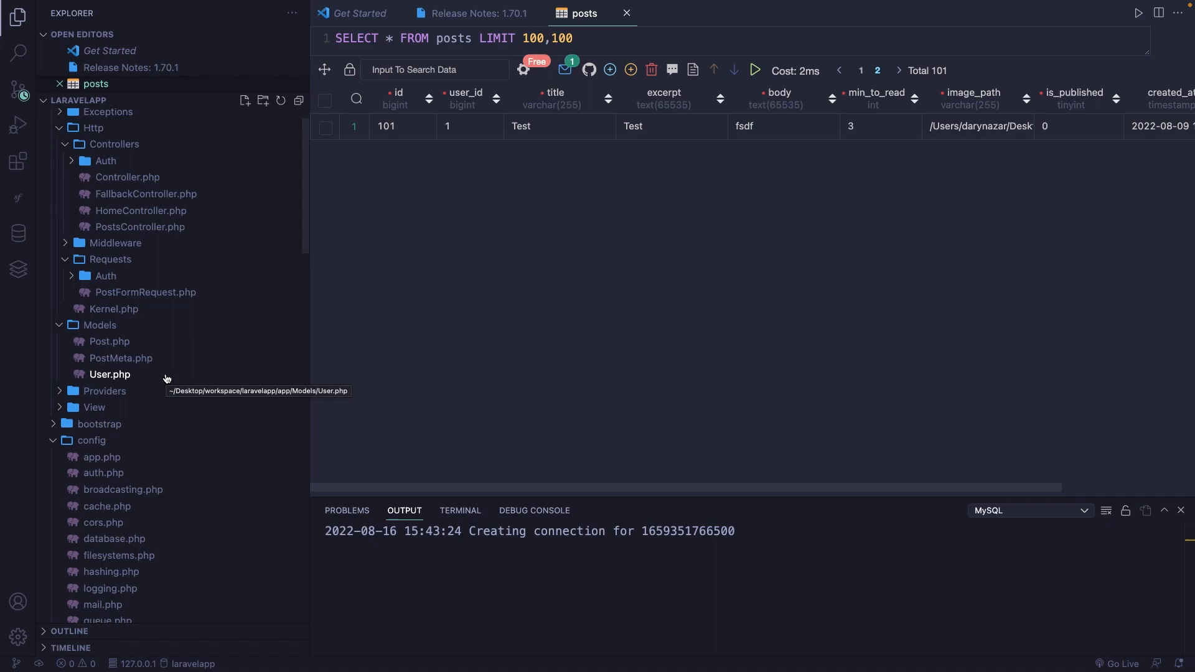
Generate the Category model with its migration via php artisan make:model Category -m.
key(Cmd+Tab)
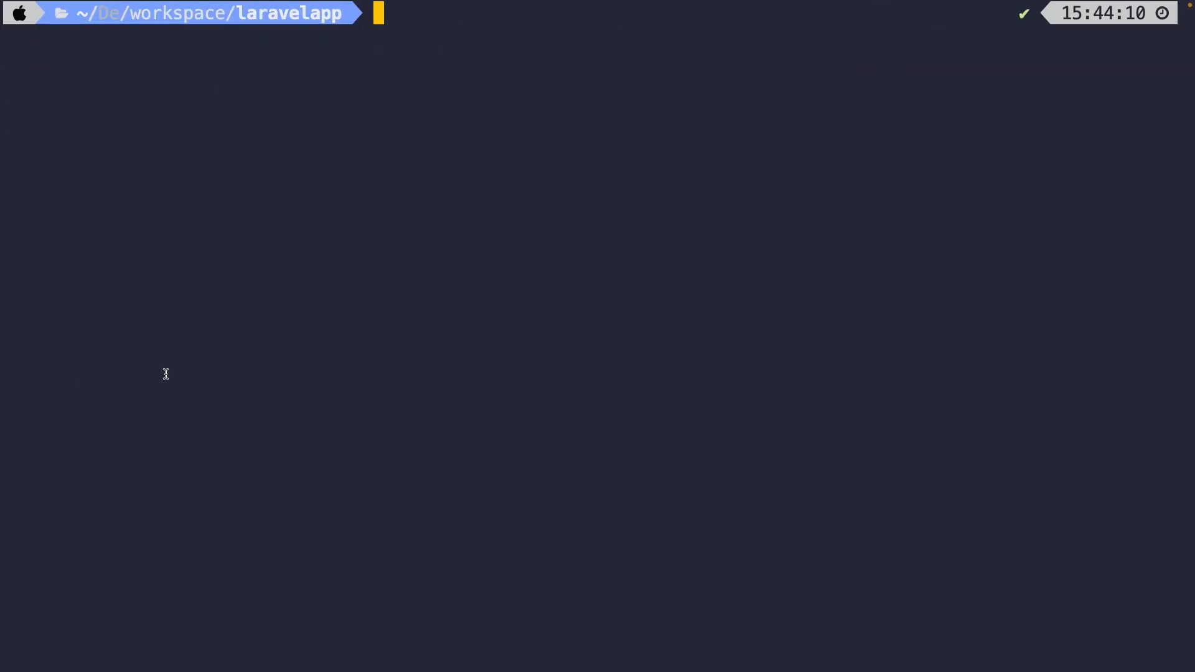
text(php artisan)
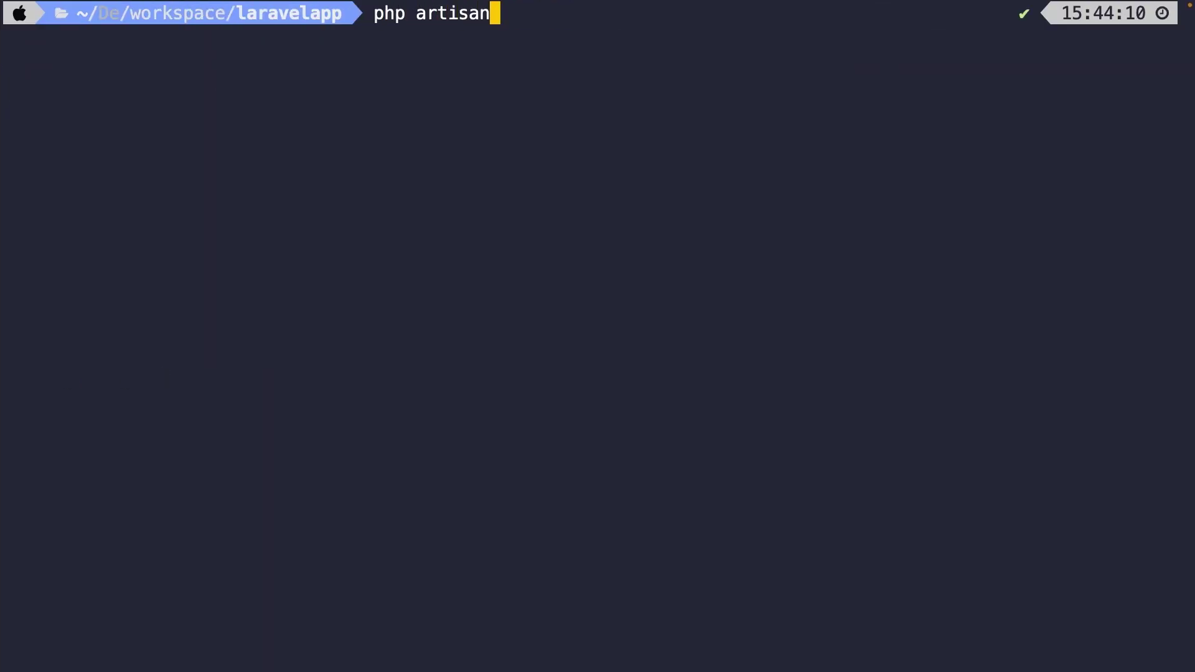
text(make:model Cat)
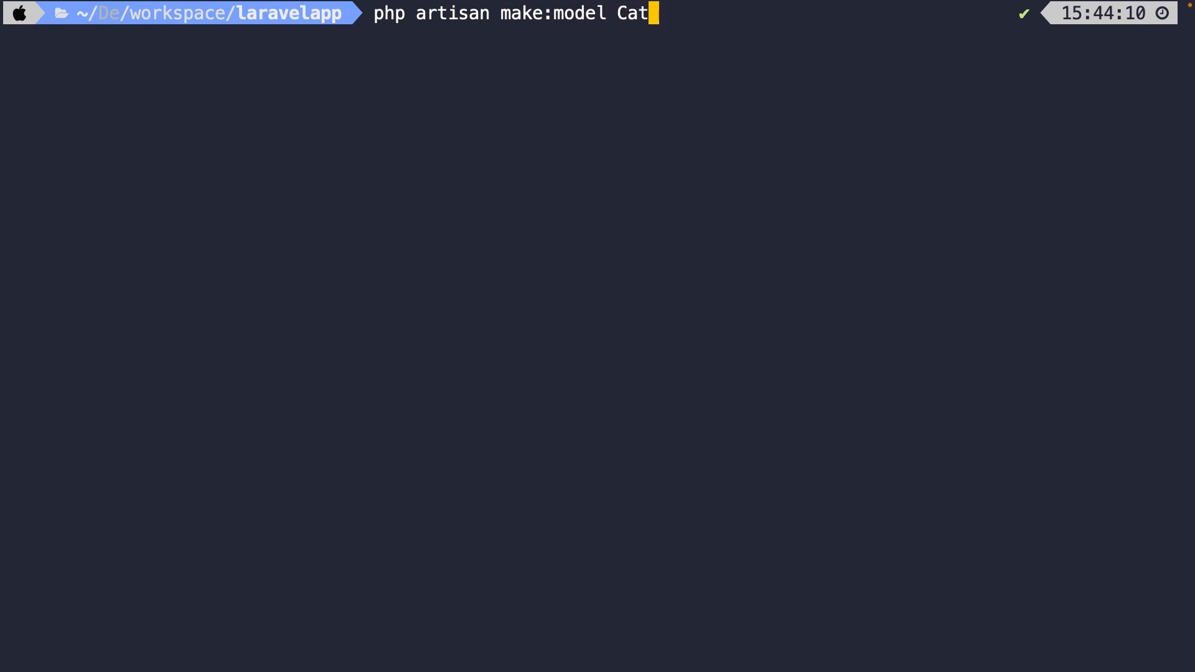
text(egory -m)
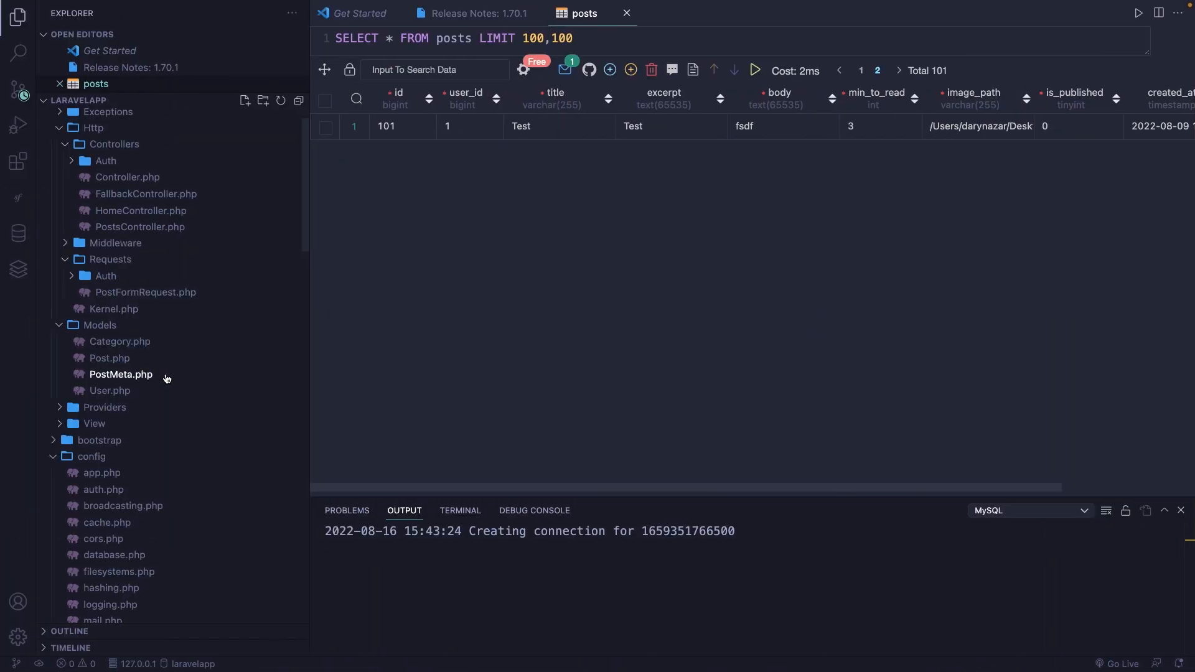
Add a $table->string('title') column after id() in the categories migration and save.
scroll(down, 3)
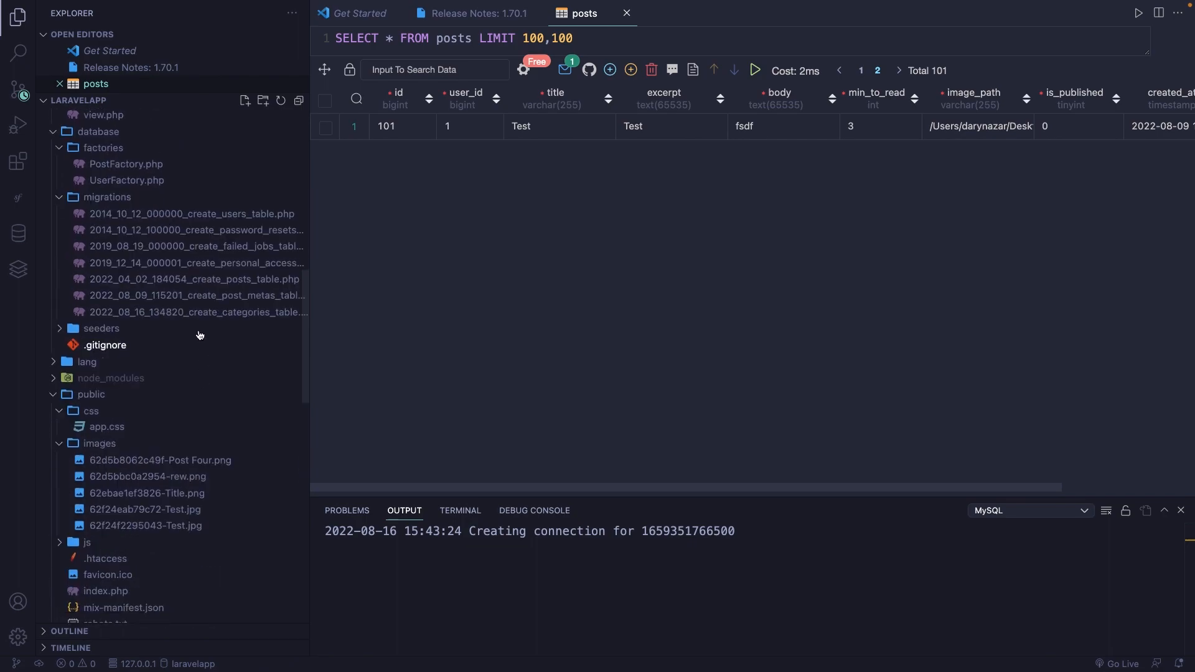
double_click(198, 311)
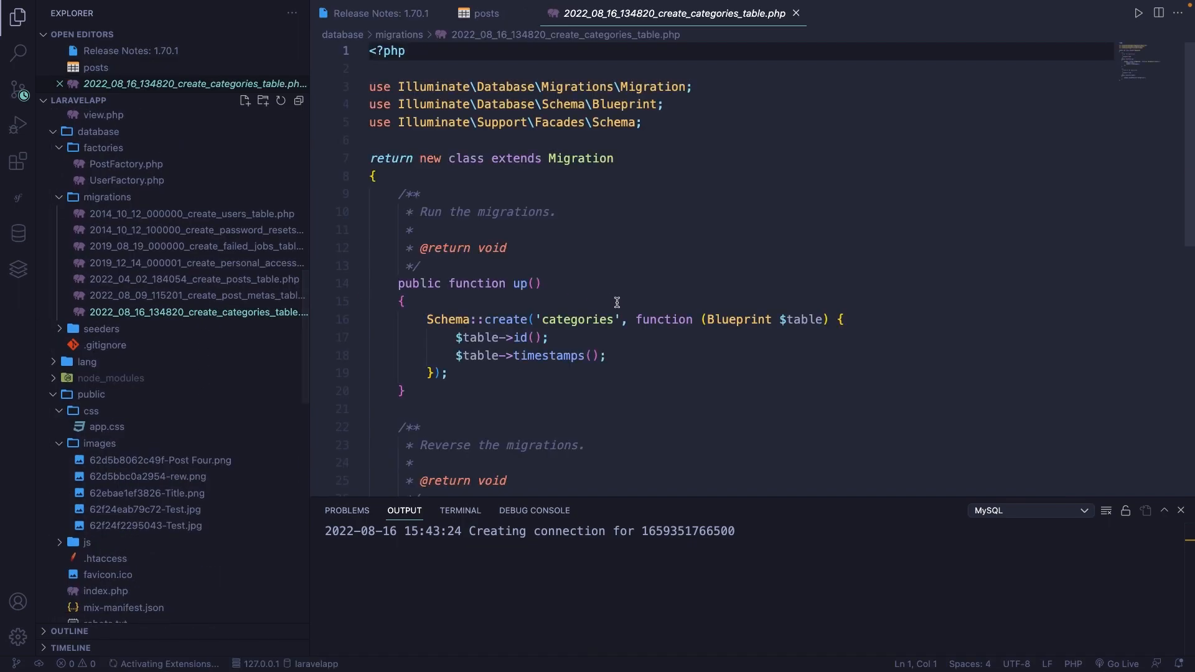
key(Enter)
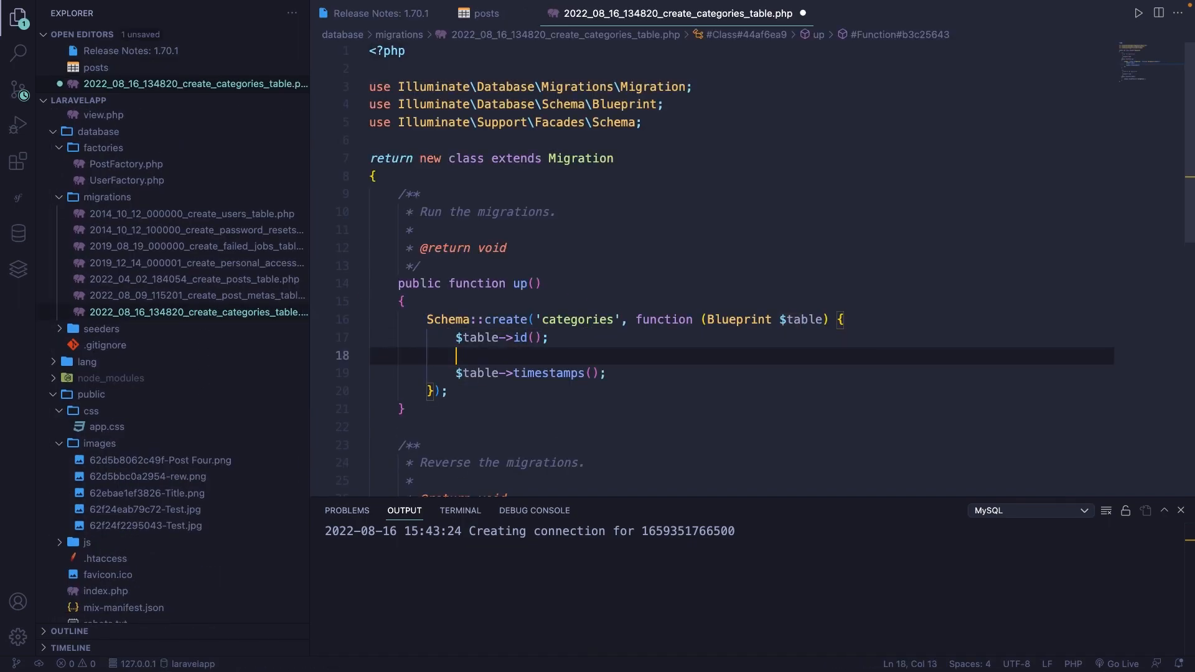
text($table->)
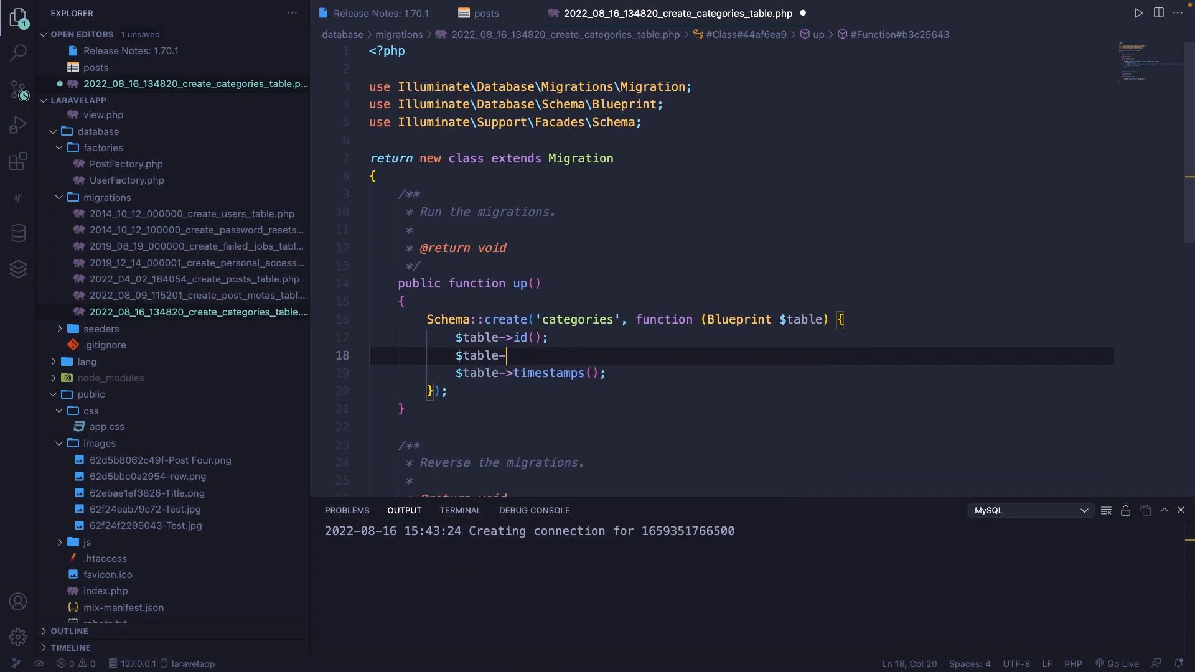
text(string())
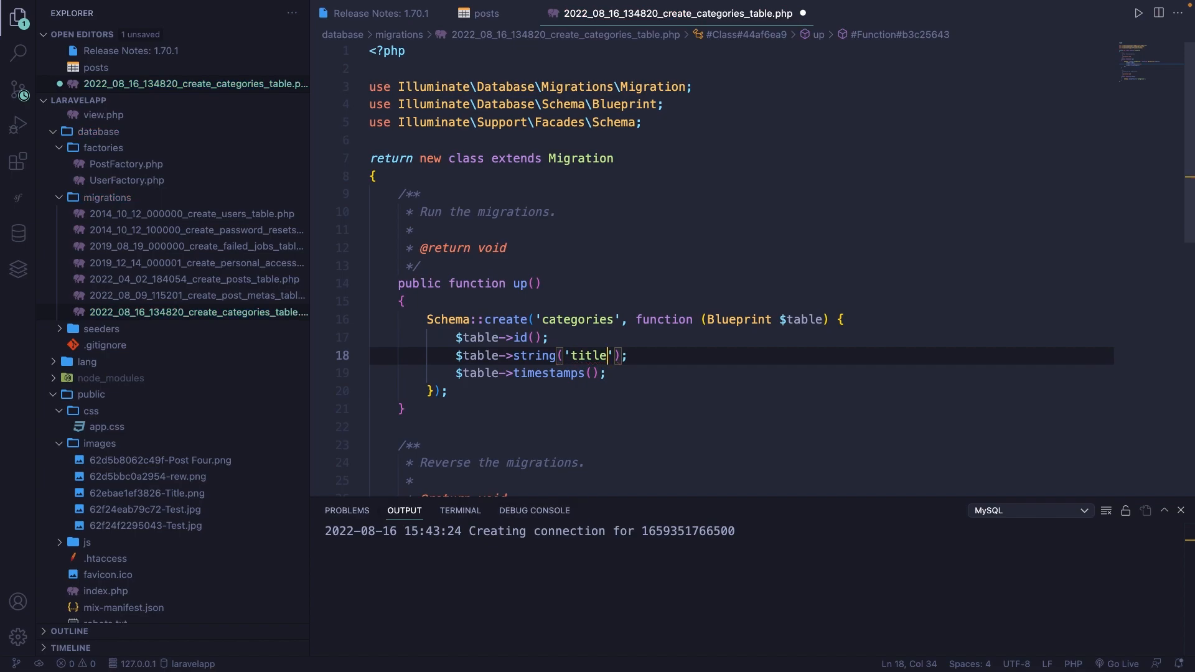
key(Ctrl+s)
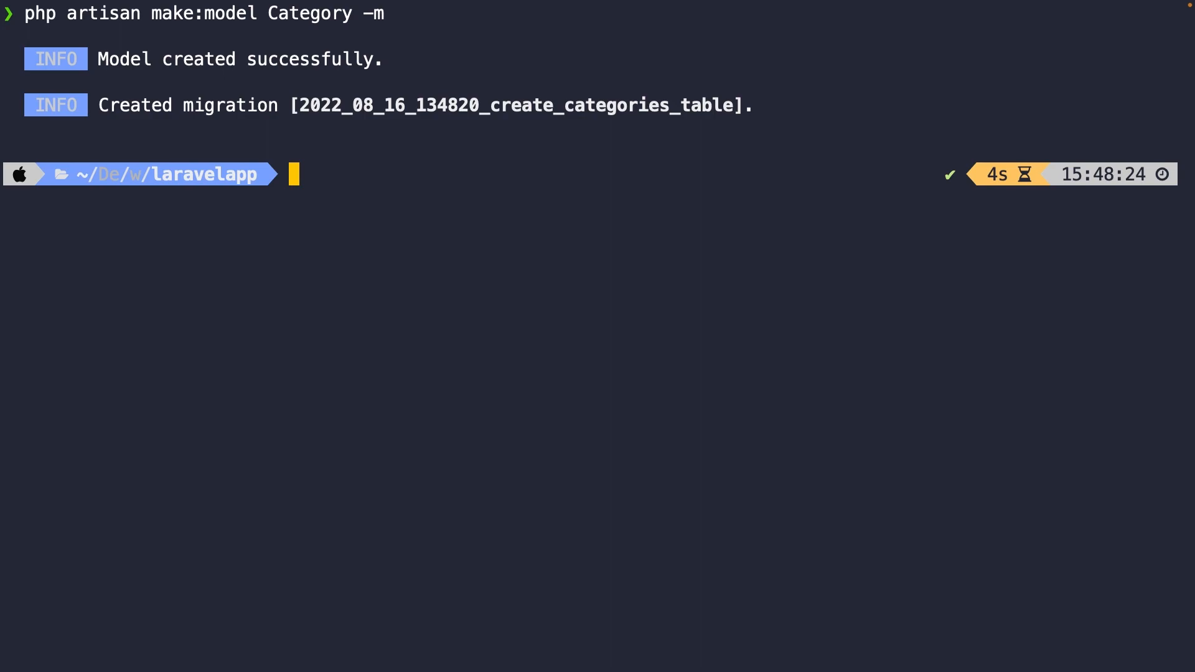
Generate the create_category_post_table migration with php artisan make:migration, then return to the editor.
text(php artisan)
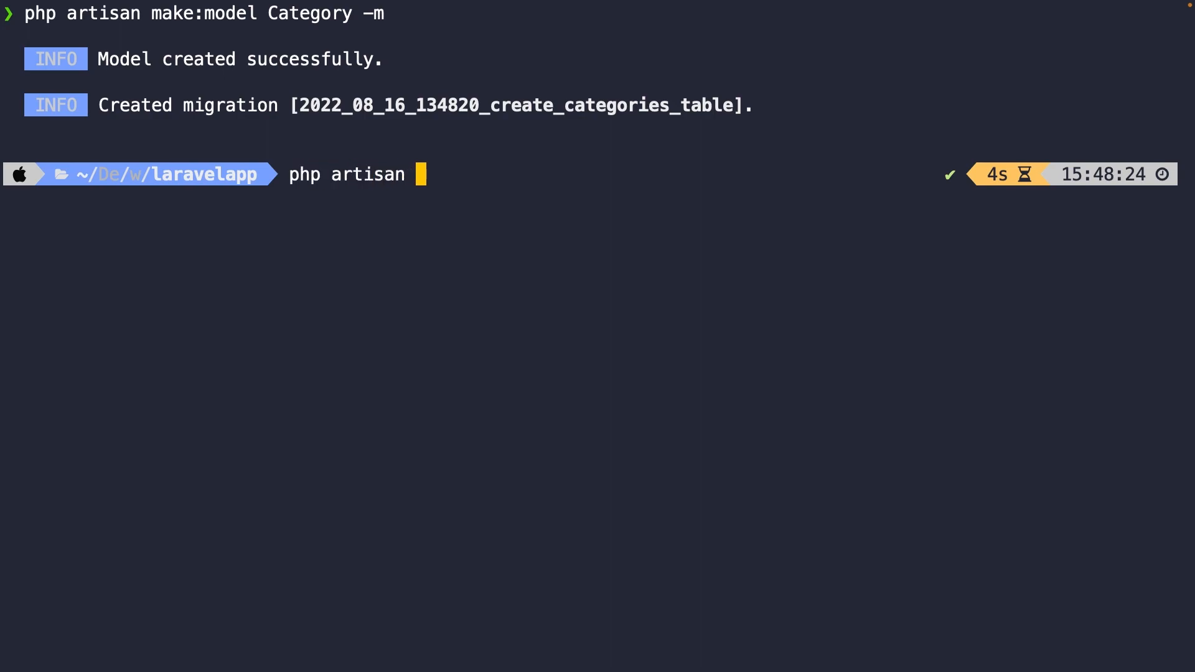
text(make:migratio)
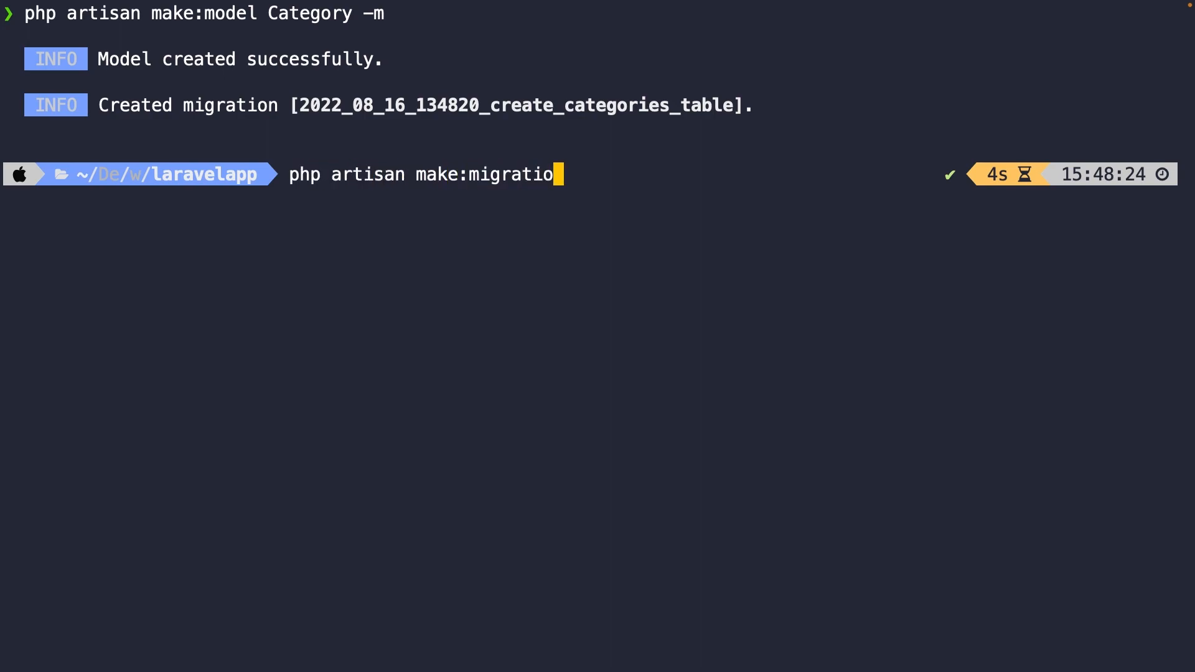
text(n)
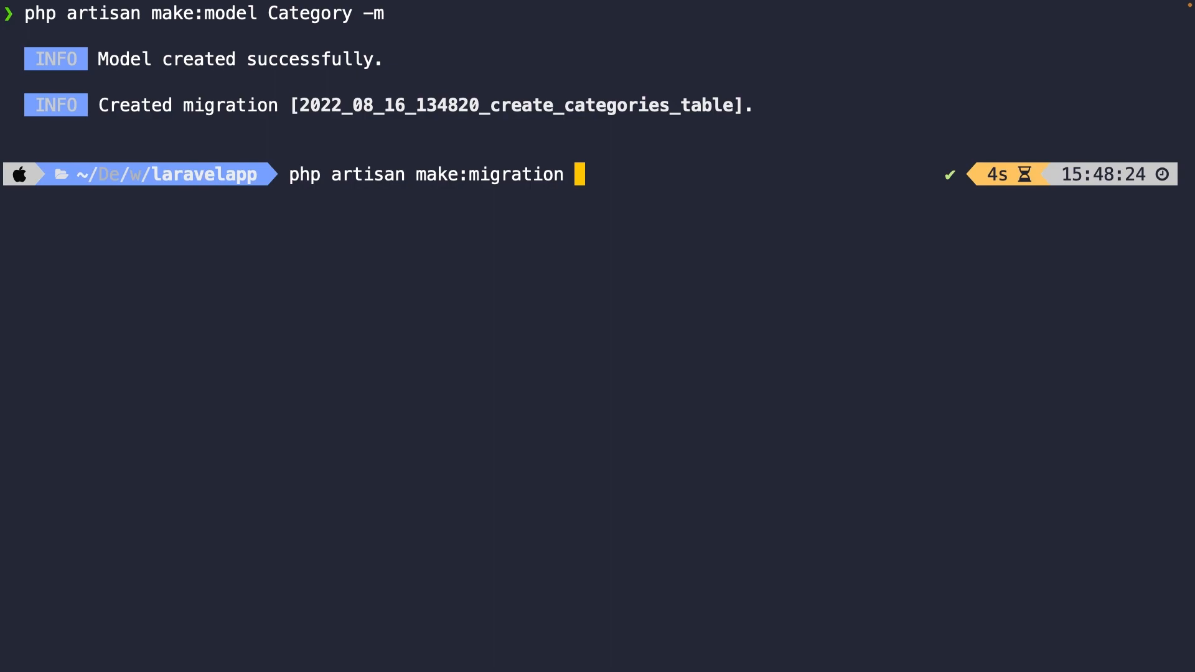
text(create_)
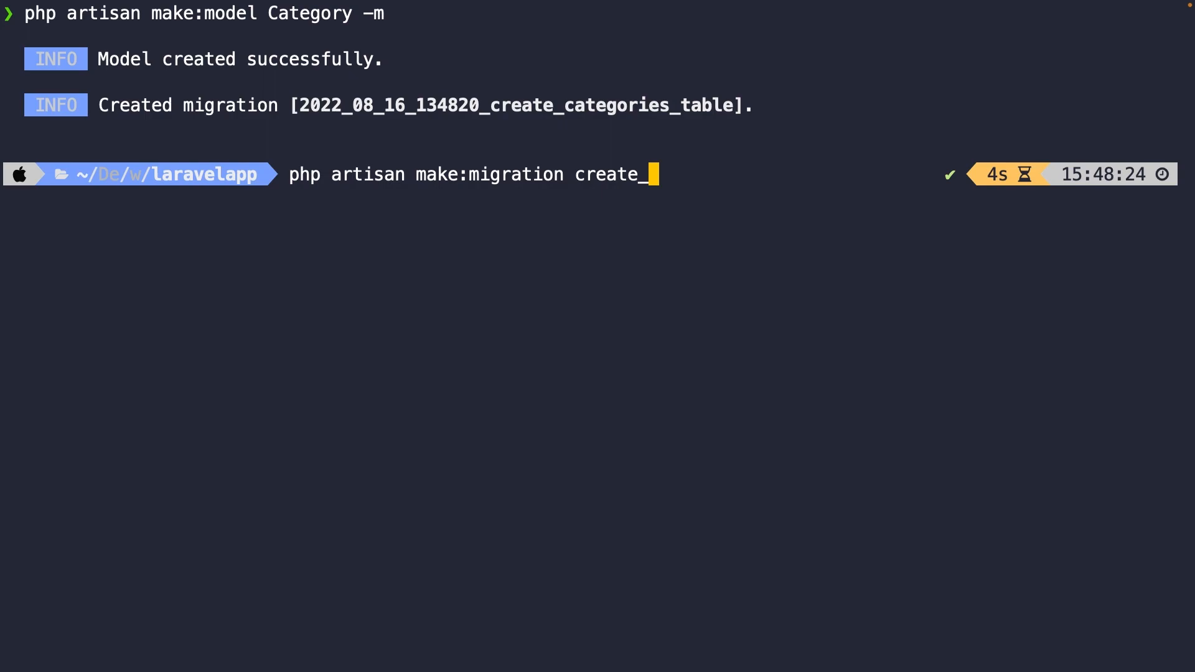
text(category)
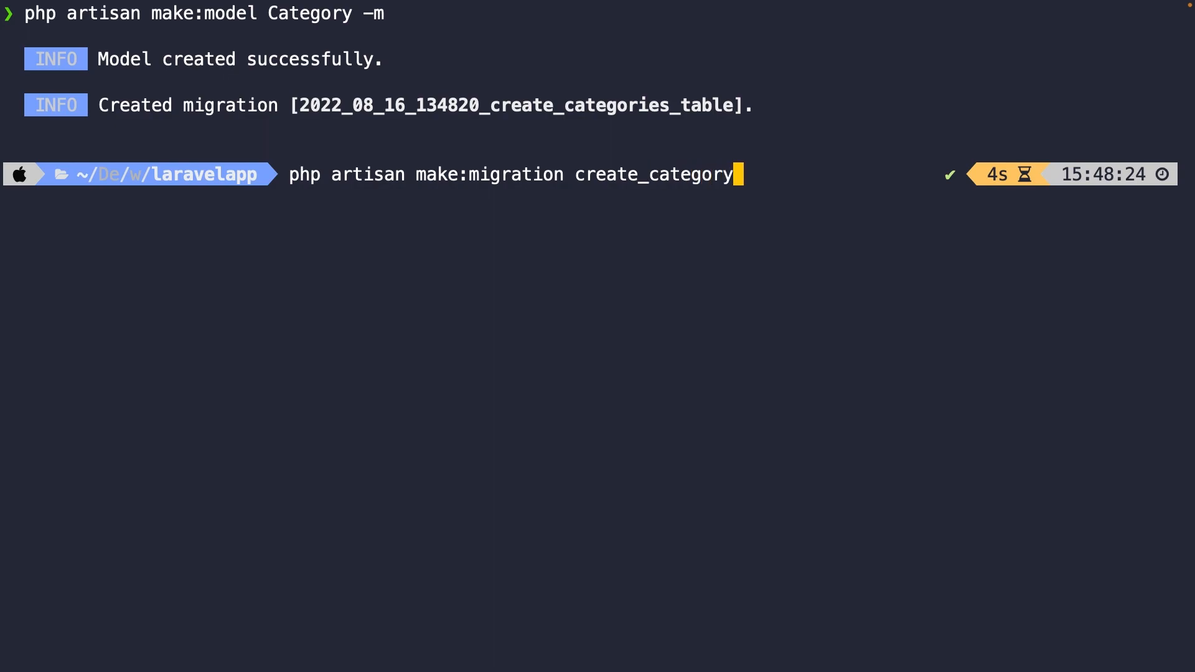
text(_post_)
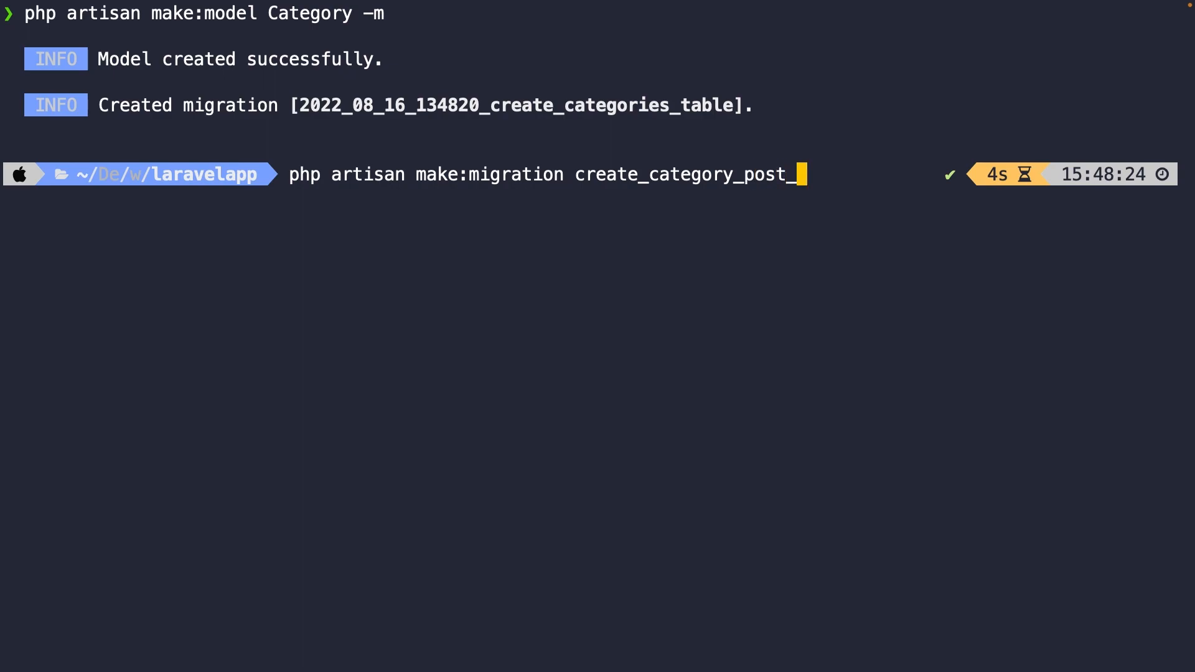
text(table)
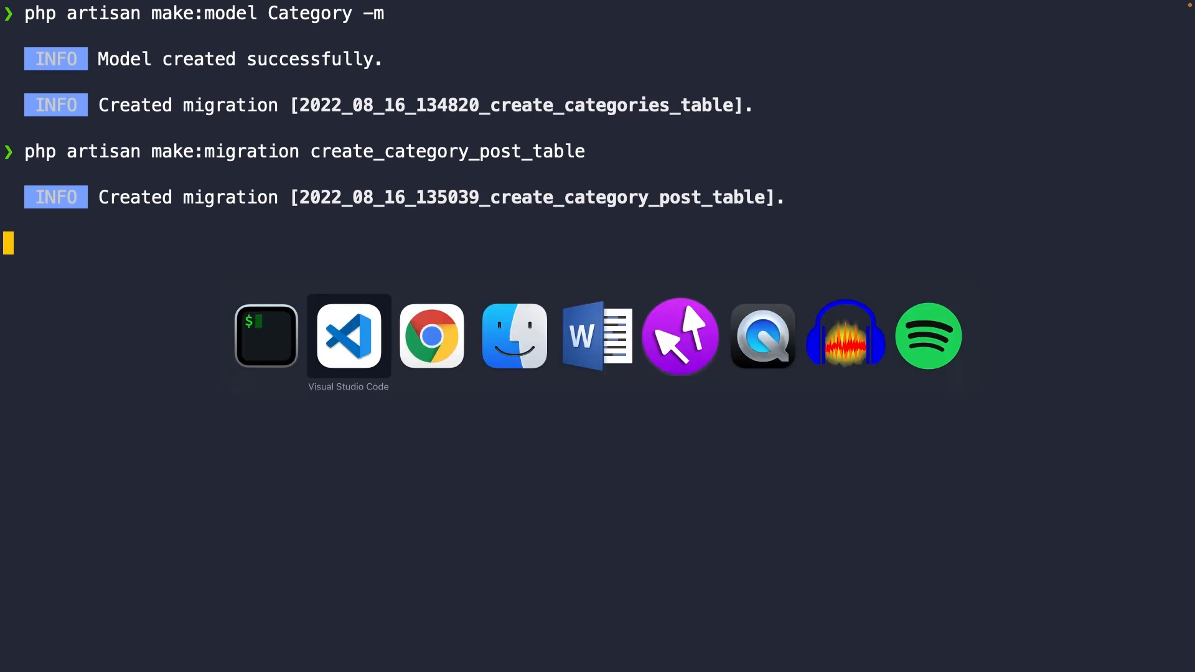
click(349, 336)
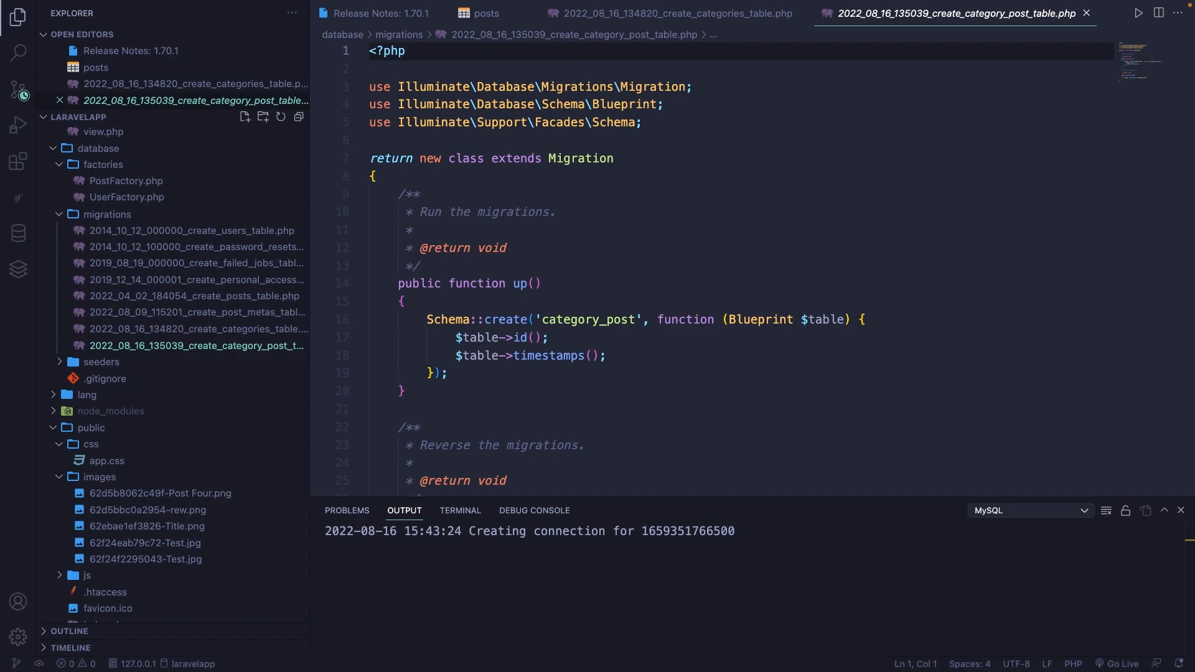
Replace id() and timestamps() with unsignedBigInteger category_id and post_id columns.
click(634, 356)
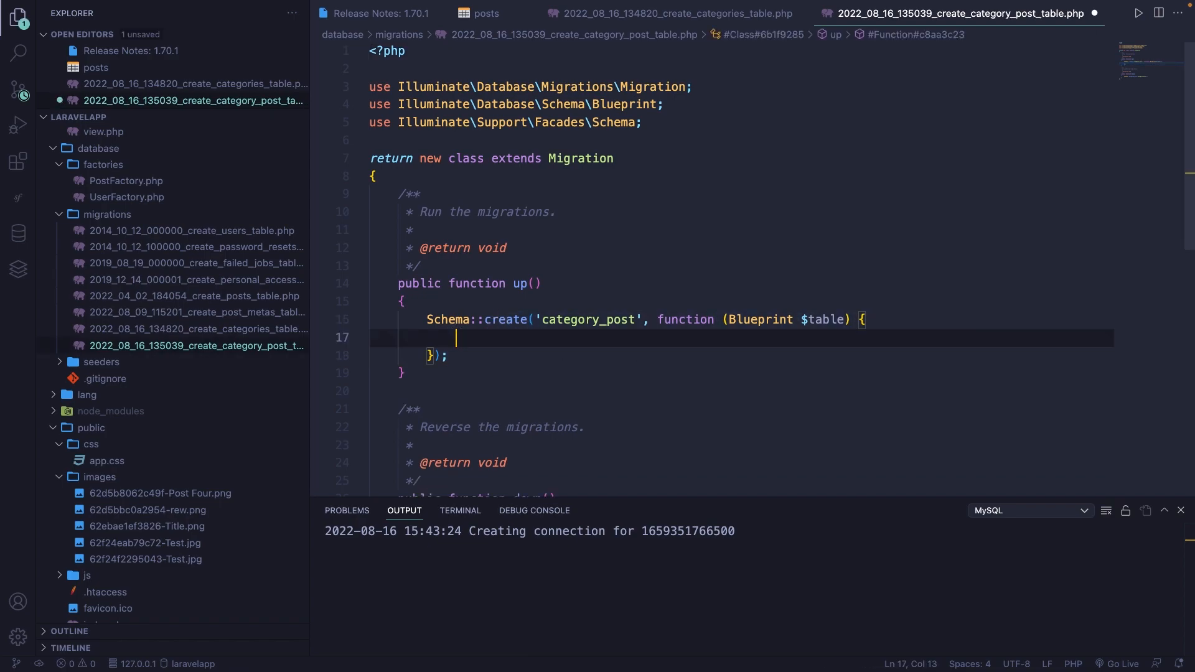
text($table->)
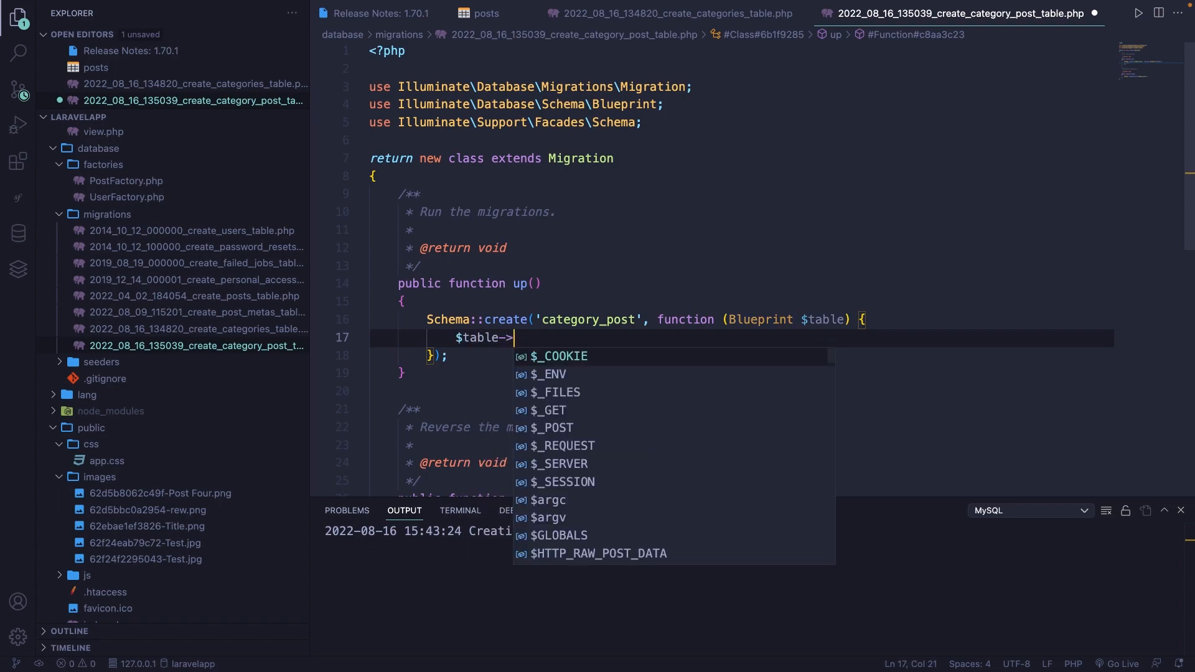
text(unsignedBig)
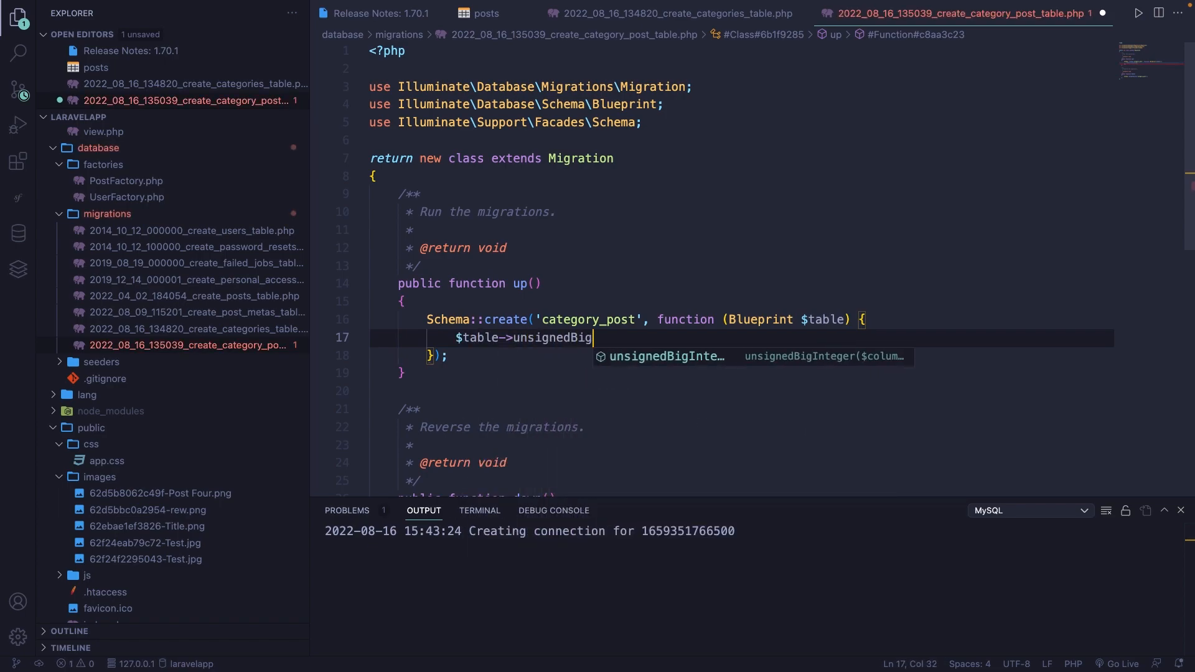
key(Tab)
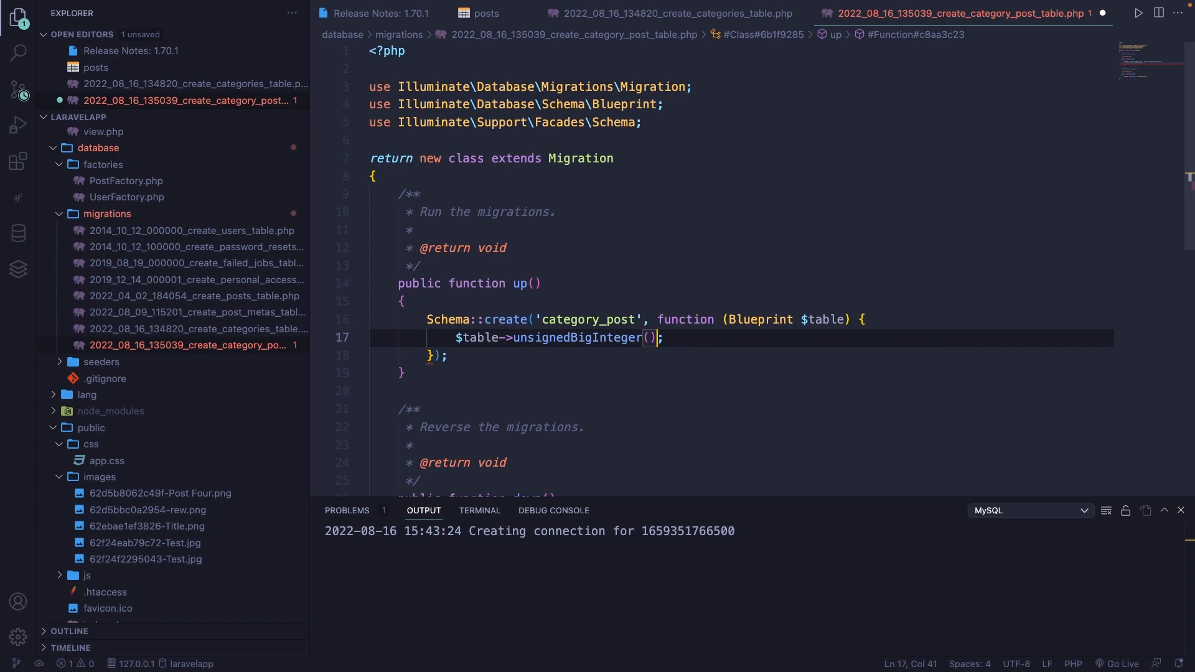
text('cat')
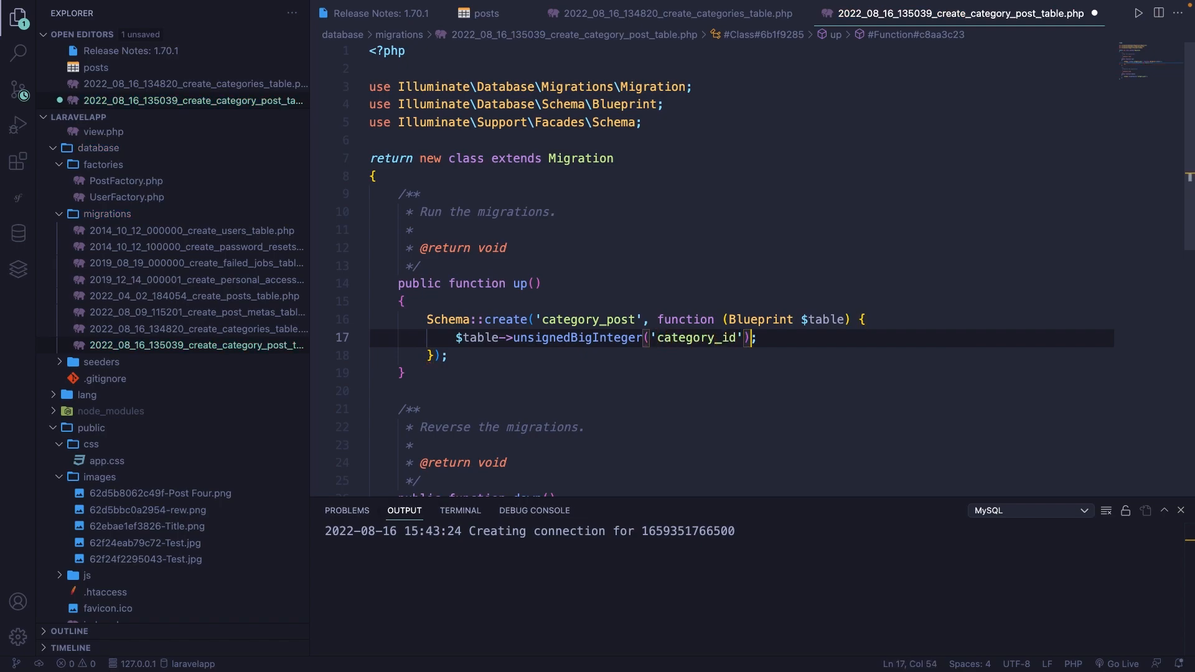
text($tbl)
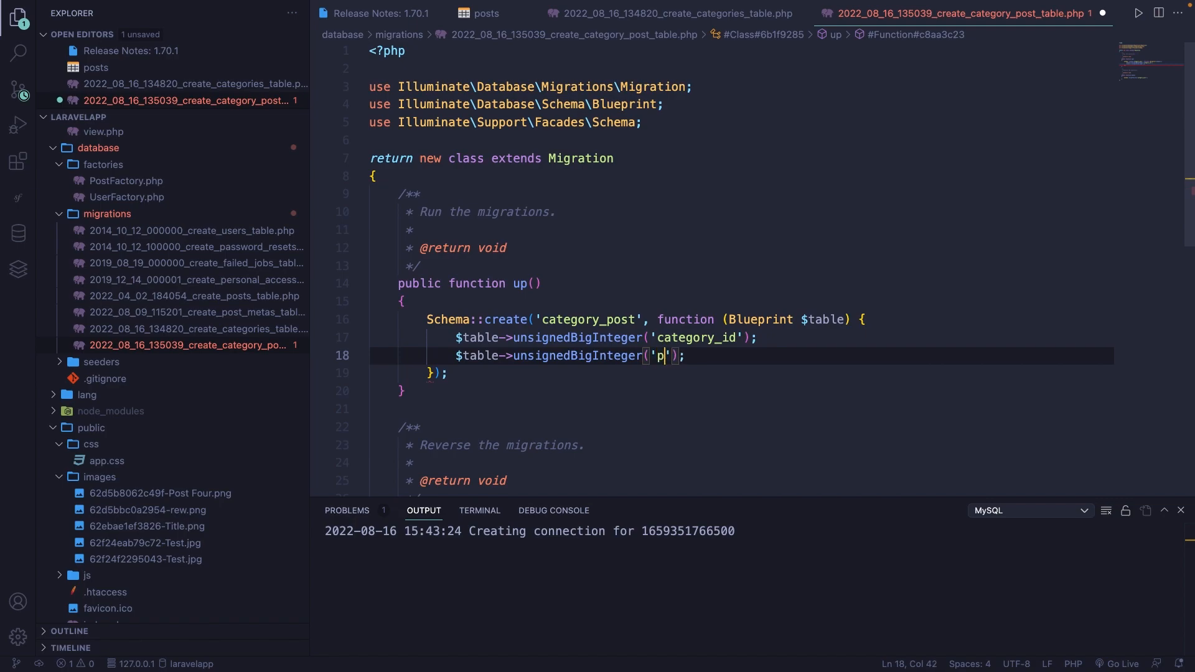
text(ost_id)
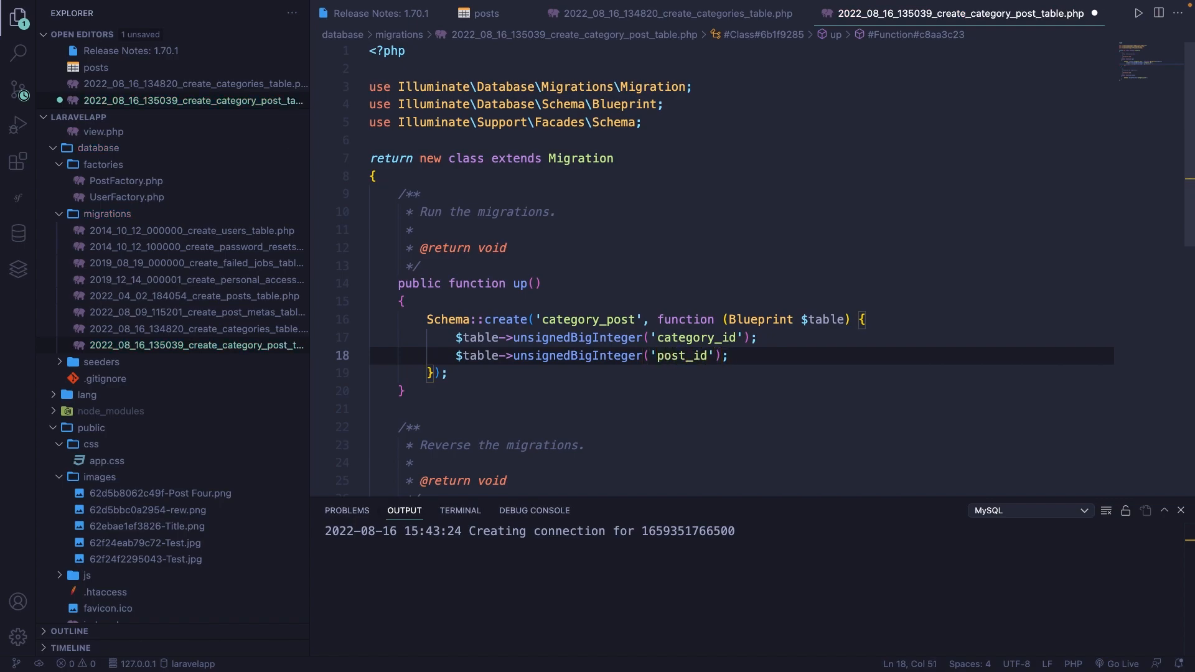
key(Enter)
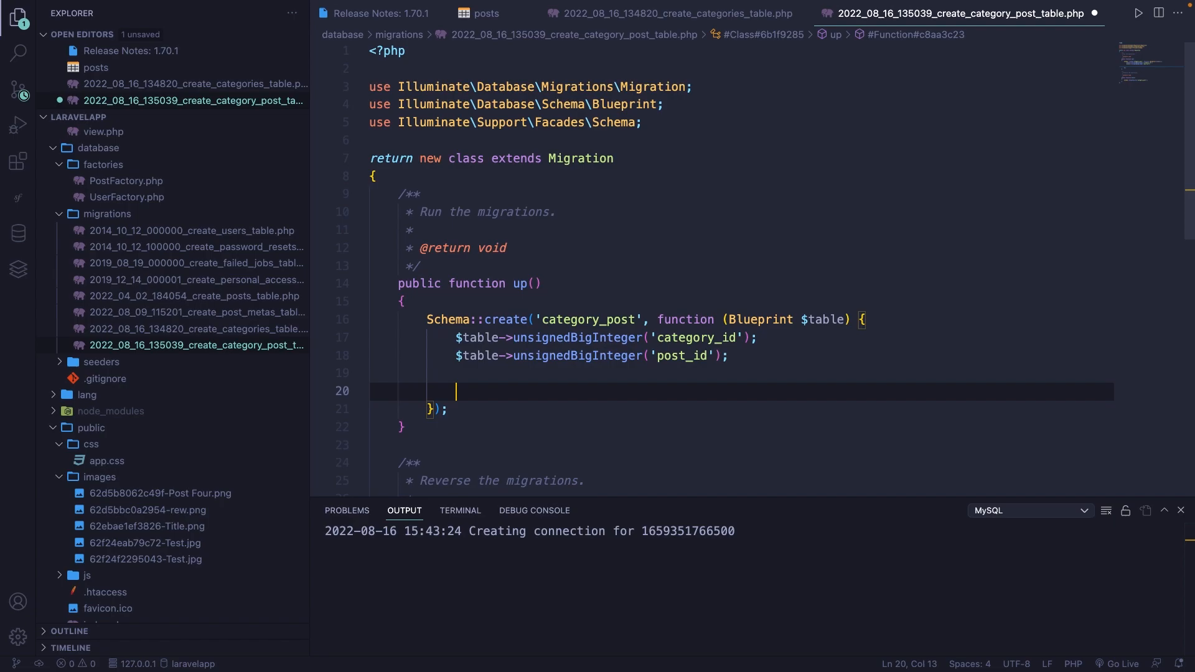
Declare category_id as a foreign key referencing id on categories with onDelete('cascade').
text($tb)
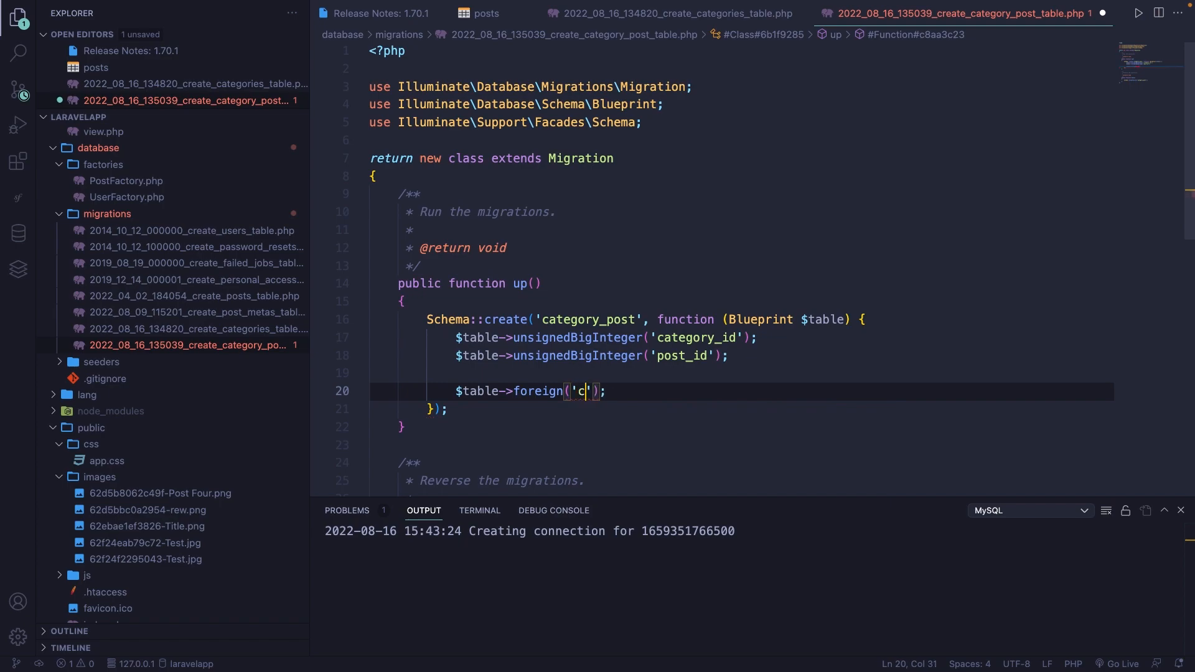
text(ategory_id)
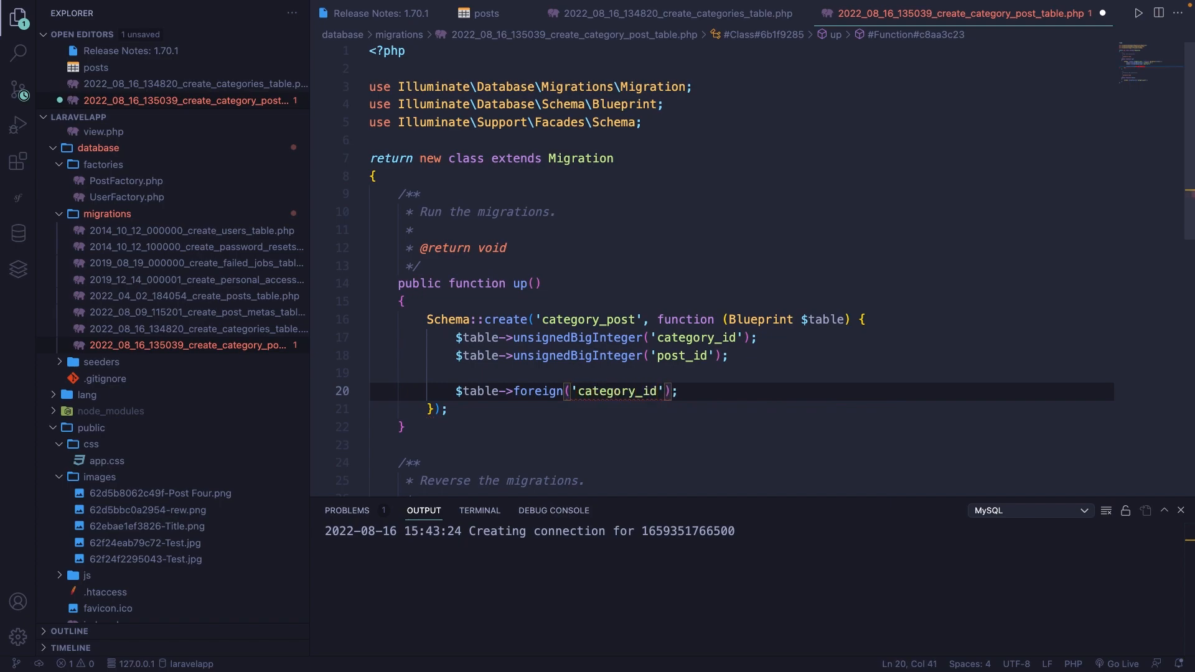
text(->references()->on()
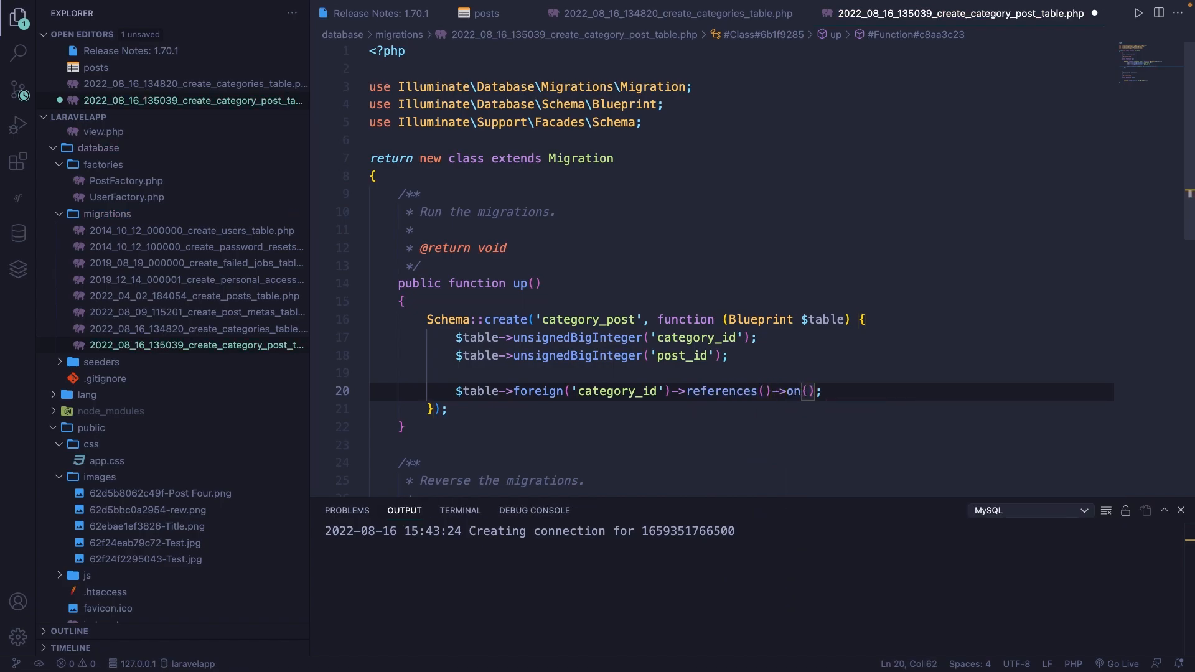
text('ca')
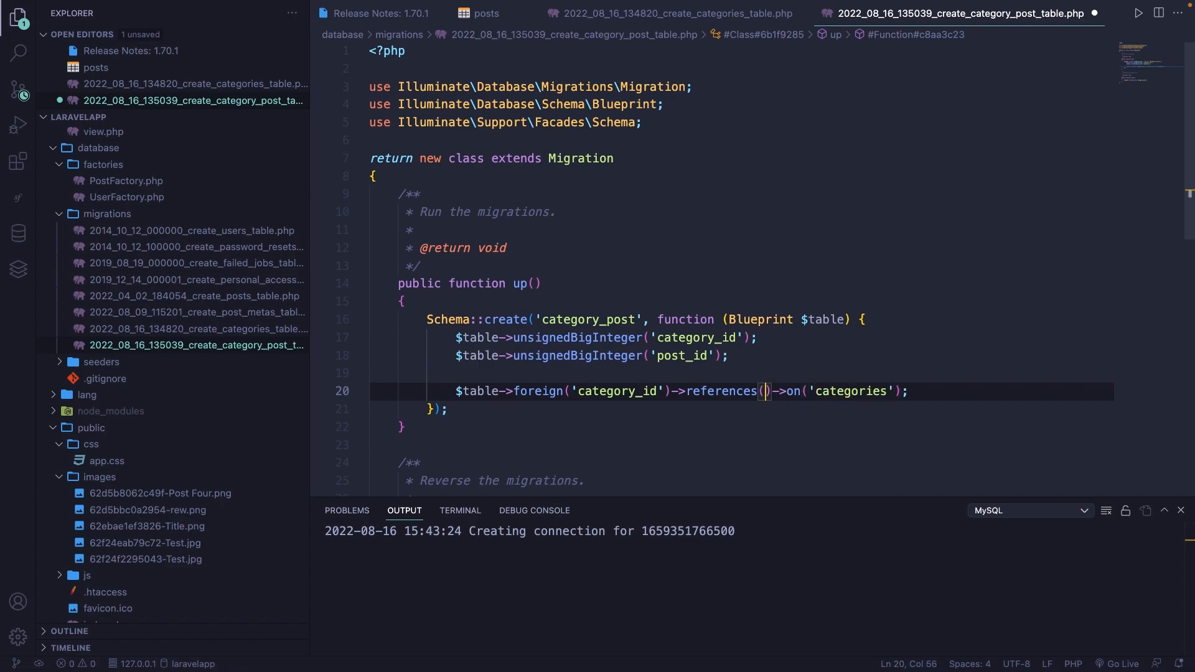
text('id')
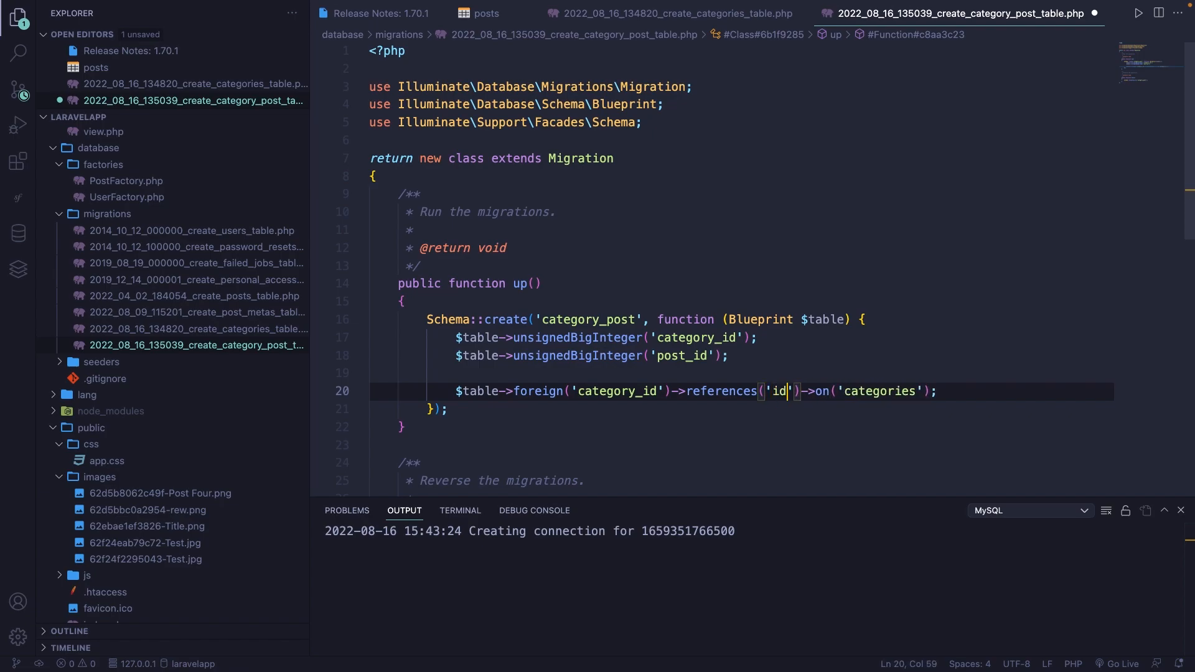
click(901, 391)
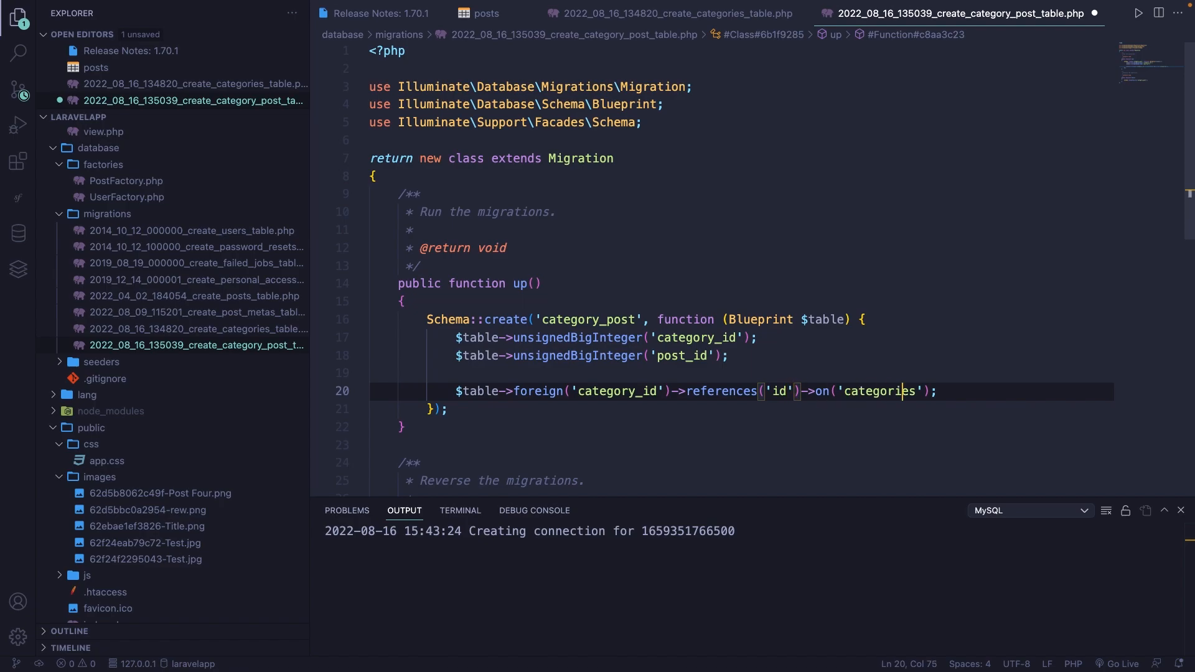
text(->>)
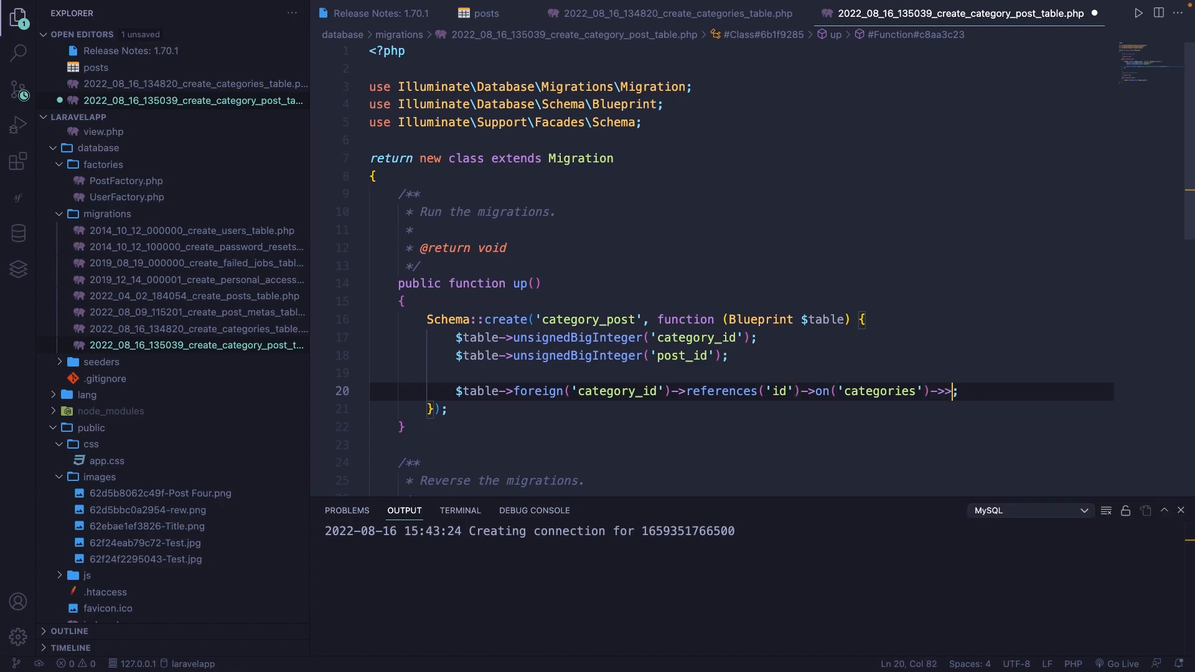
text(onDelete())
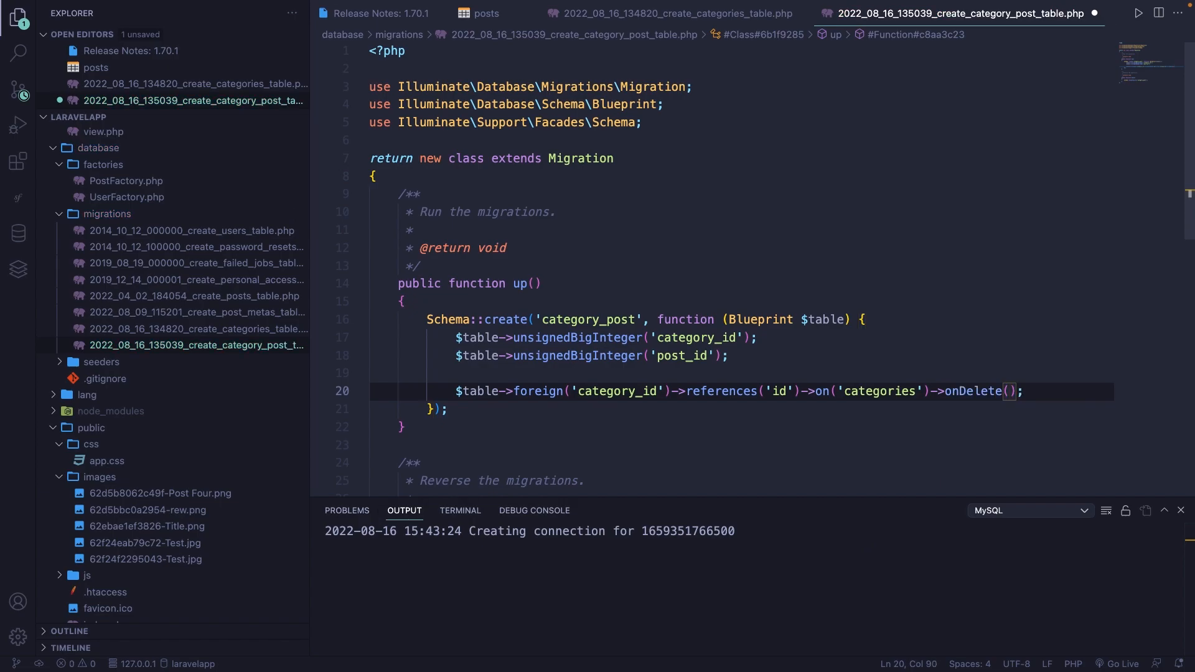
text('cas')
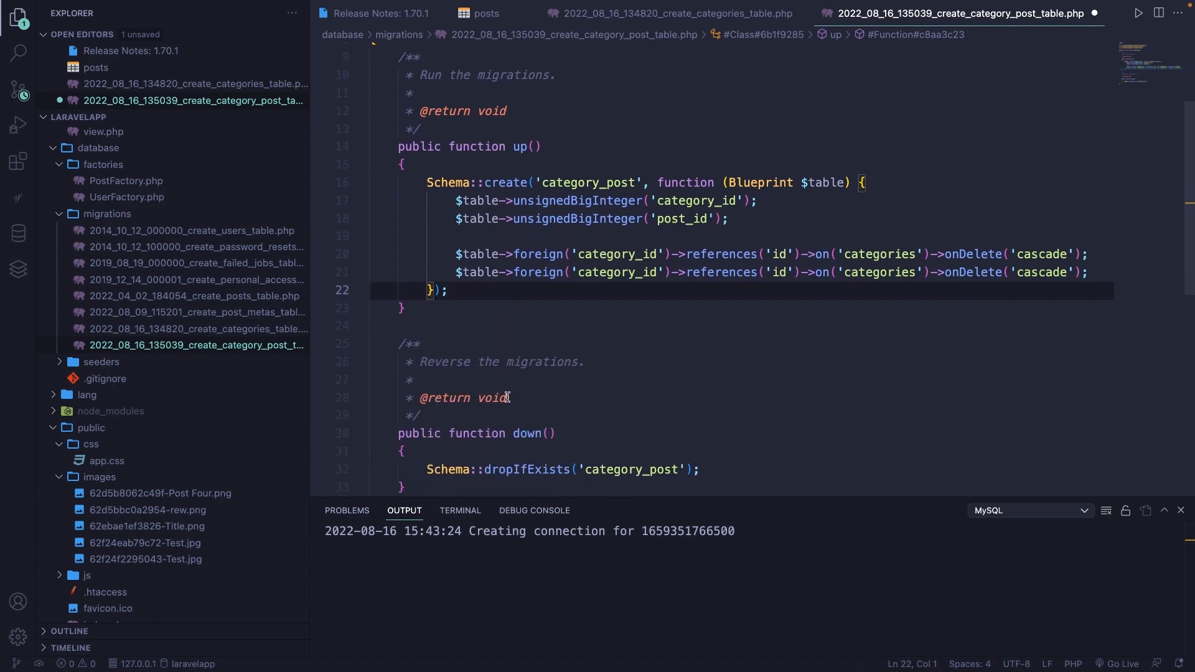
Adapt the duplicated foreign key line to post_id referencing posts.
double_click(616, 271)
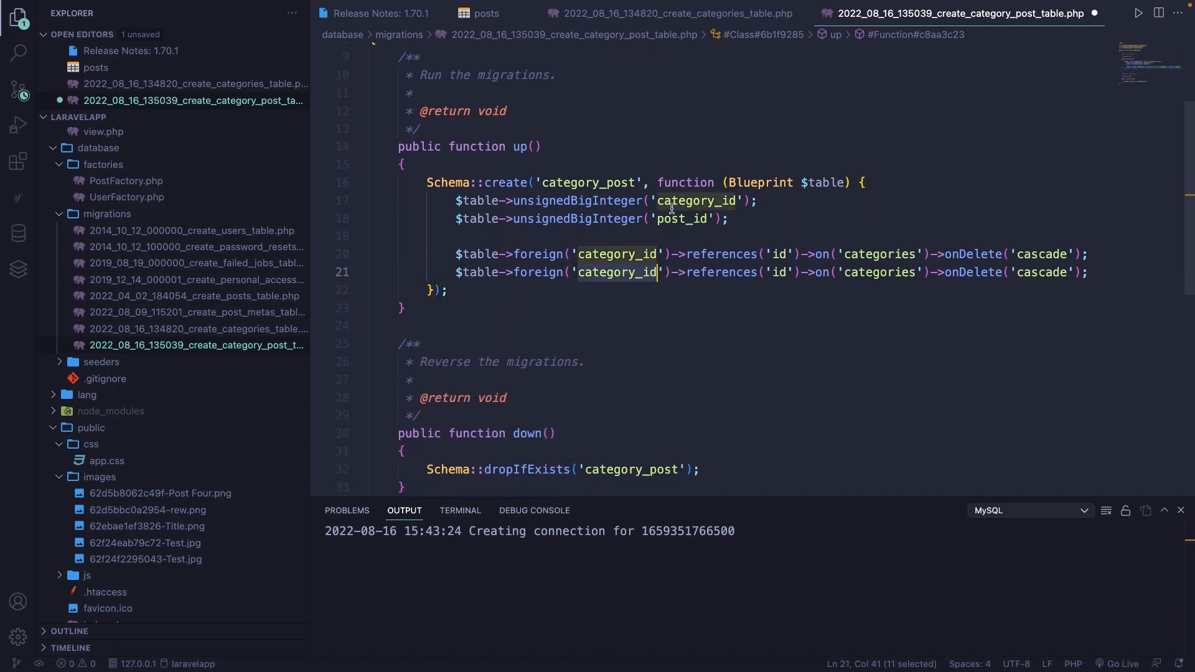
text(post_id)
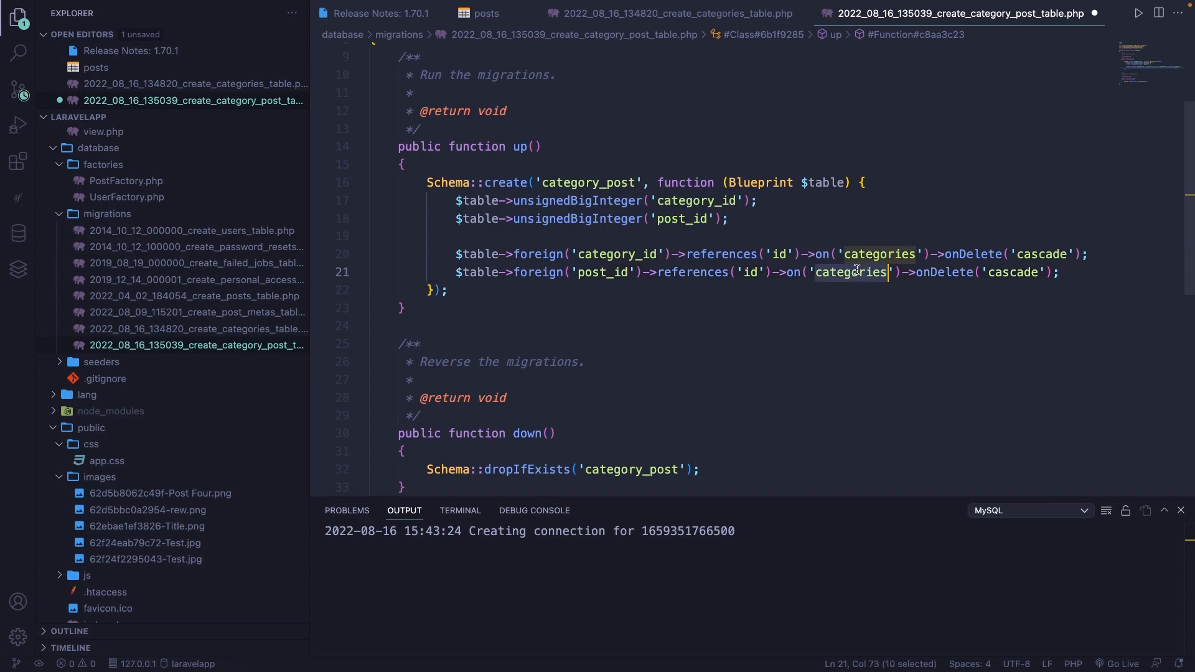
text(posts)
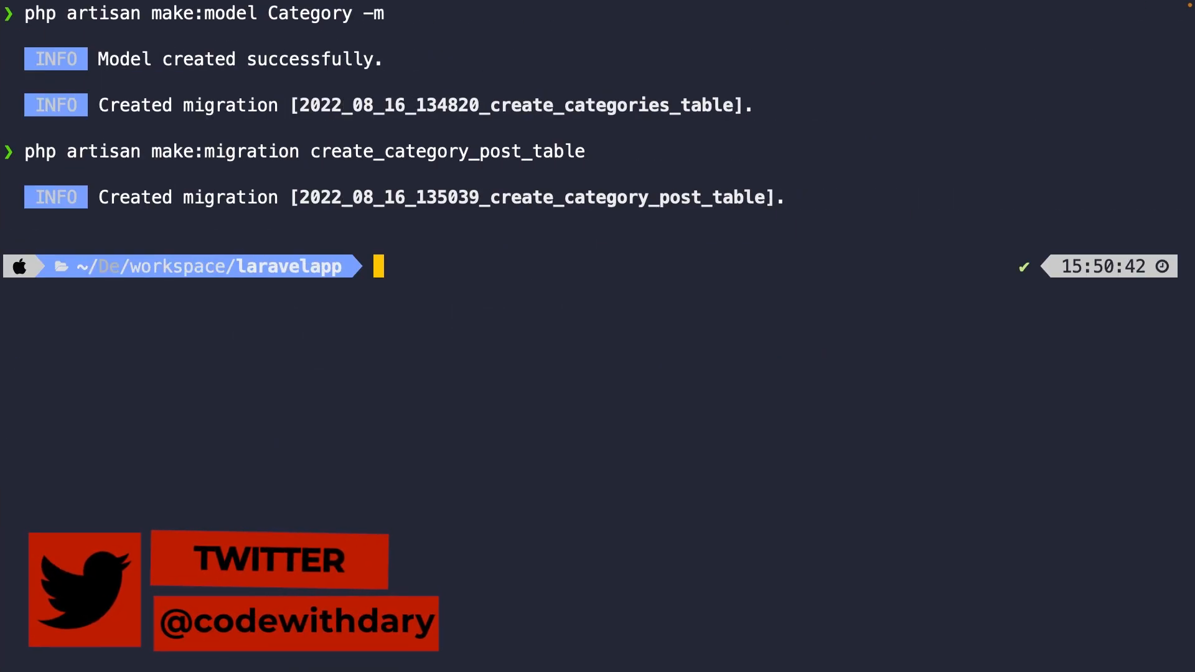
Run php artisan migrate to create the categories and category_post tables.
text(php artisan migrate)
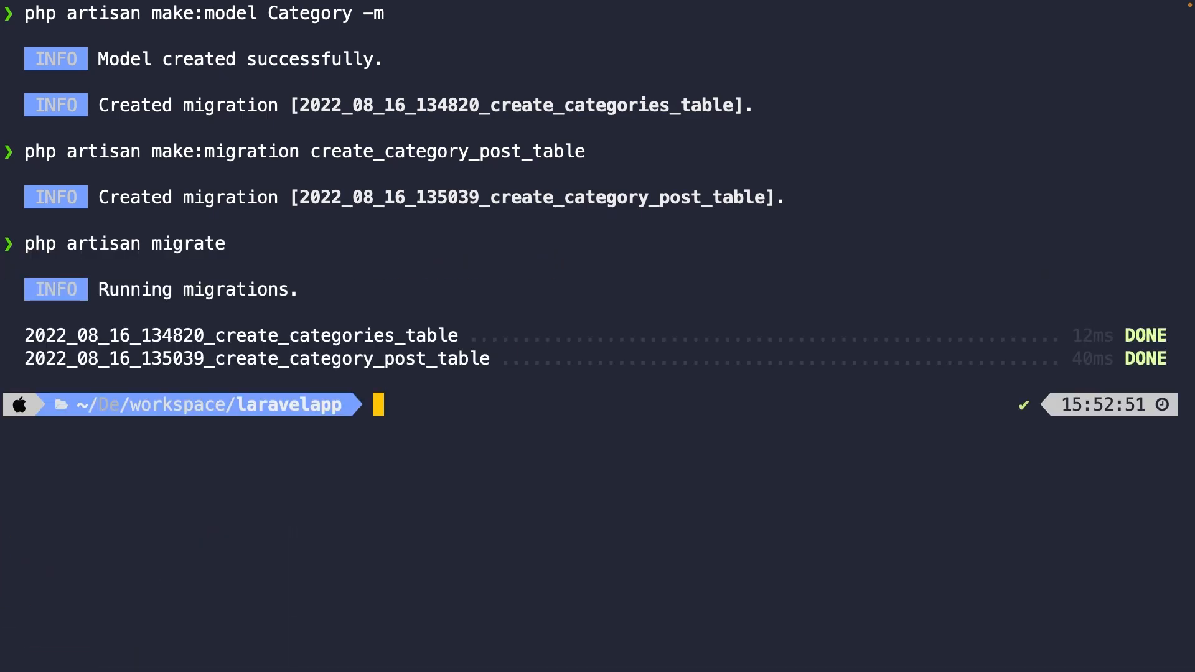
mouse_move(313, 336)
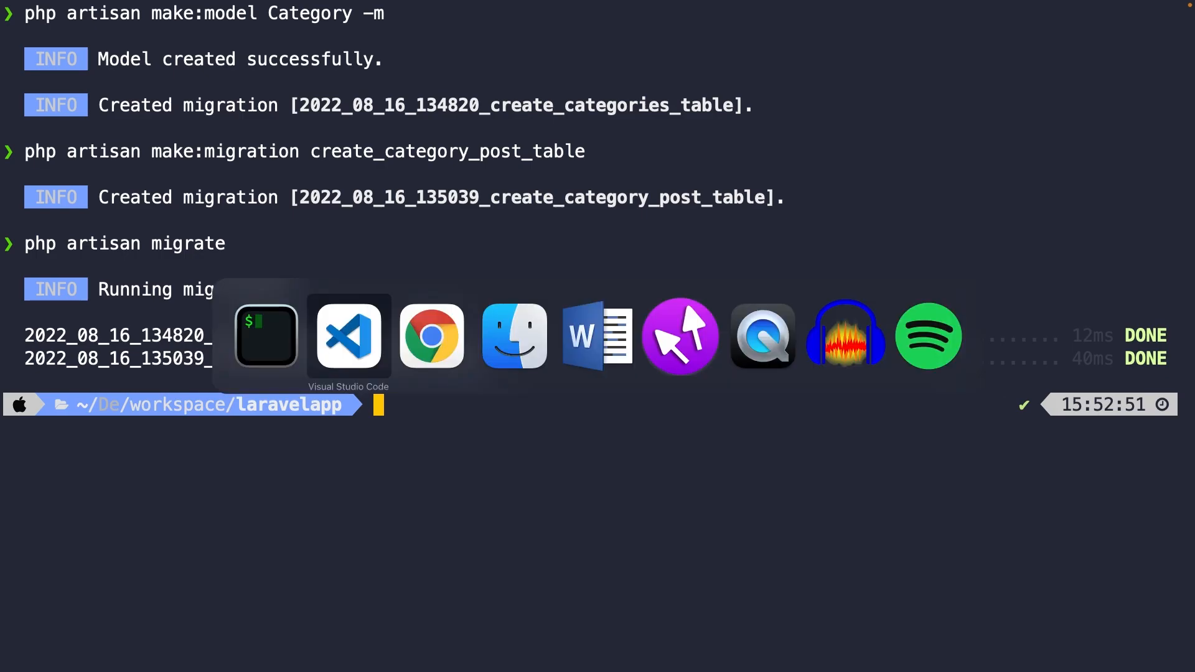
Refresh the database explorer so the new categories and category_post tables appear.
click(349, 336)
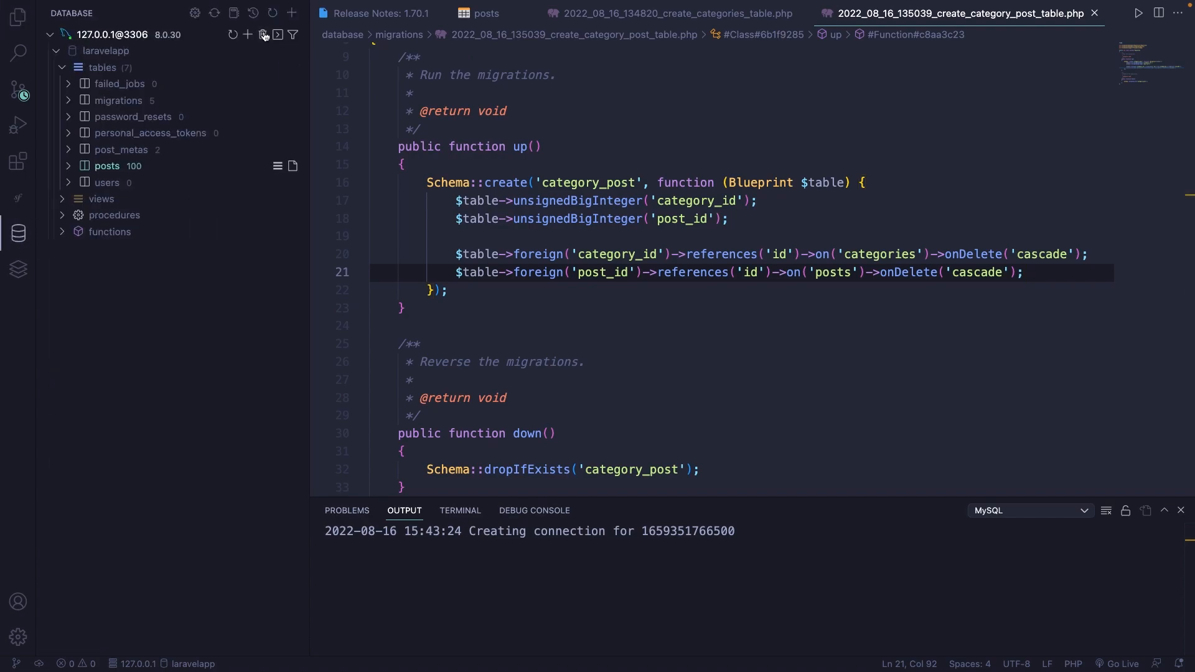
click(263, 36)
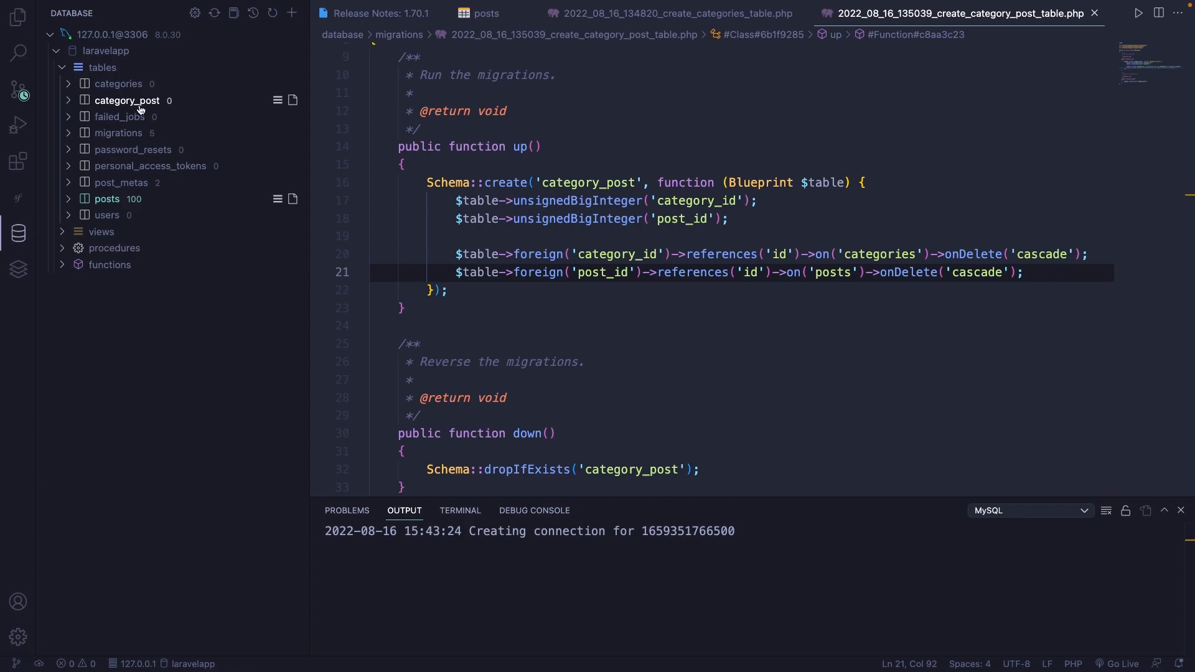
mouse_move(140, 105)
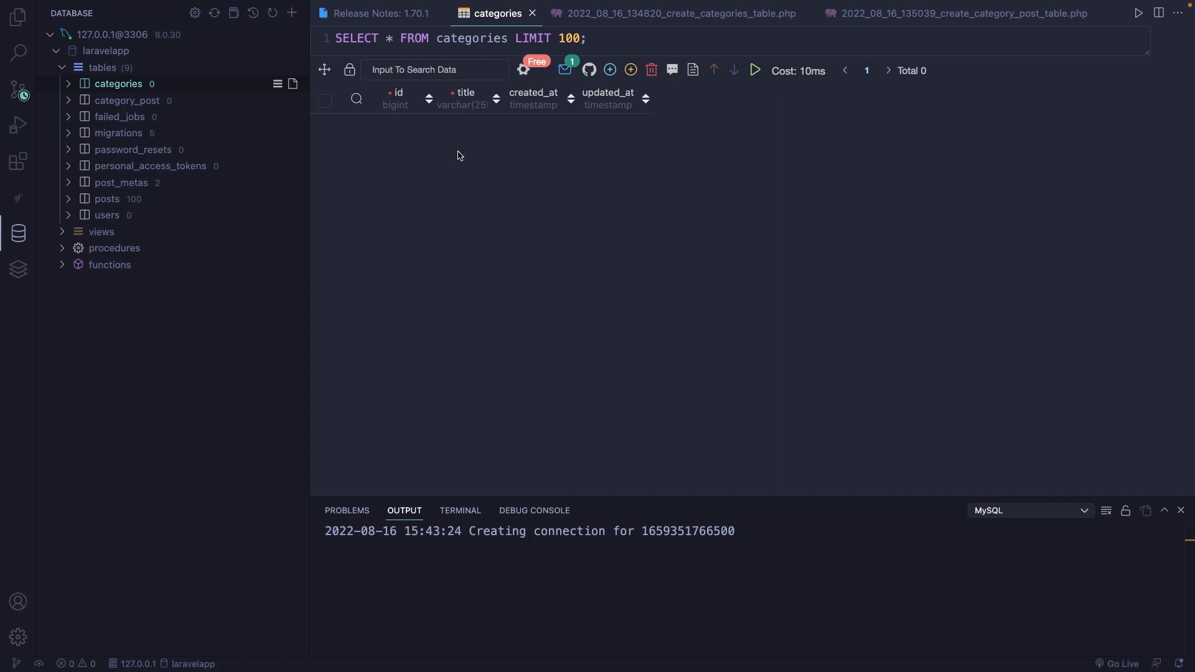
mouse_move(467, 145)
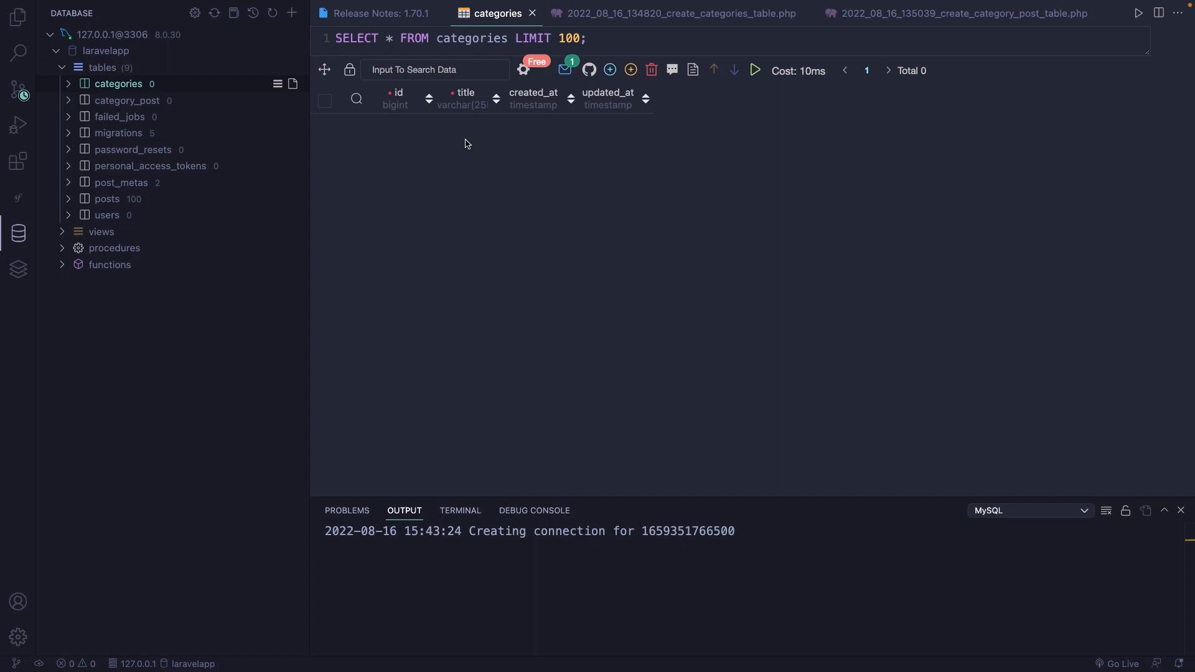
mouse_move(630, 70)
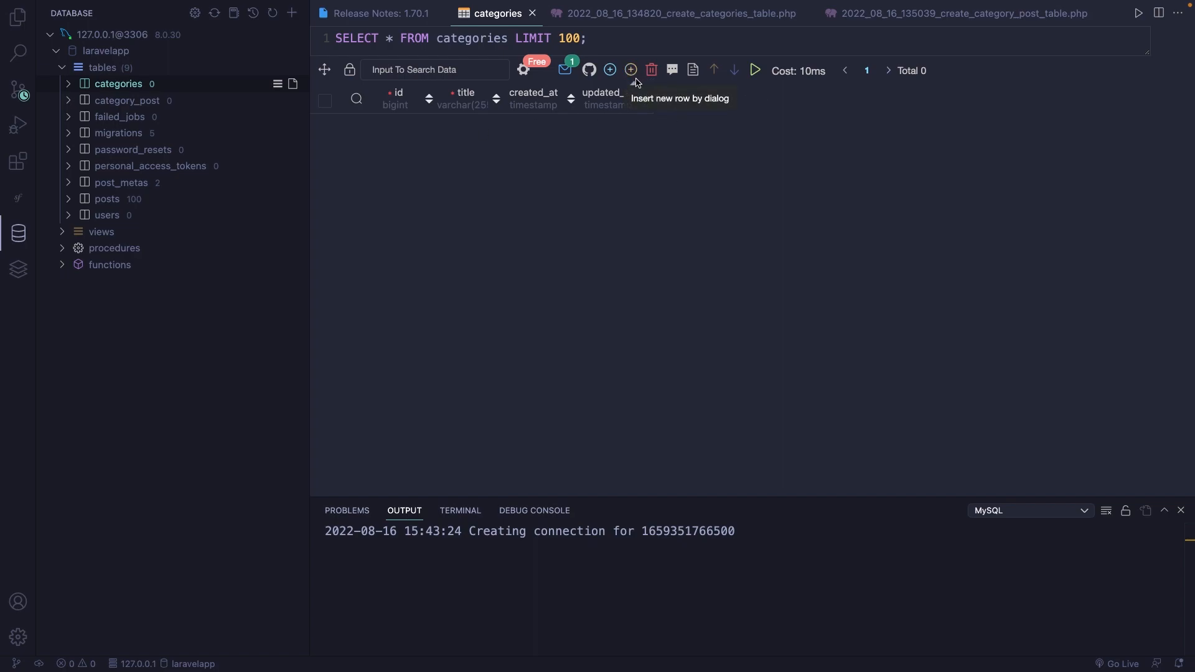
Insert a 'Laravel' row with id 1 and current created_at into the categories table.
click(630, 69)
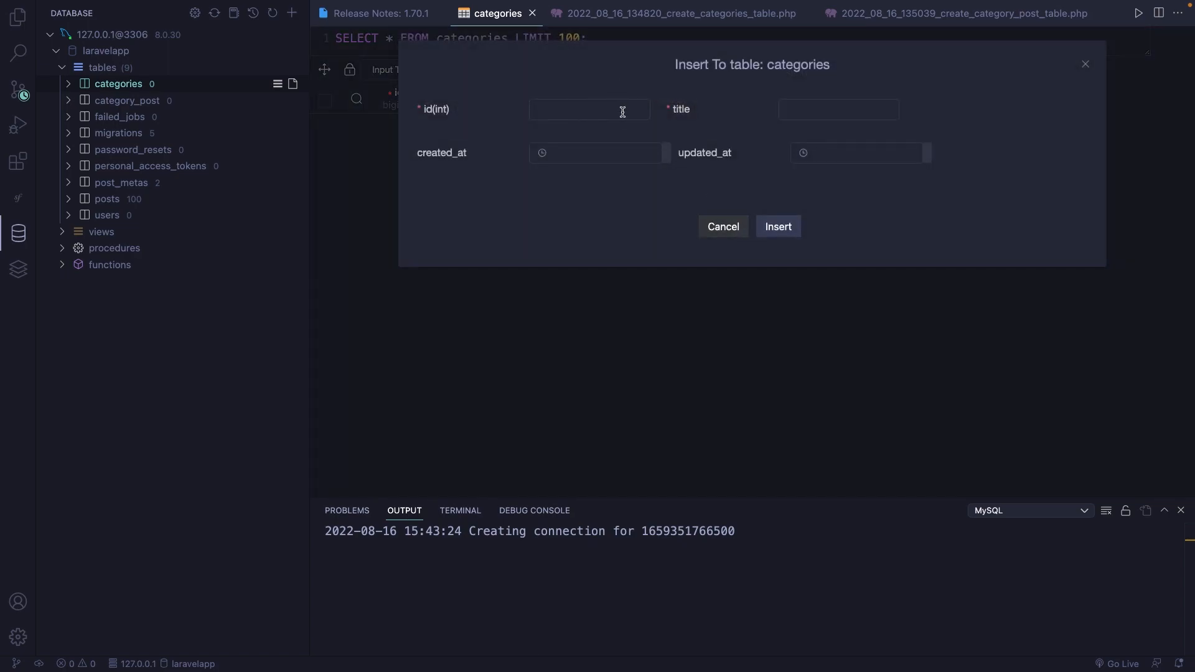
text(1)
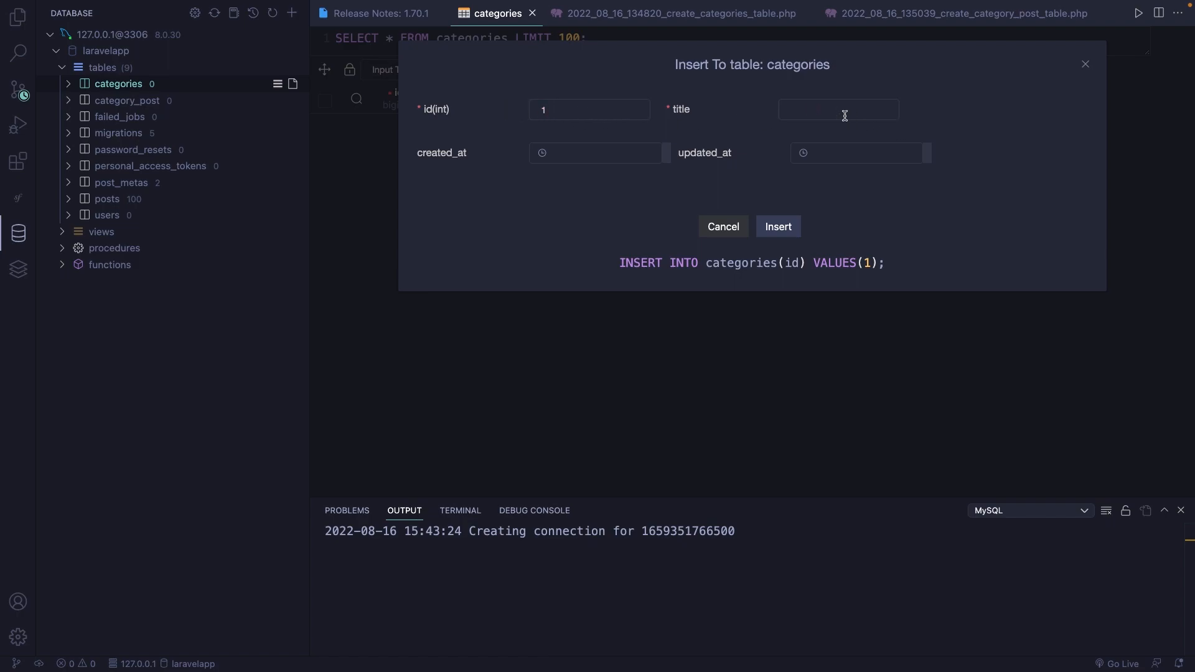
text(Larave)
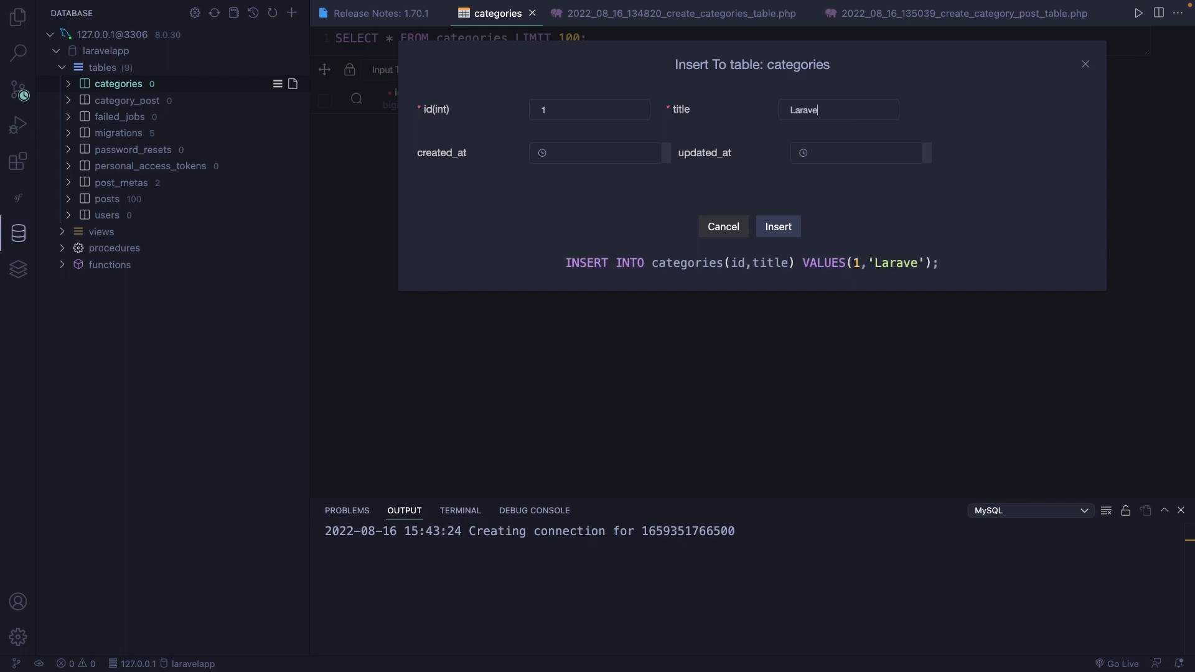
click(595, 152)
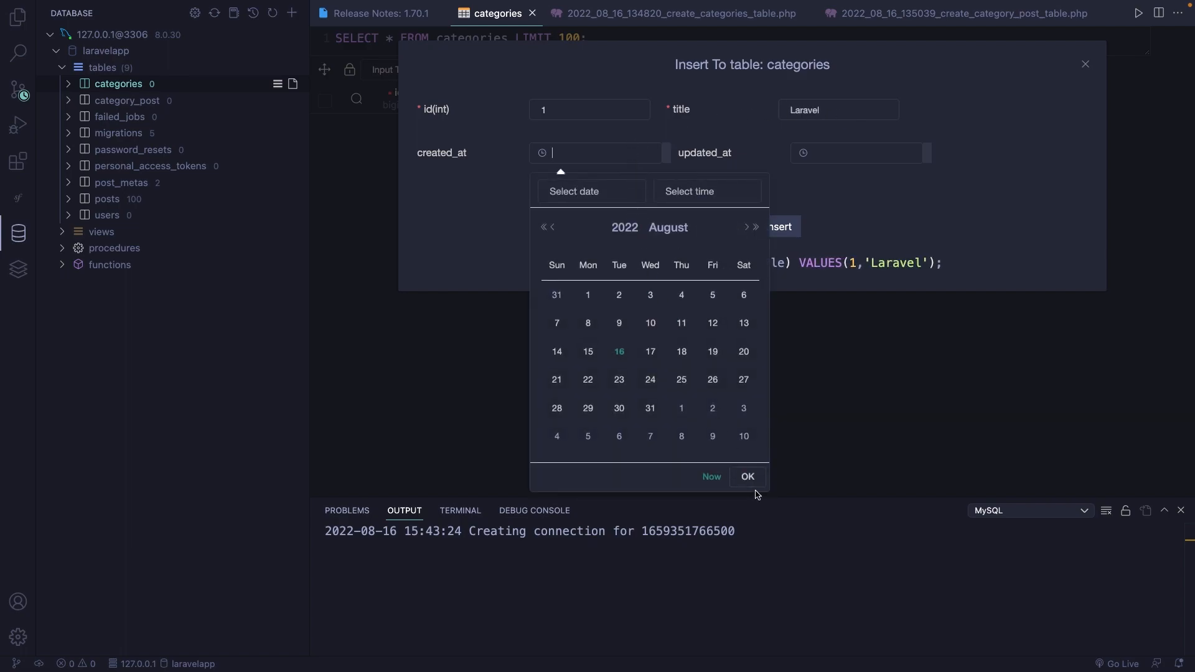
click(711, 477)
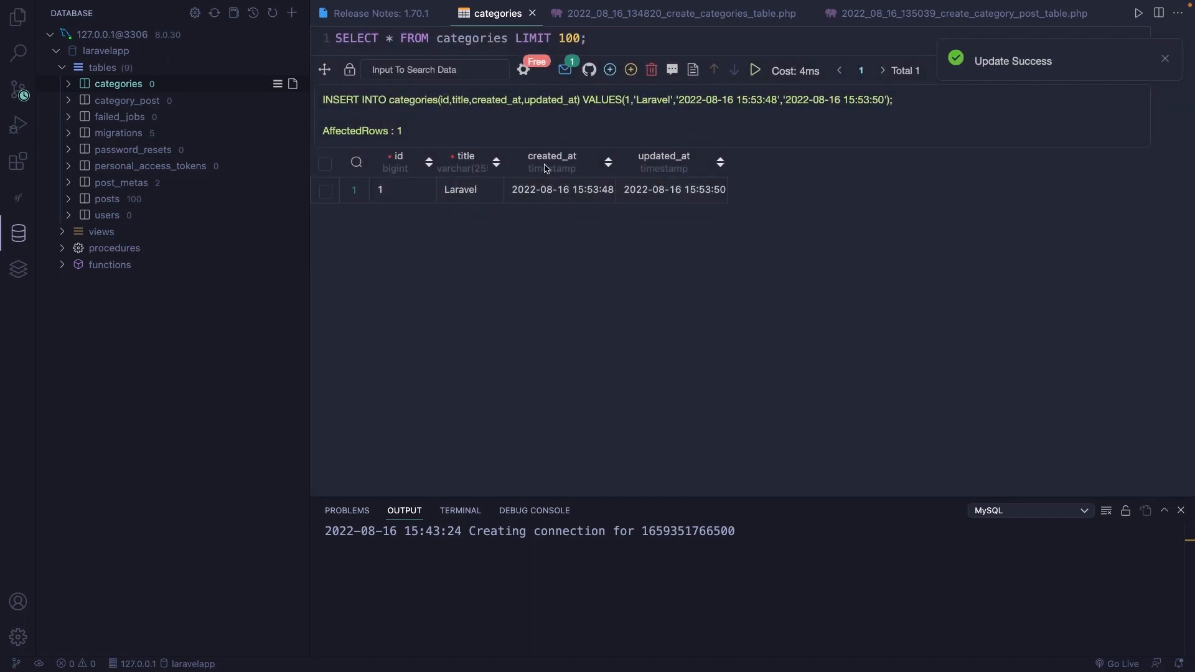
Insert a 'Tailwind CSS' row with current timestamps, then show the posts table.
click(630, 69)
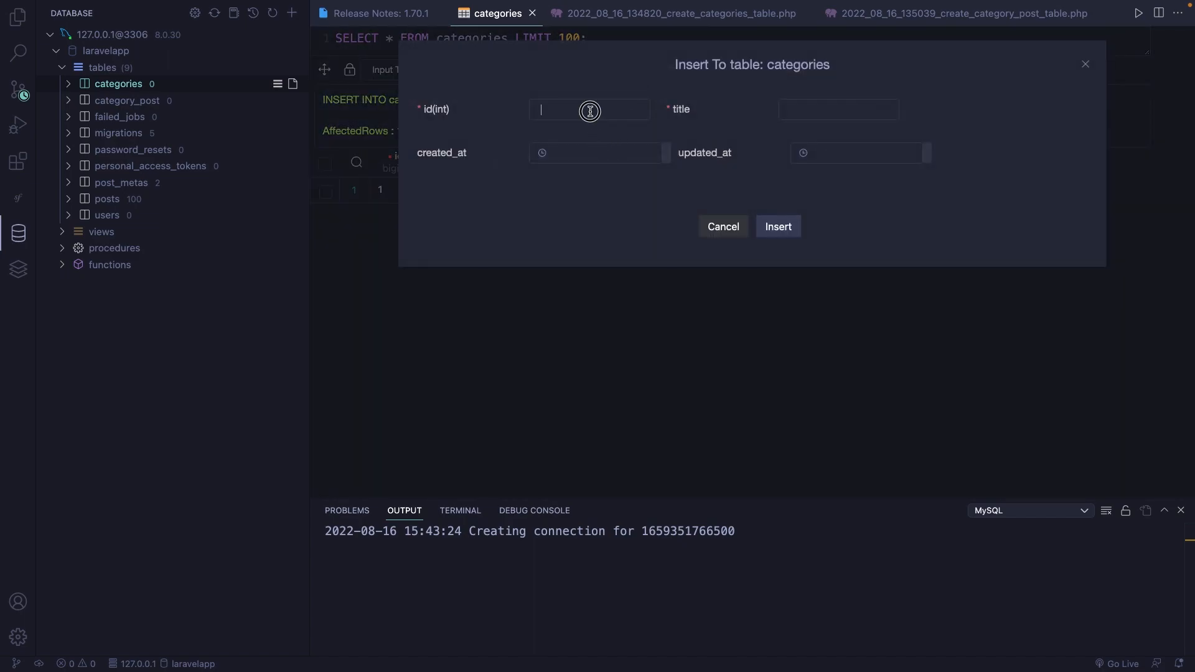
text(Tai)
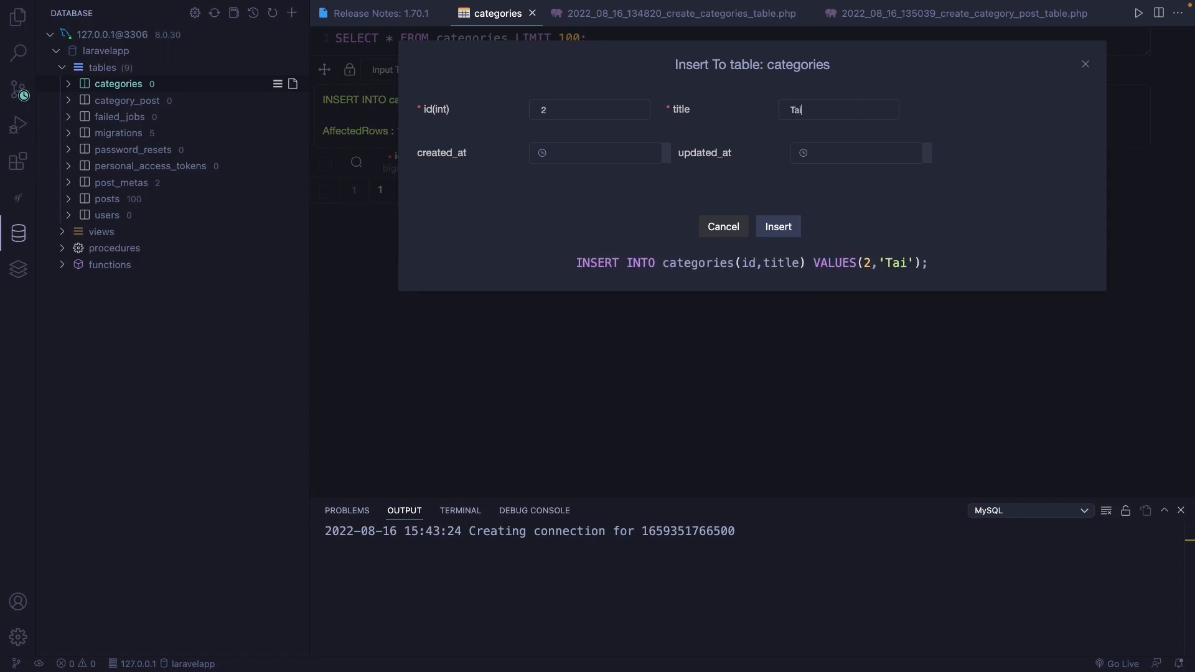
click(595, 153)
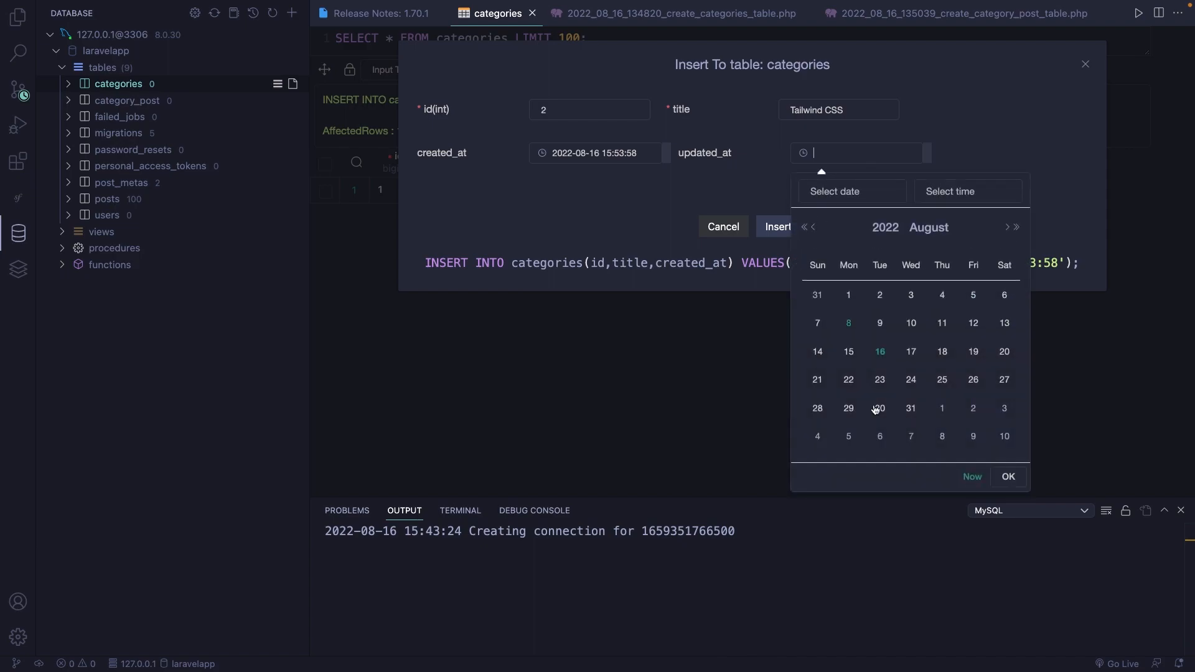
click(778, 226)
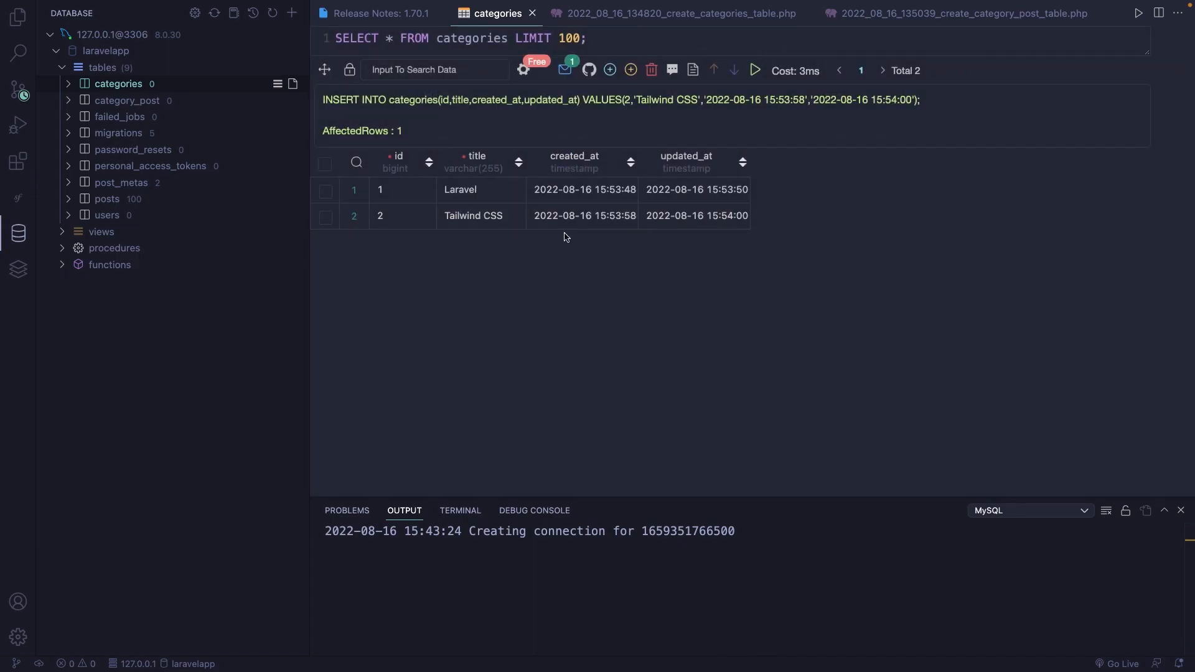
click(413, 190)
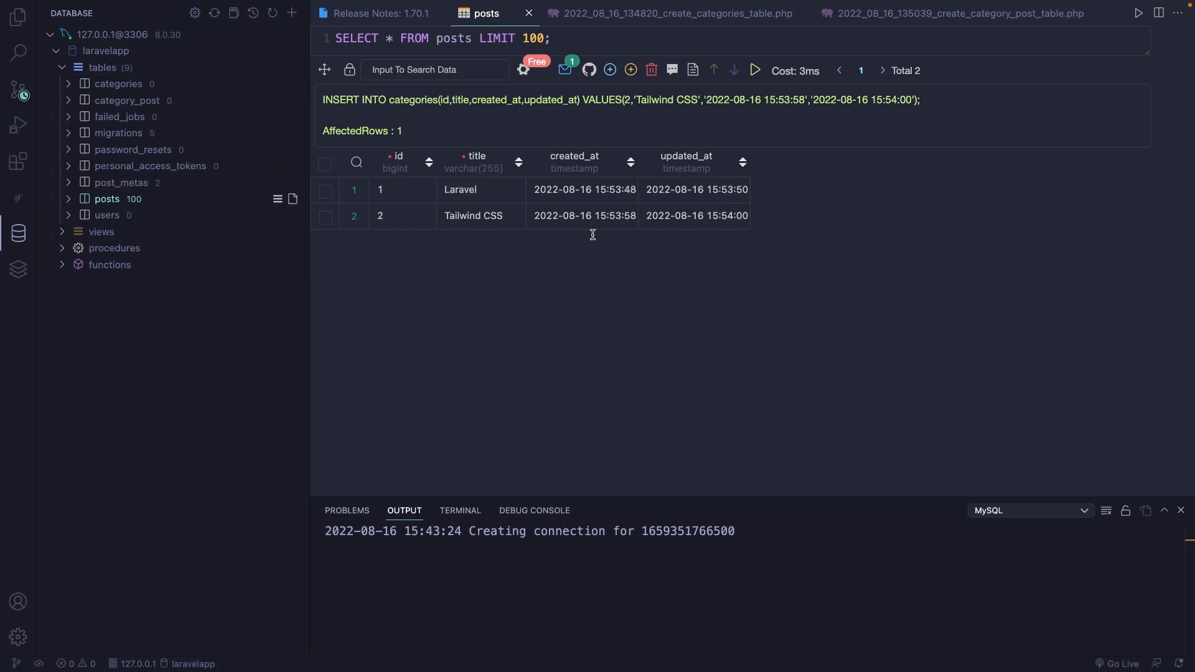
Page through the posts table to confirm the last post id is 101.
click(881, 70)
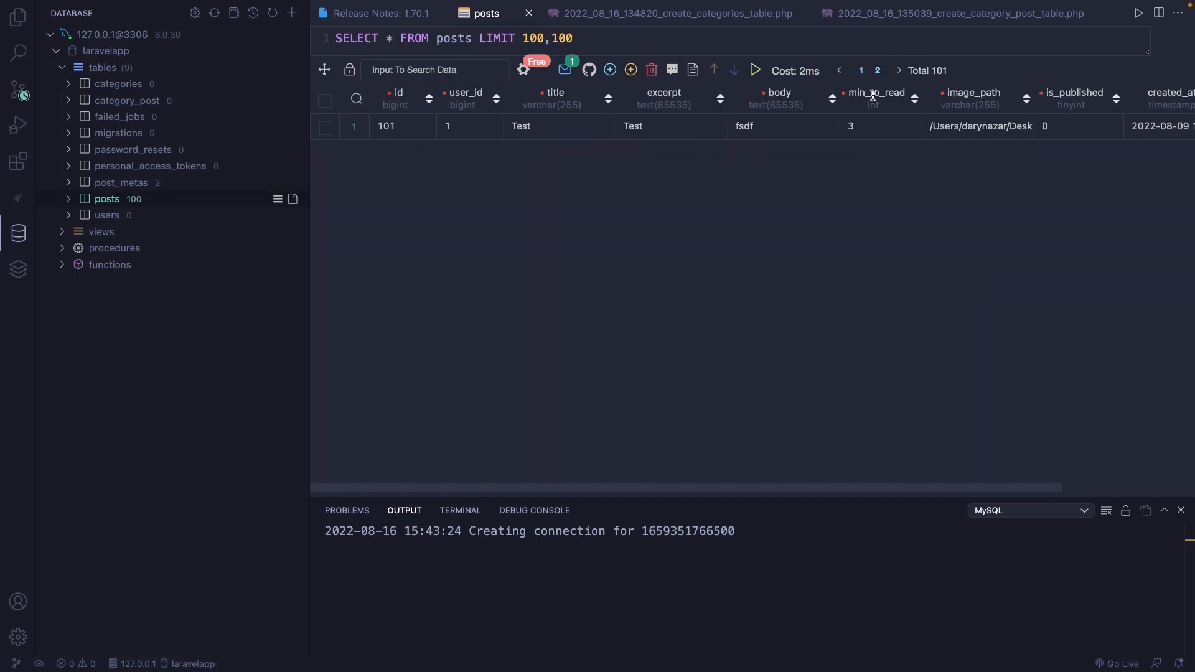
click(402, 127)
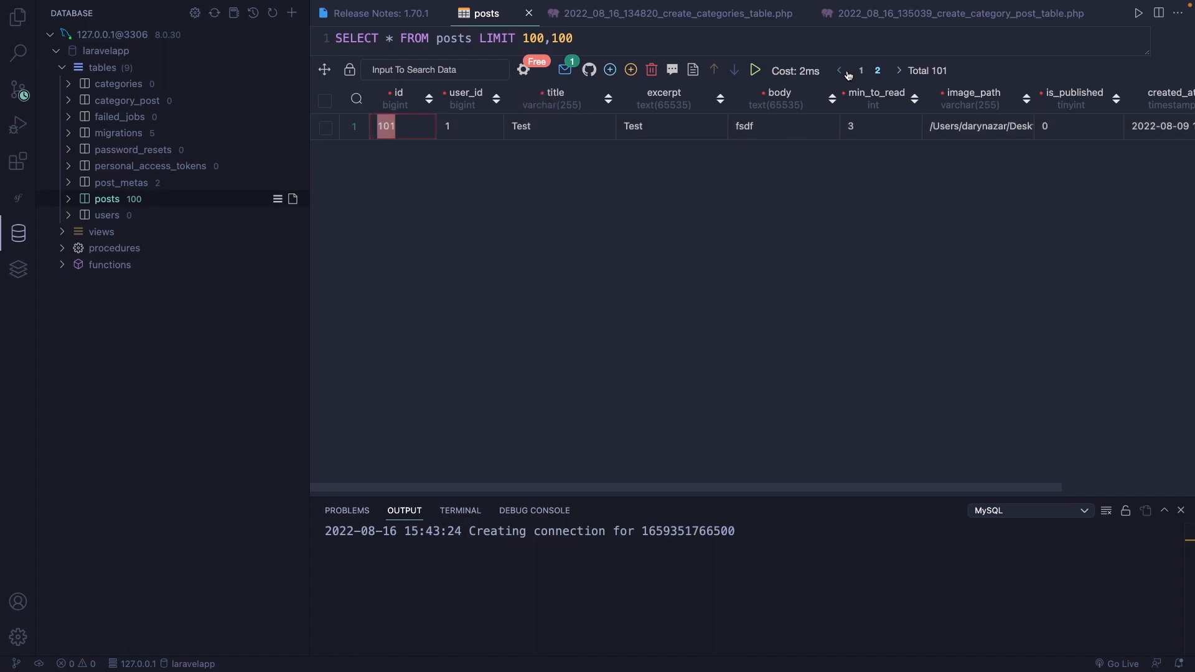
click(861, 69)
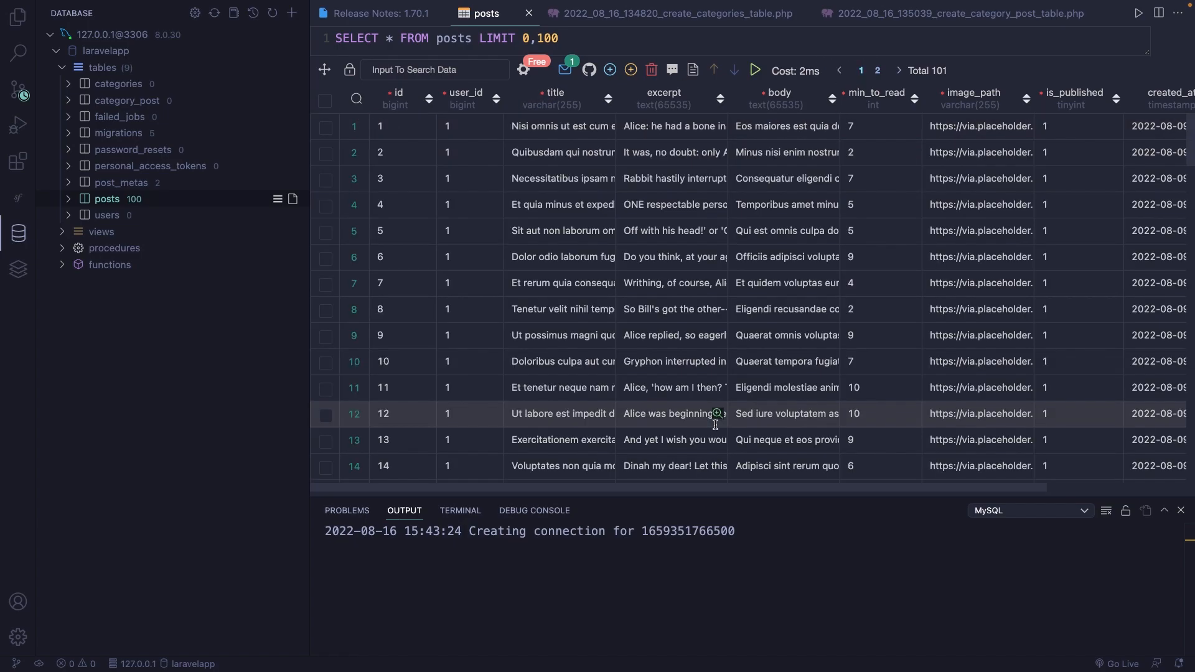
scroll(down, 3)
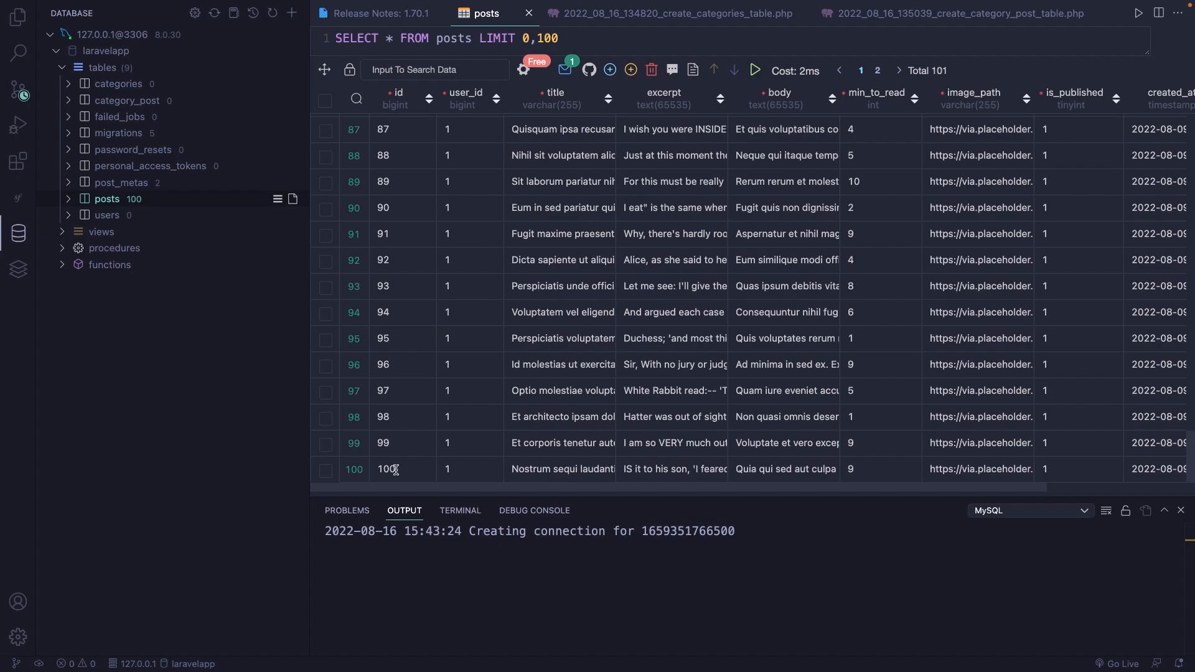
mouse_move(122, 264)
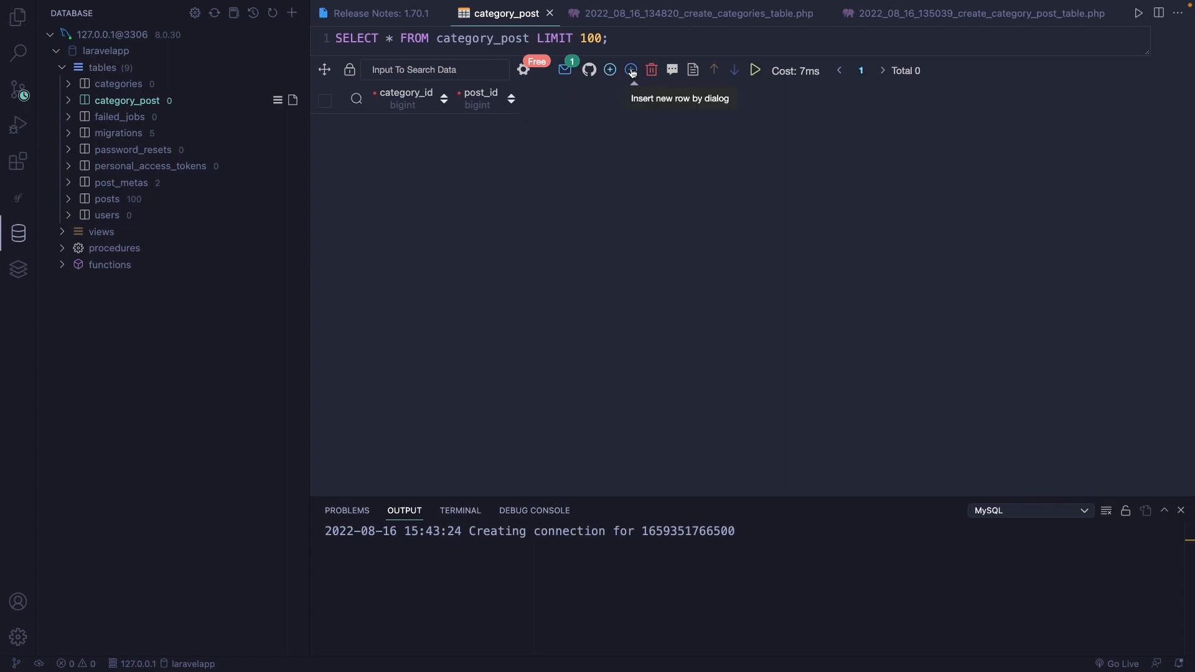
Insert a category_post row with category_id 1 and post_id 101.
click(630, 70)
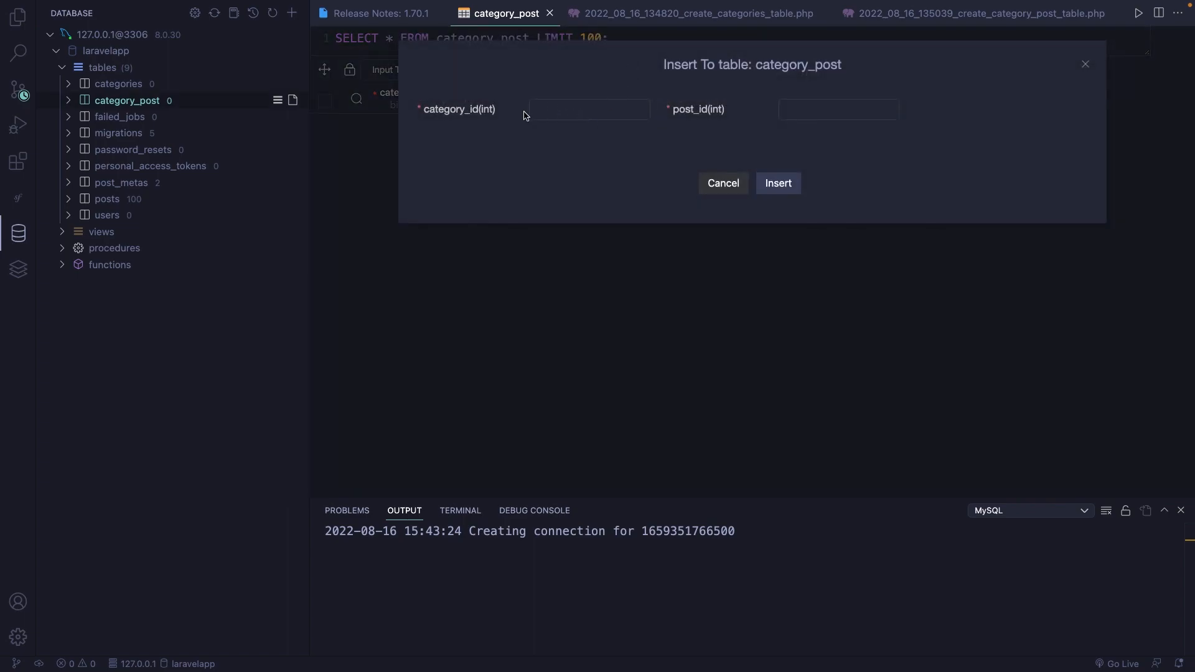
mouse_move(623, 177)
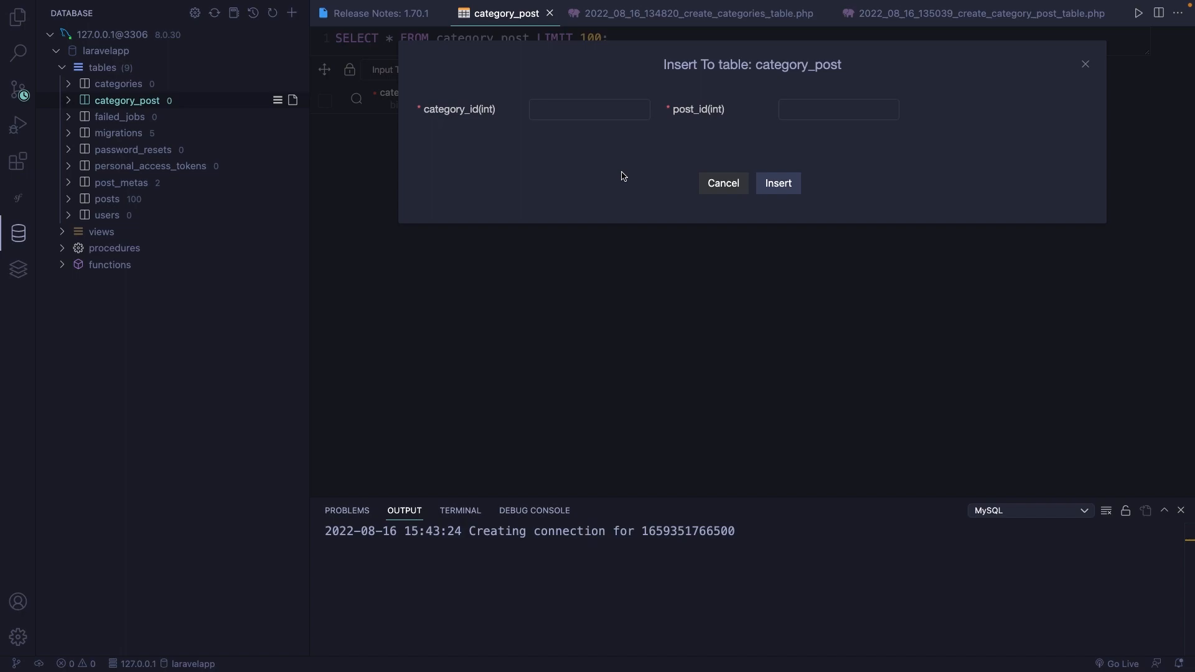
text(1)
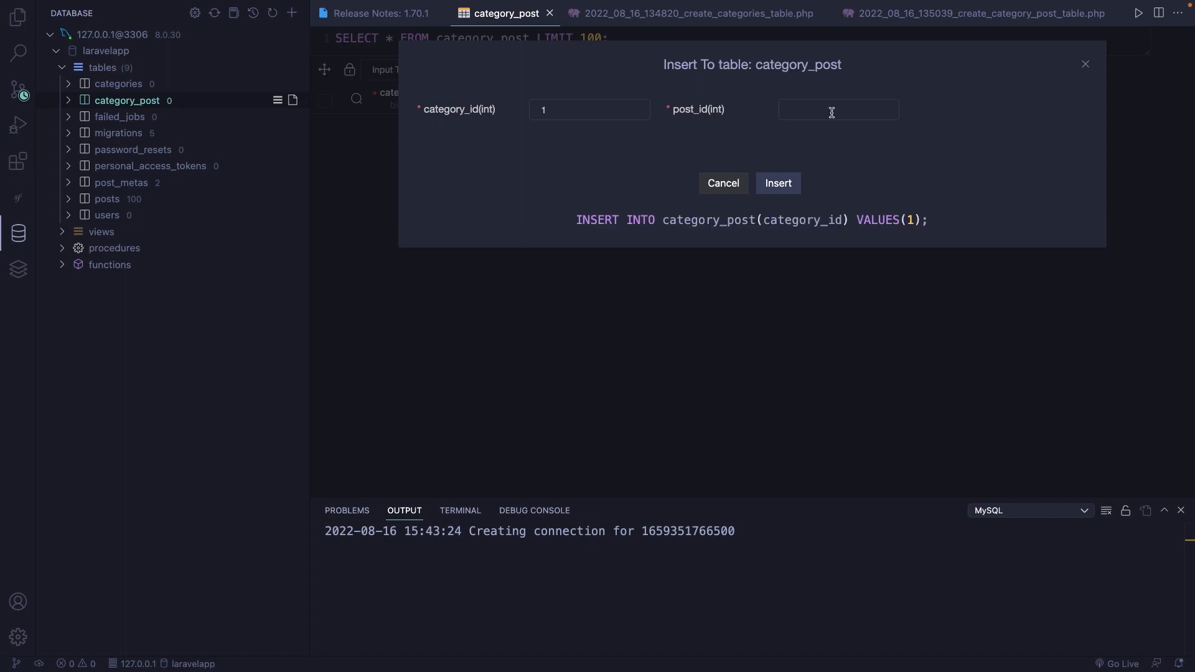
text(101)
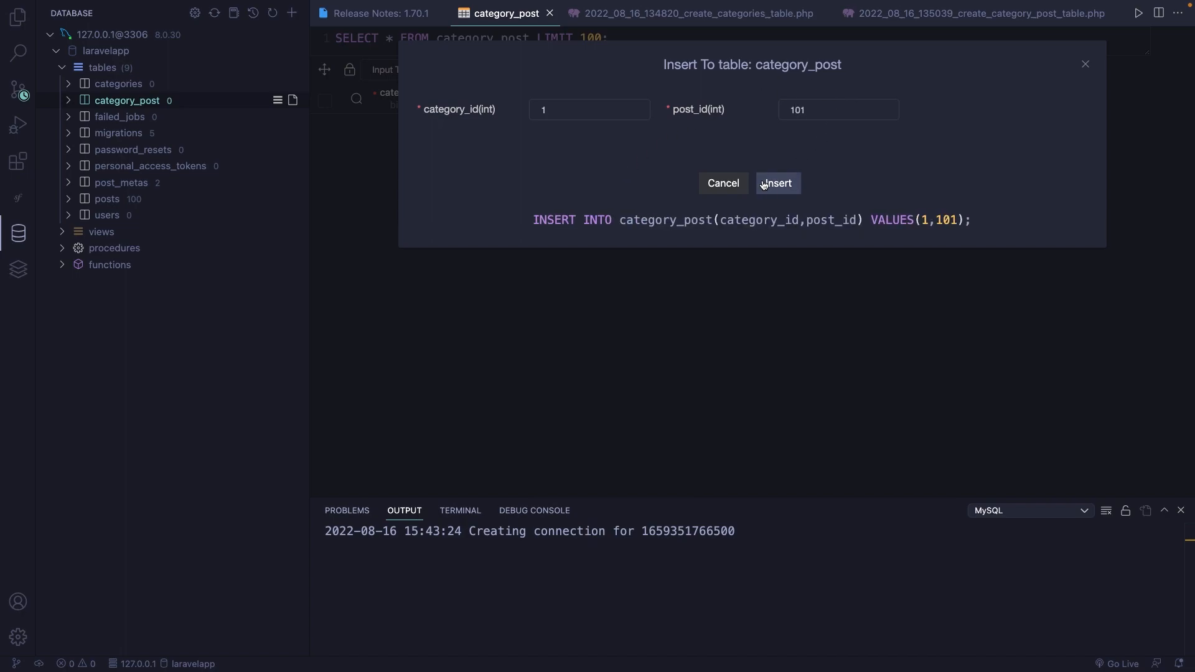
click(778, 183)
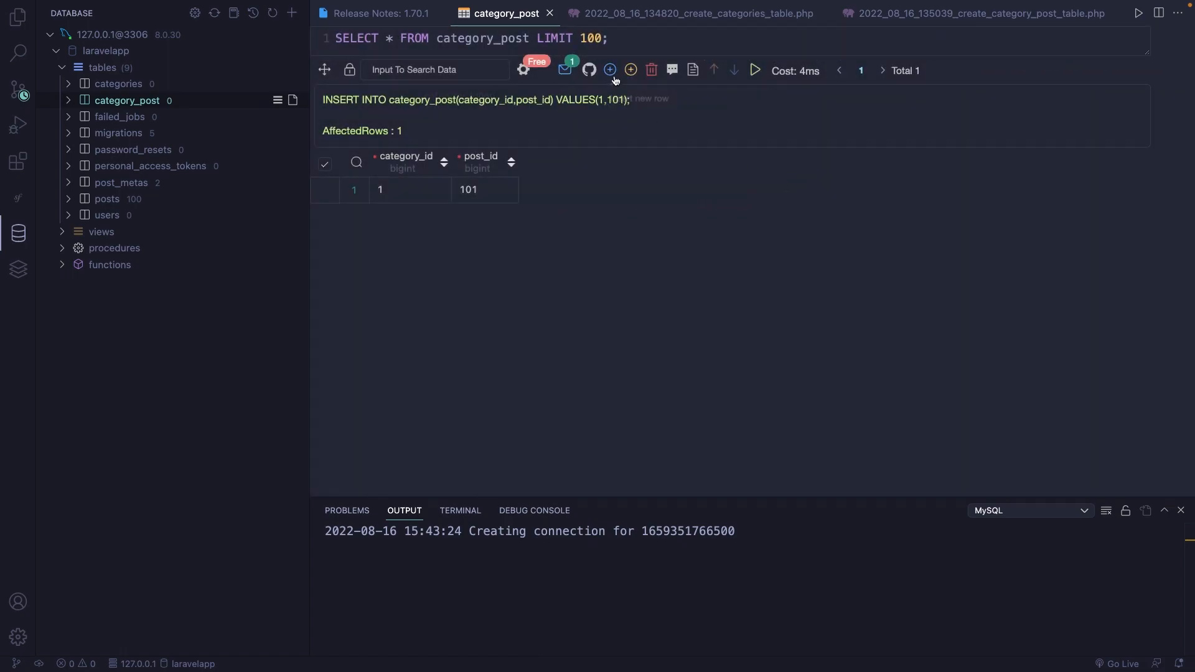
mouse_move(610, 70)
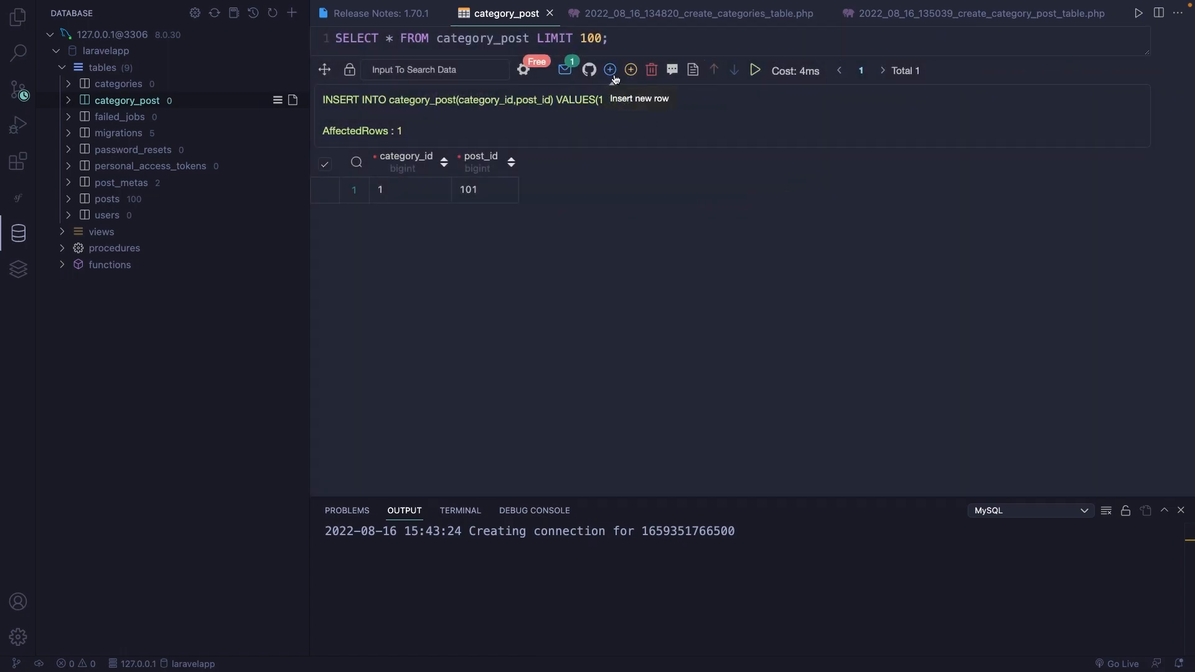
Insert category_post rows (1,100), (2,101) and (2,100) via 'Insert new row' and save.
click(610, 70)
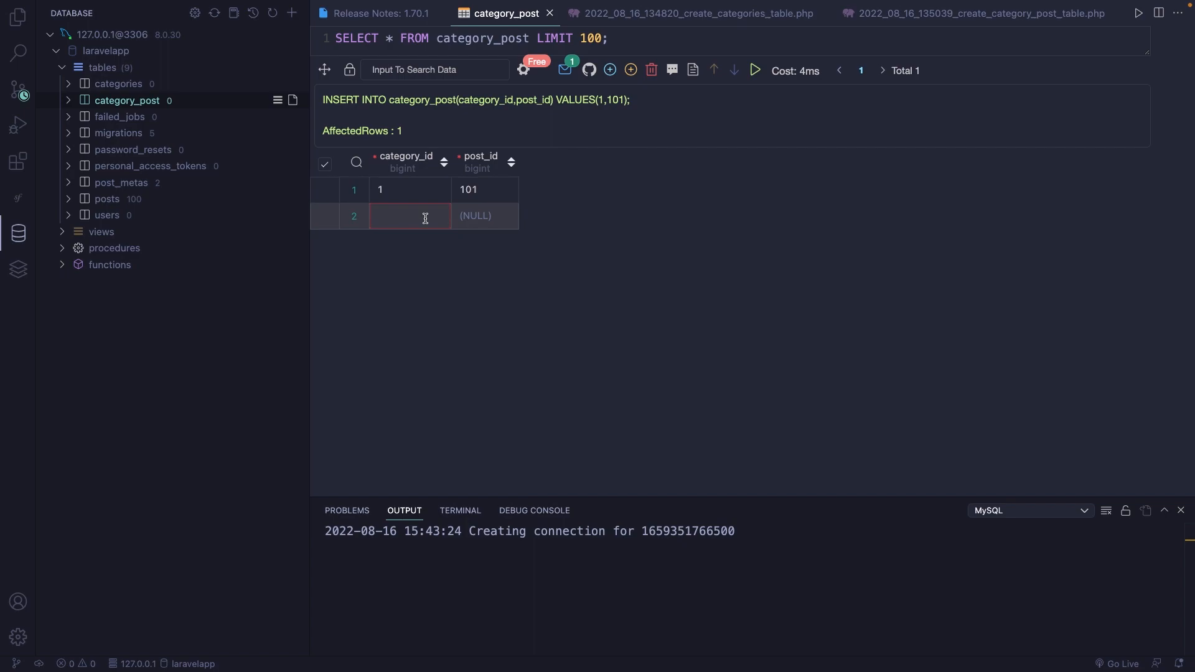
text(1)
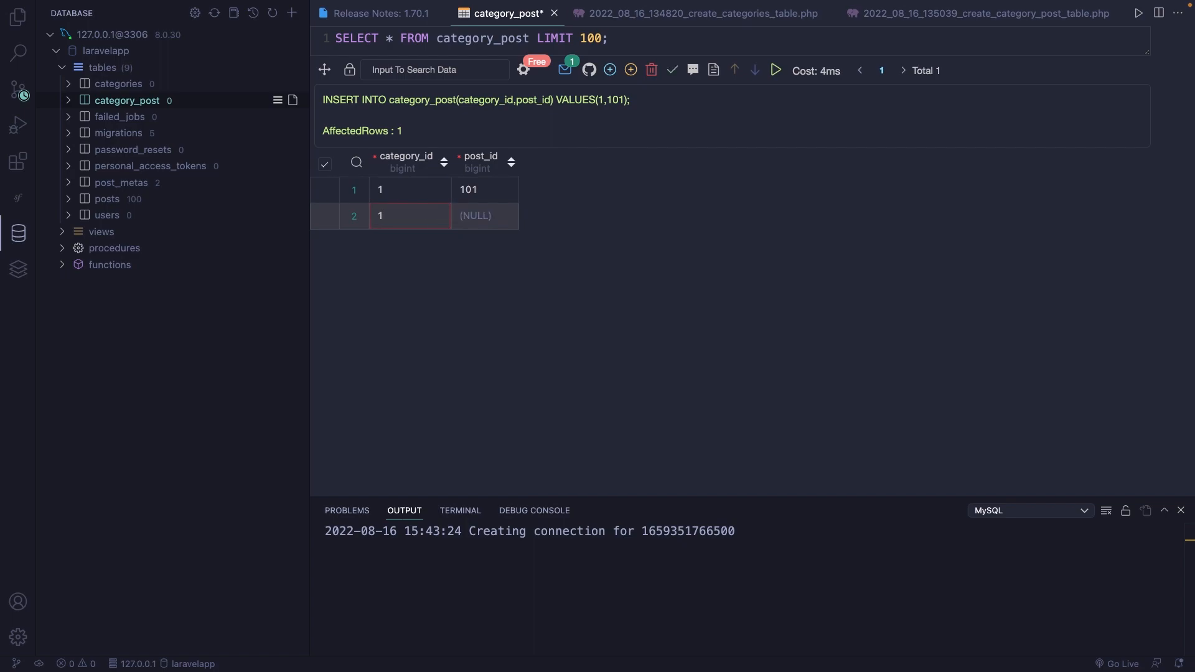
text(100)
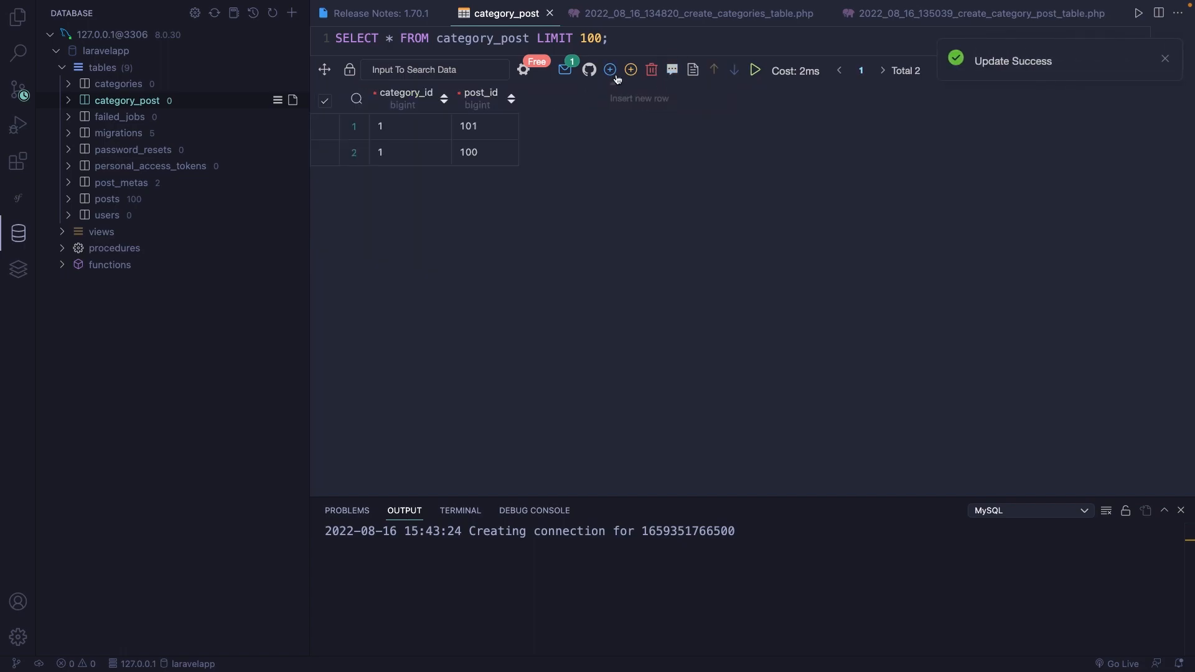
click(610, 70)
text(2)
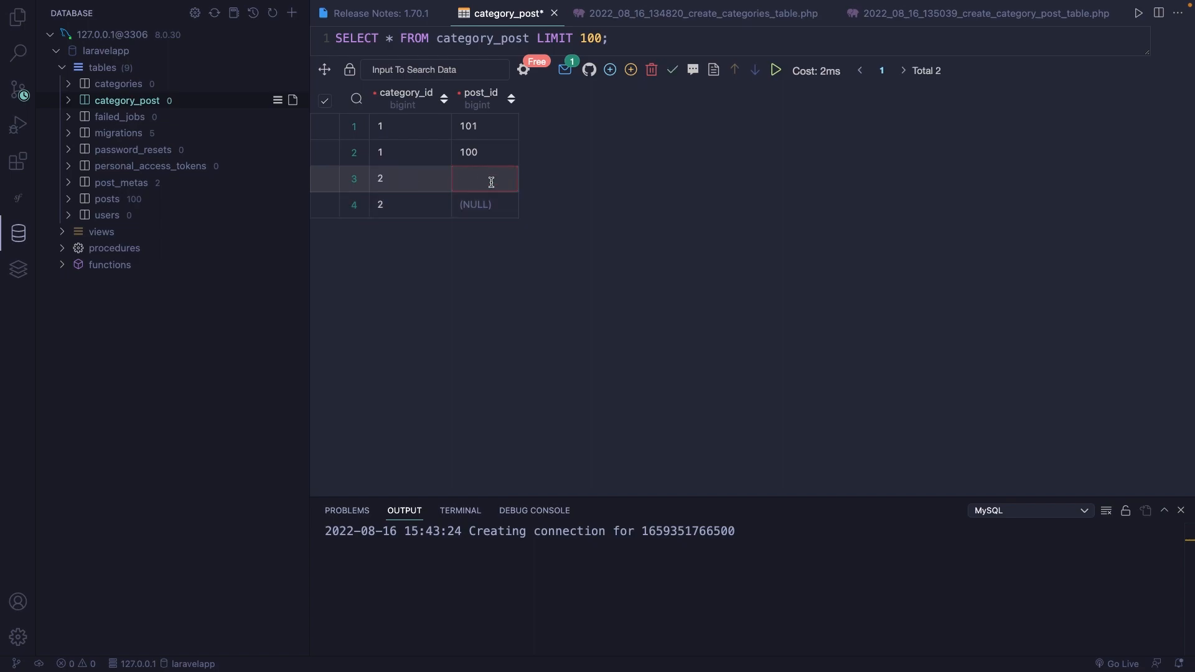
text(101)
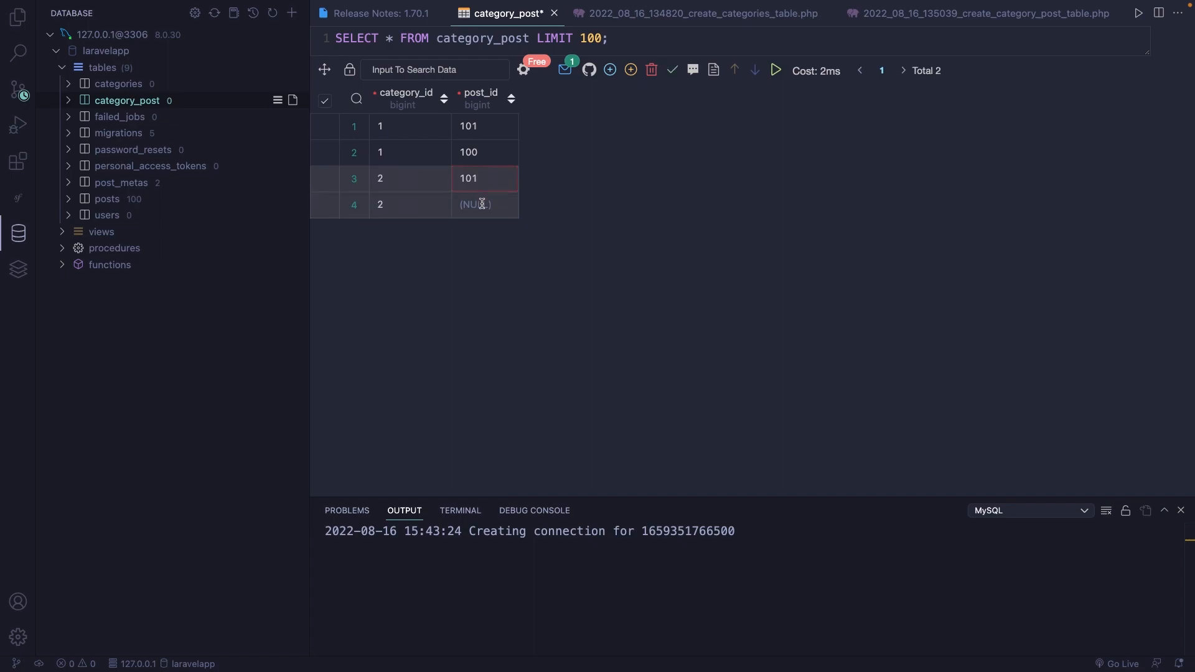
text(100)
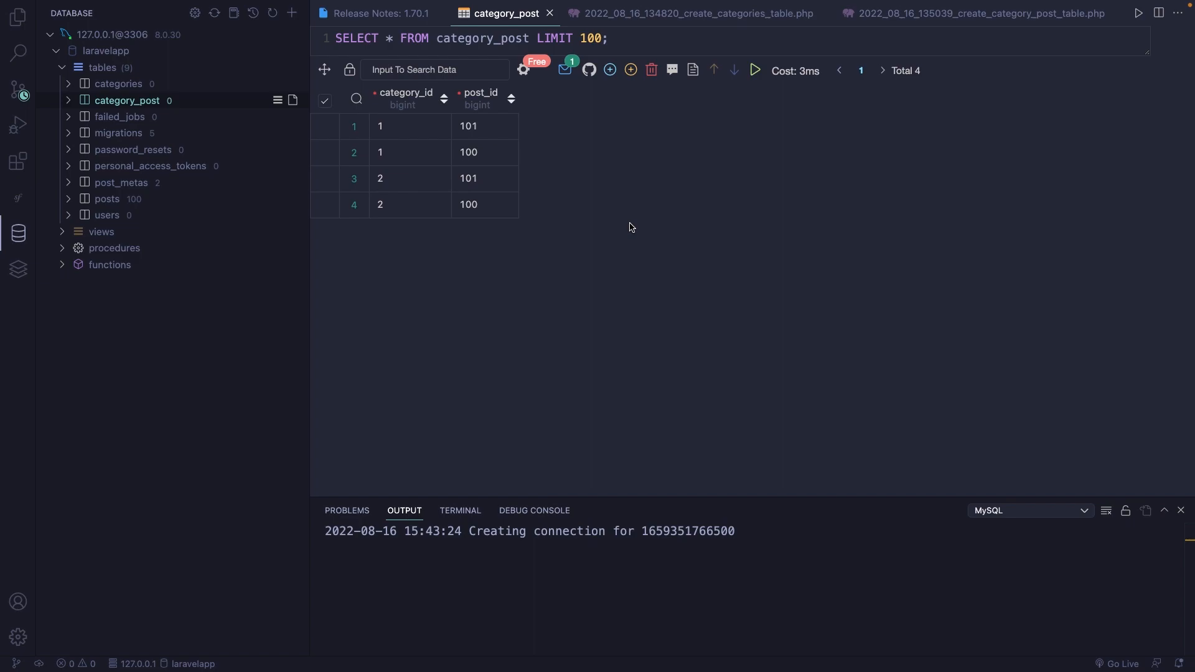
In Post.php, declare a public categories() method.
click(14, 32)
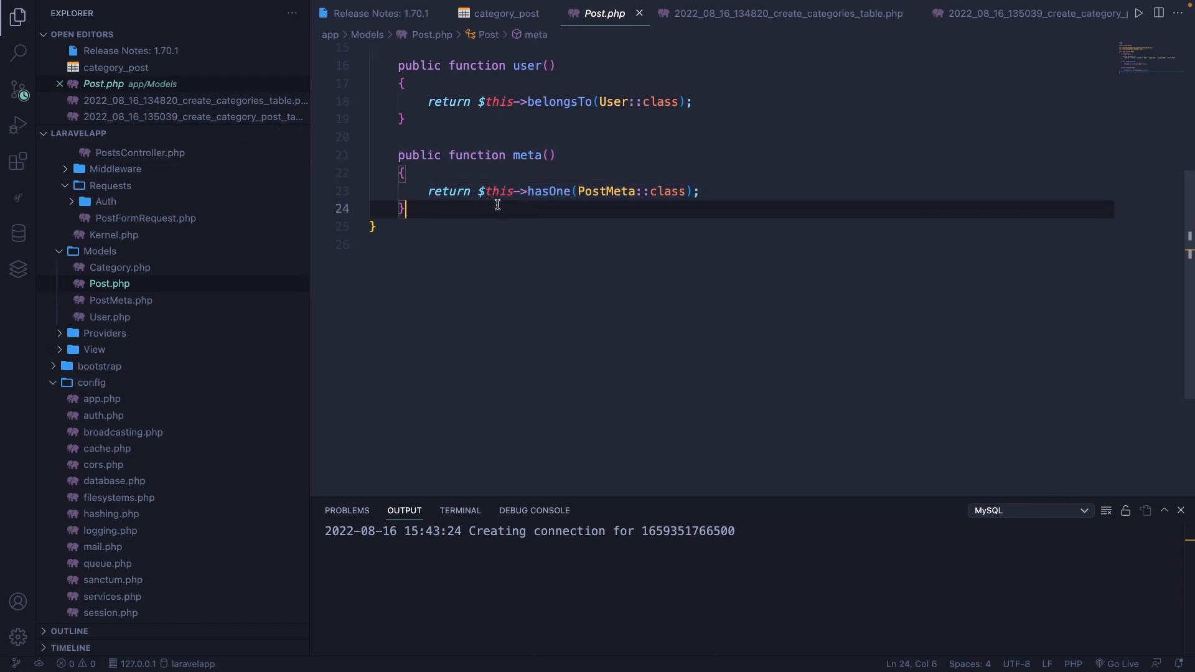
text(public func)
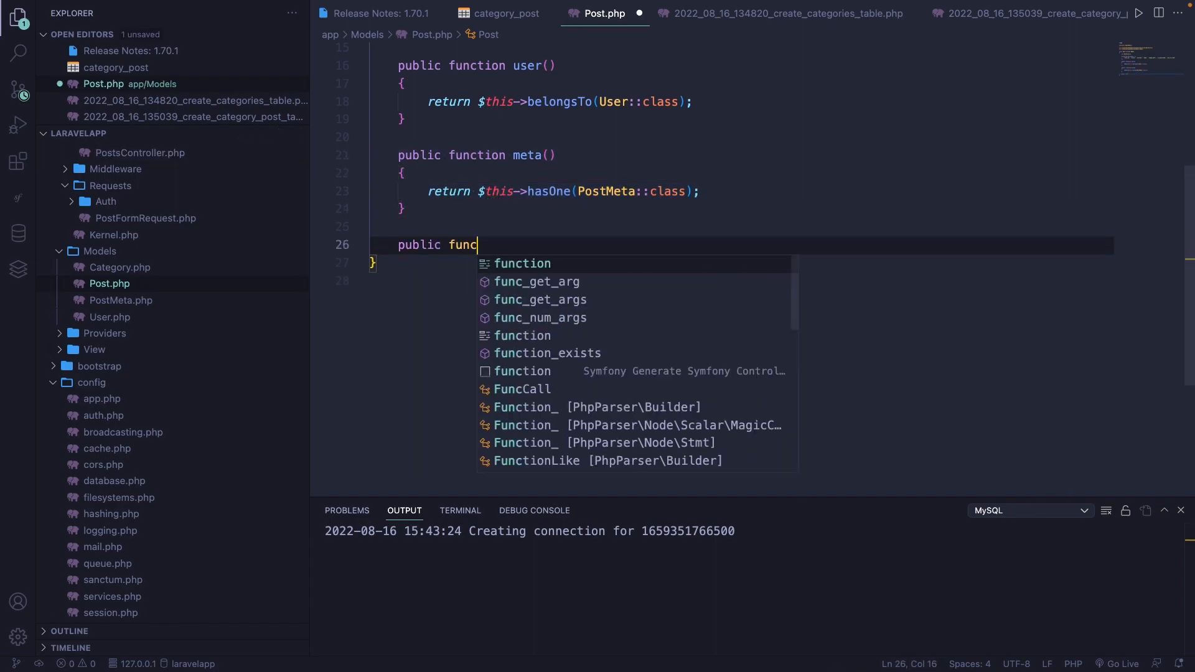
key(Tab)
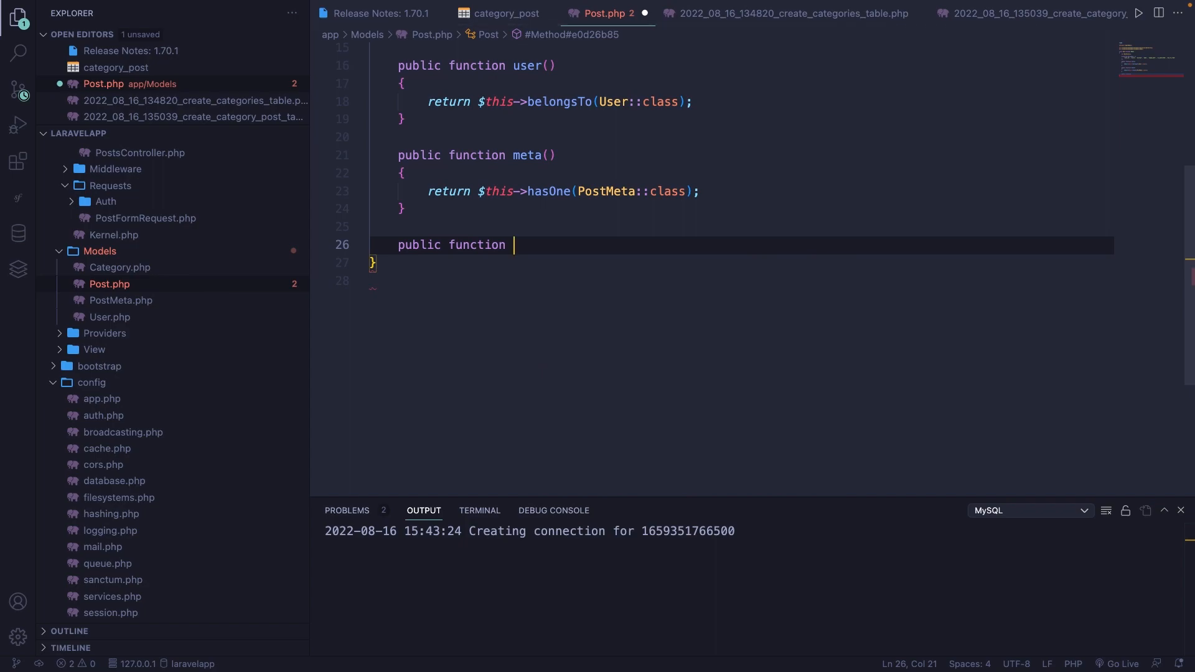
text(catego)
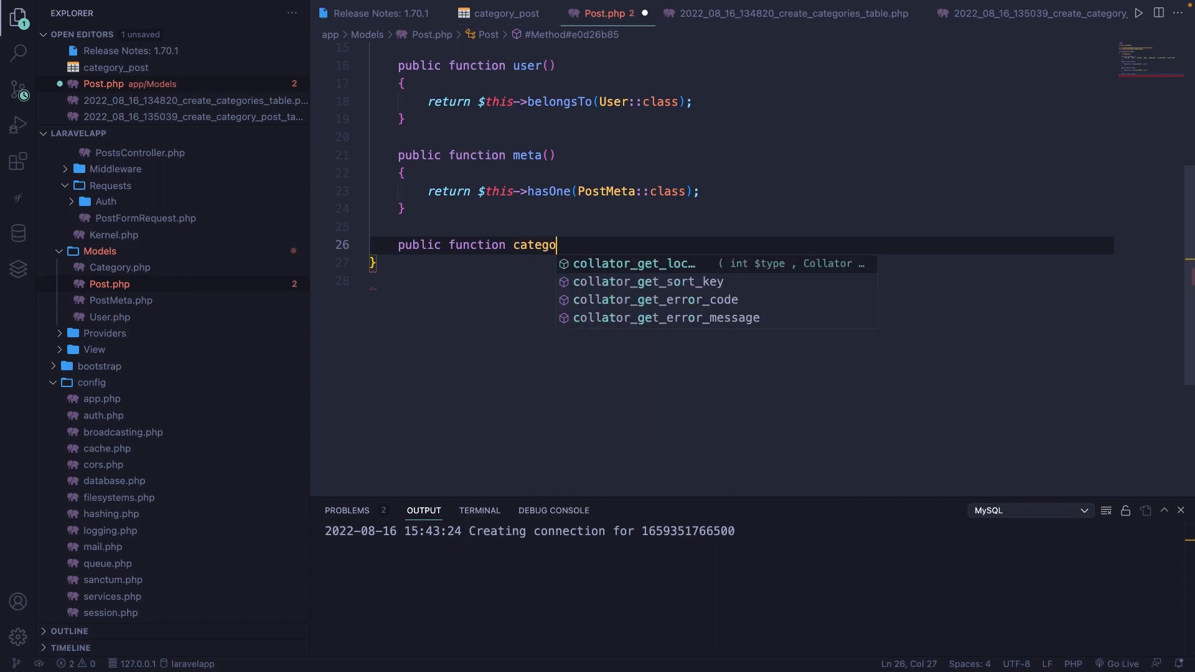
text(ries())
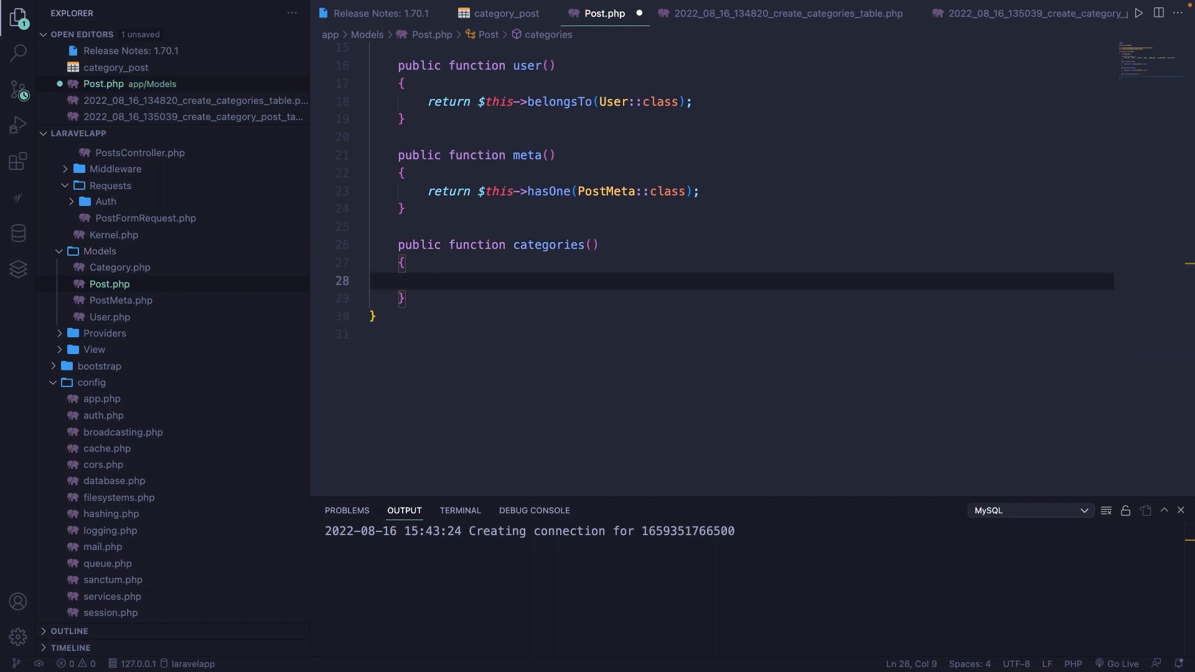
Have categories() return $this->belongsToMany(Category::class).
text(return $)
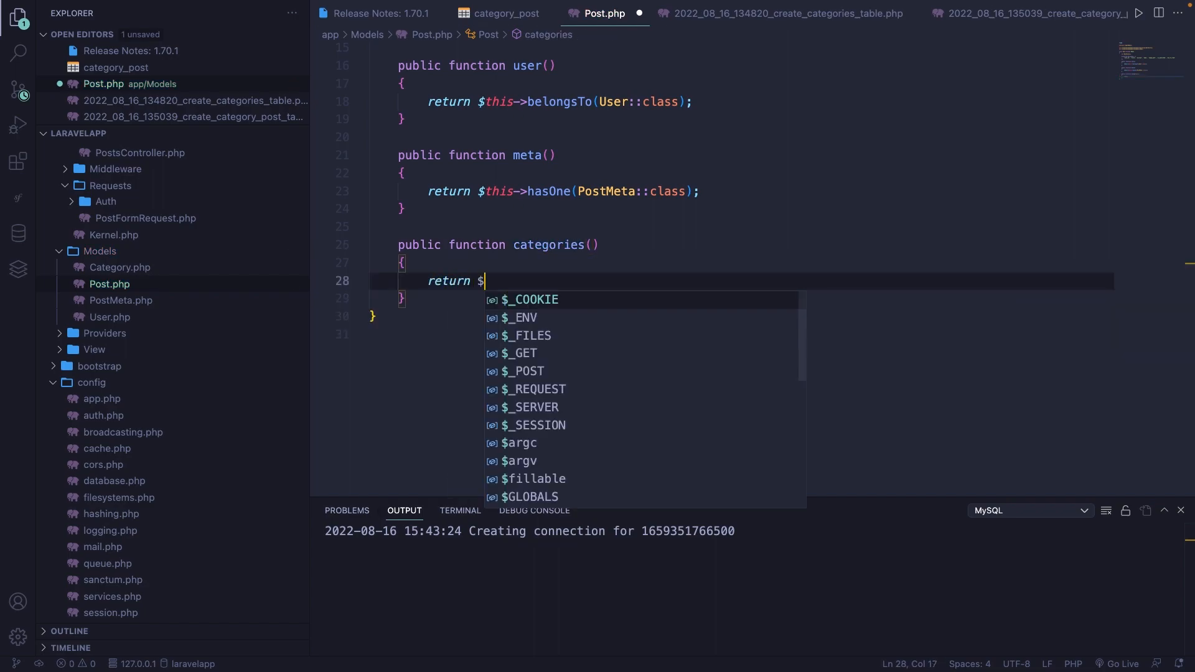
text(this->)
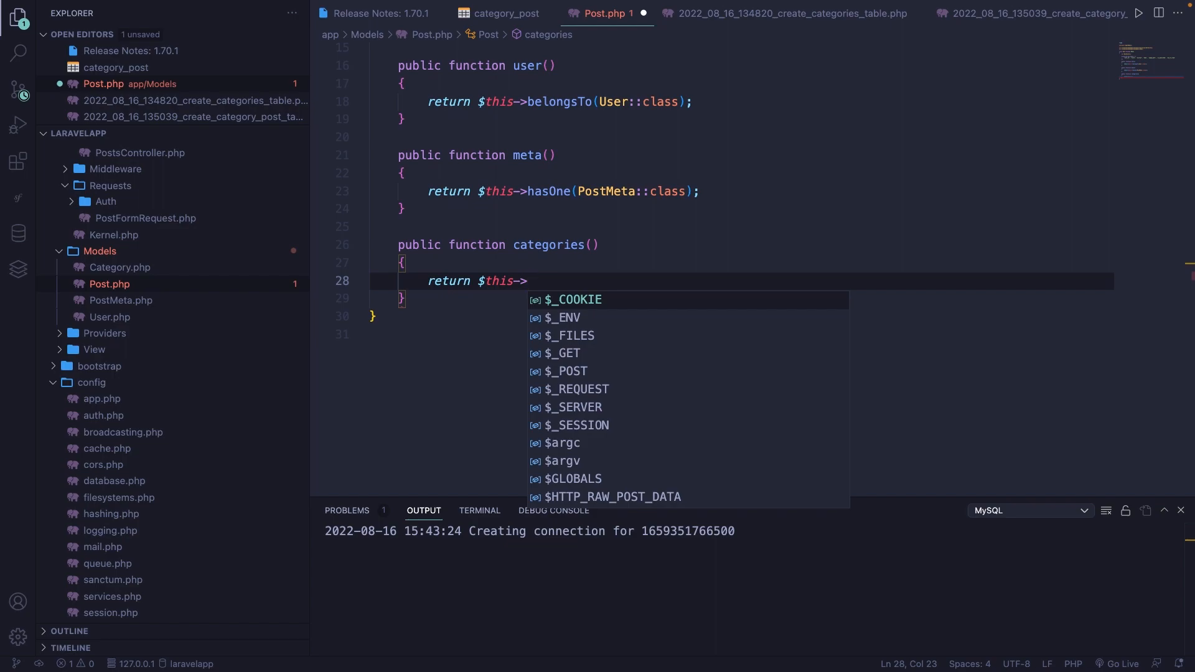
text(belongsToMany()
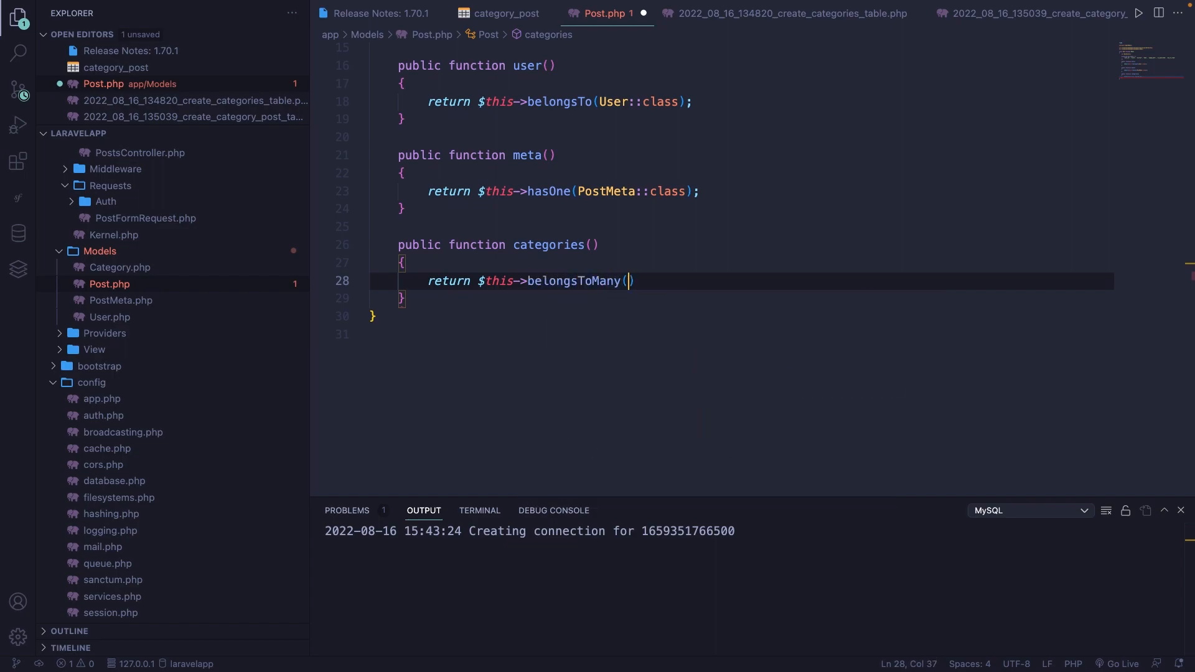
text(;)
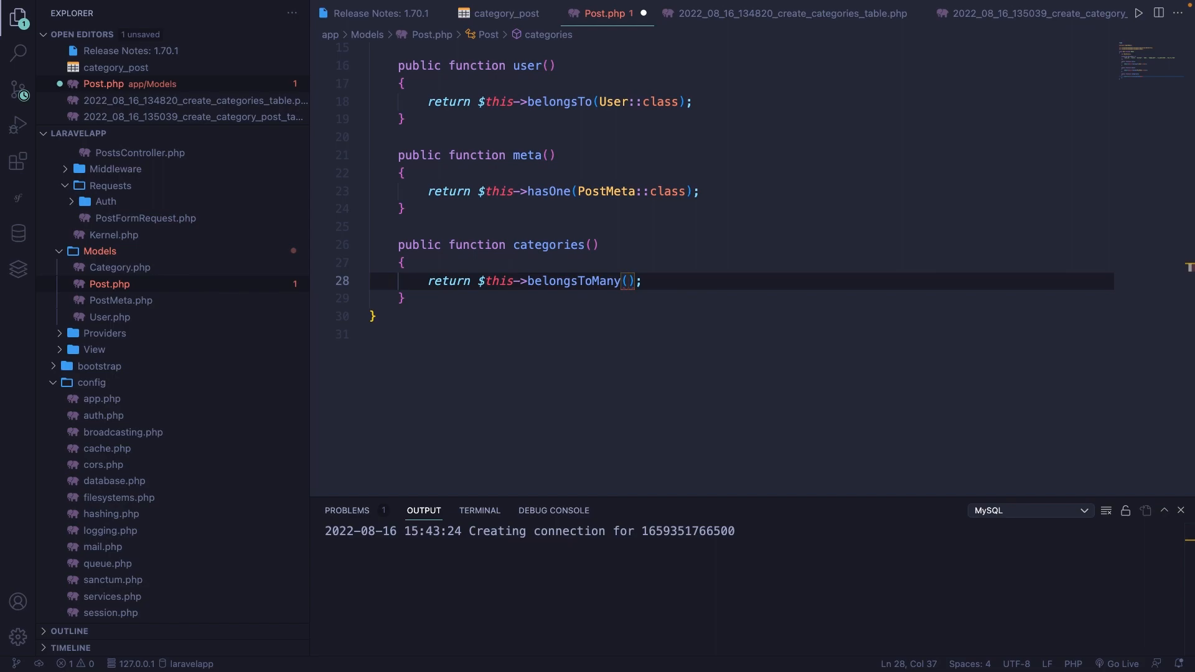
text(Category::class)
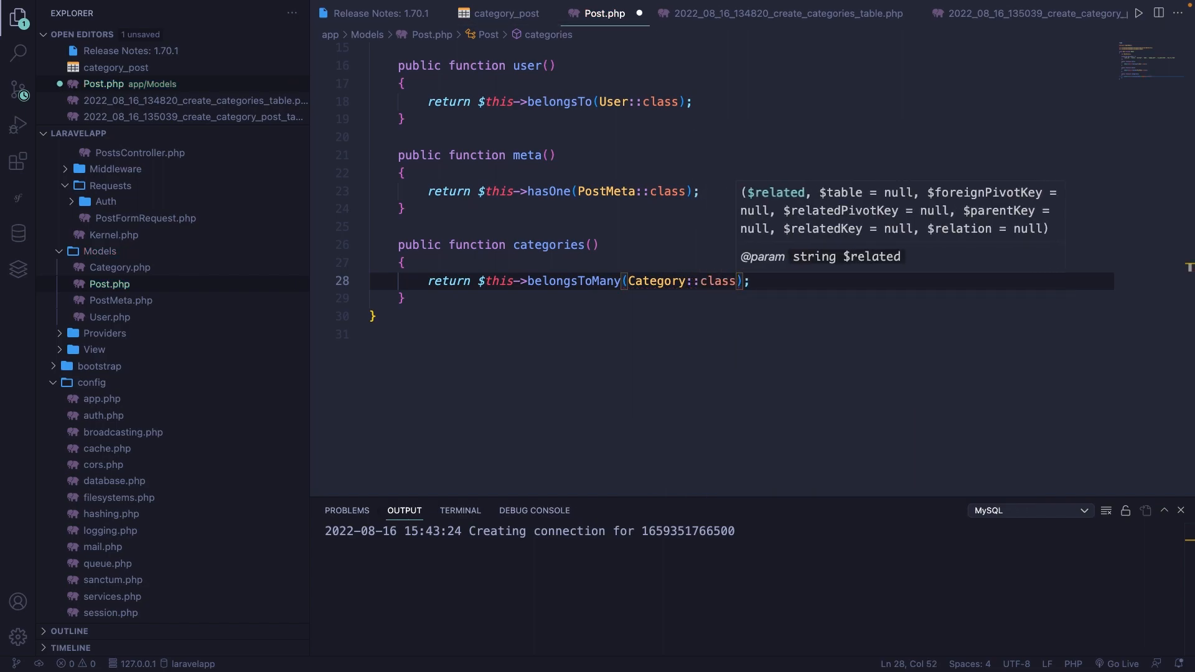
mouse_move(498, 205)
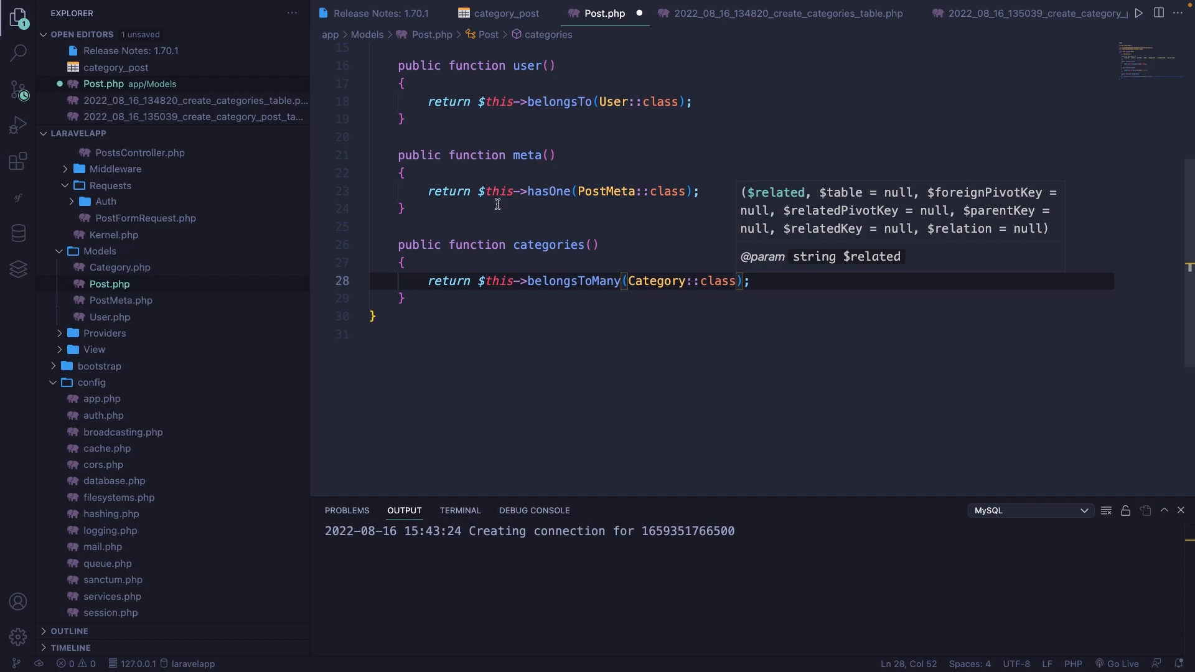
In Category.php, declare a public posts() method with its opening brace.
click(120, 267)
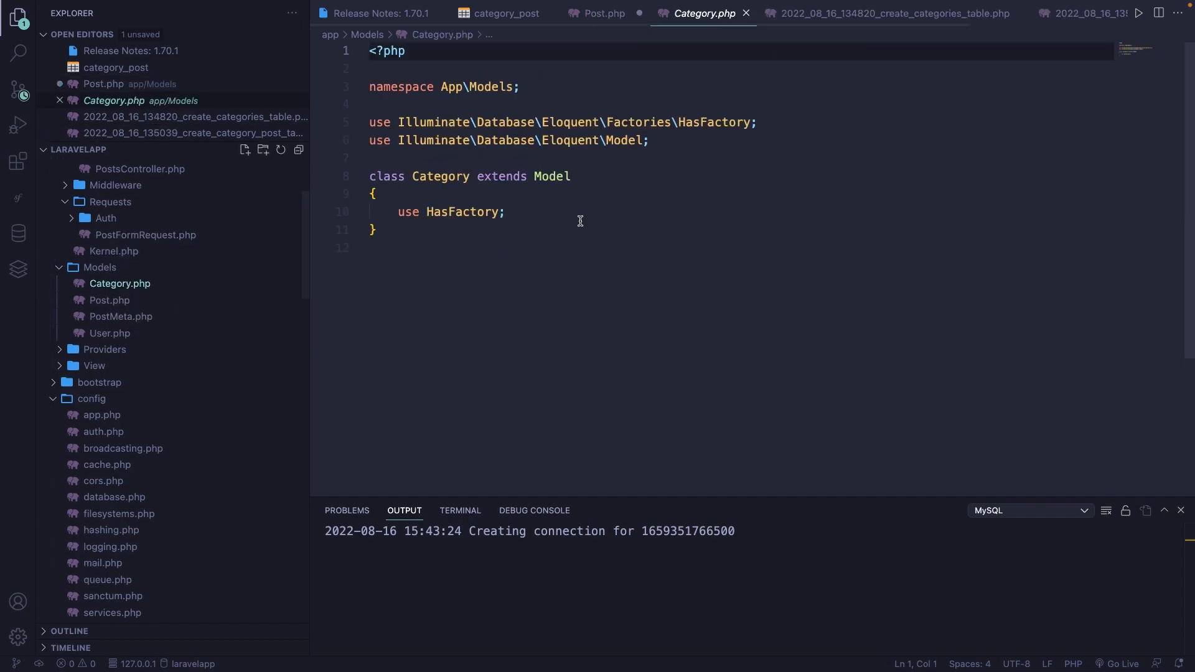
key(Enter)
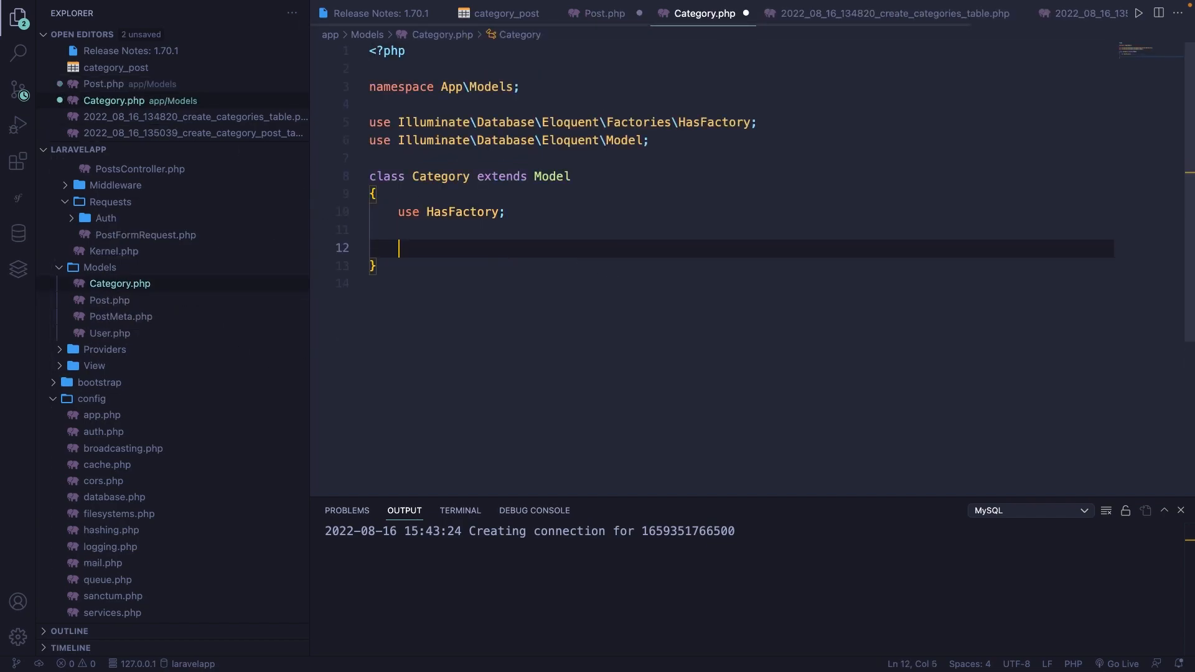
text(public)
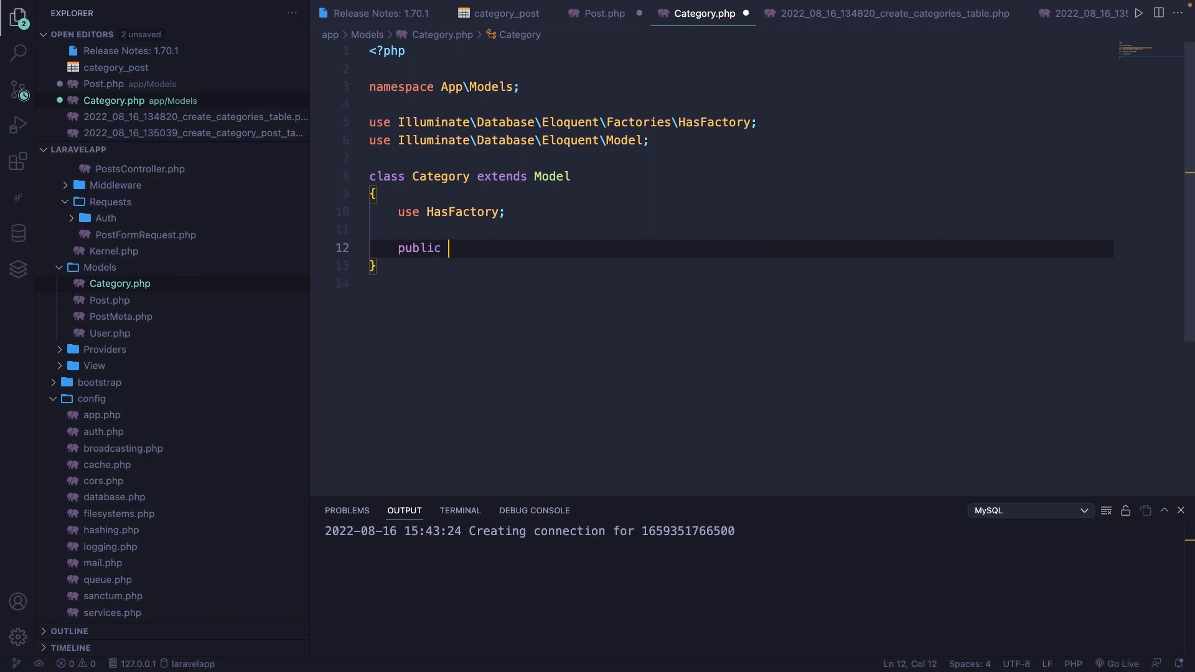
text(function posts())
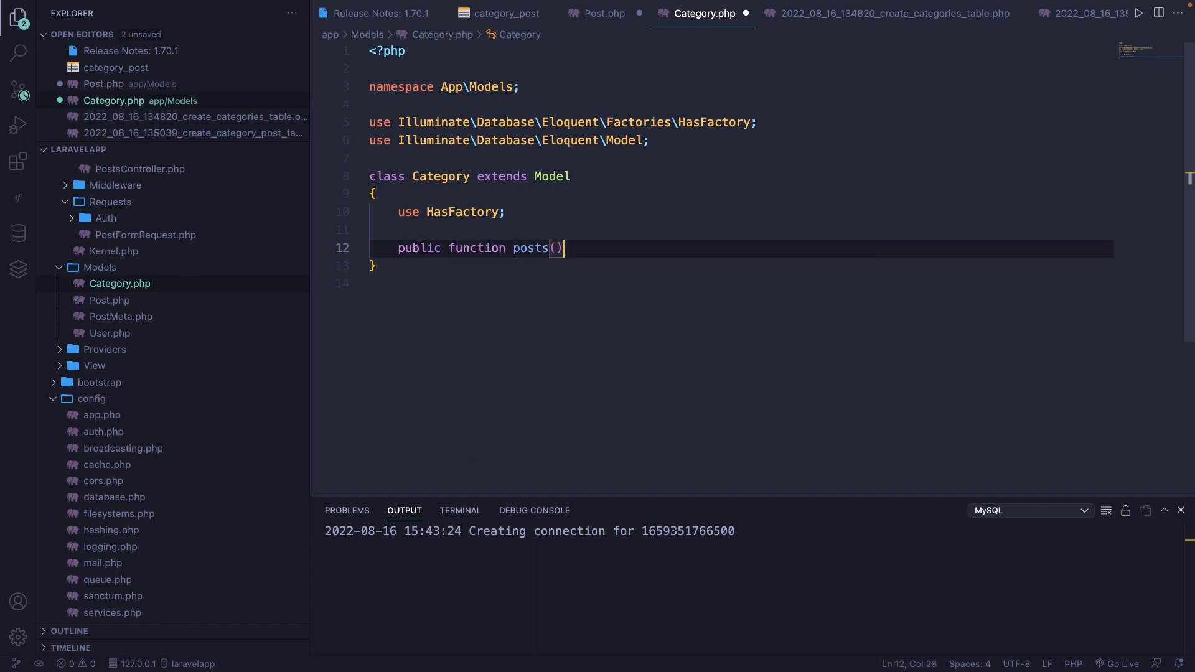
text({)
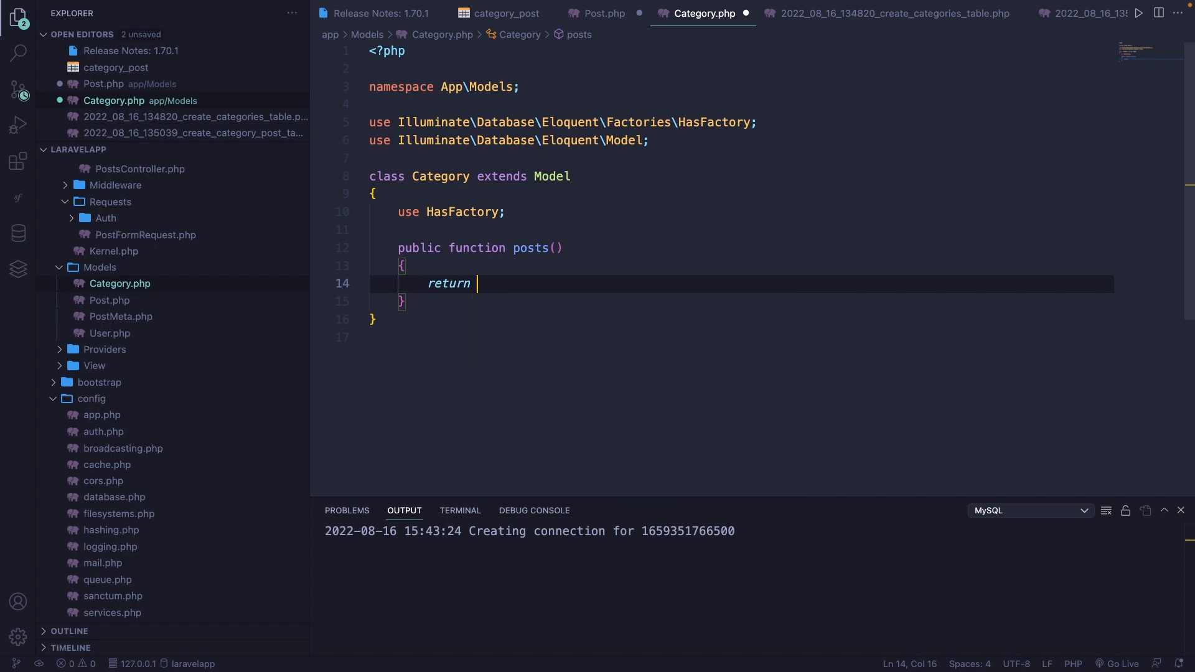
Have posts() return $this->belongsToMany(Post::class) and save the file.
text($)
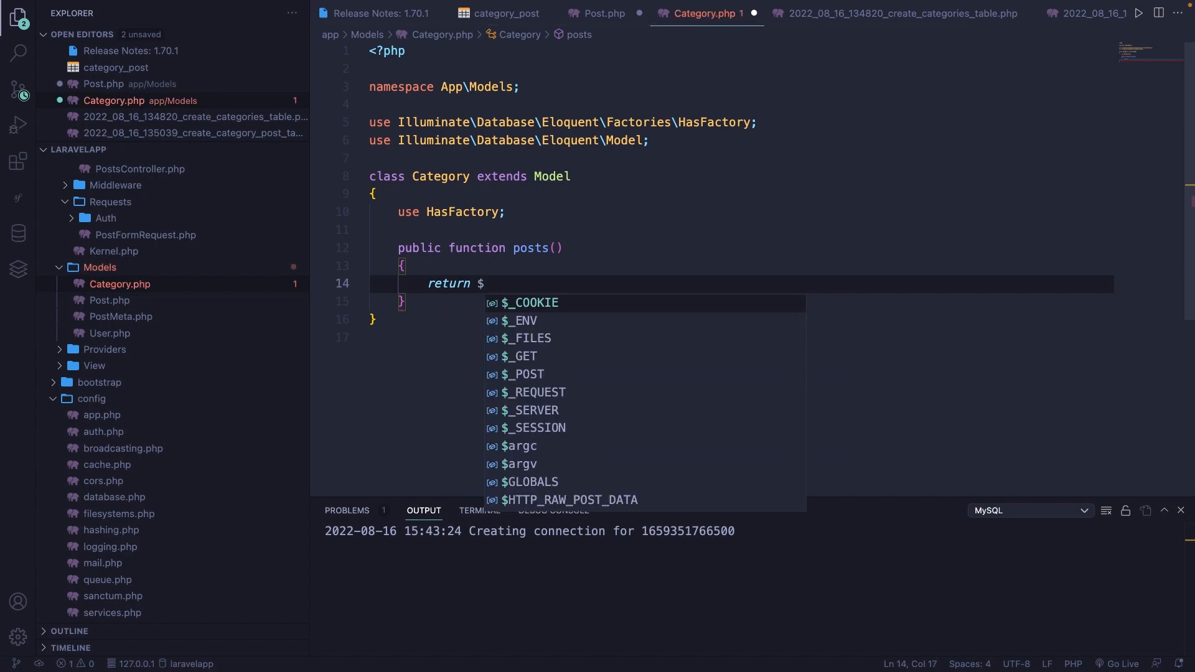
text(this->belongs)
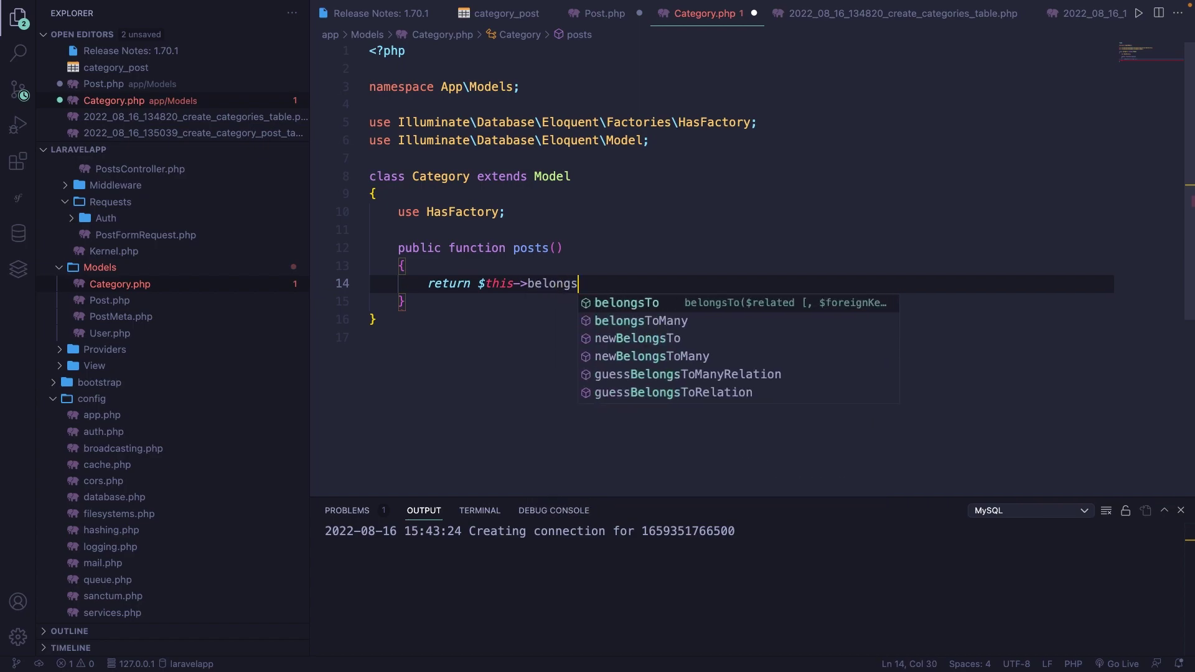
click(640, 321)
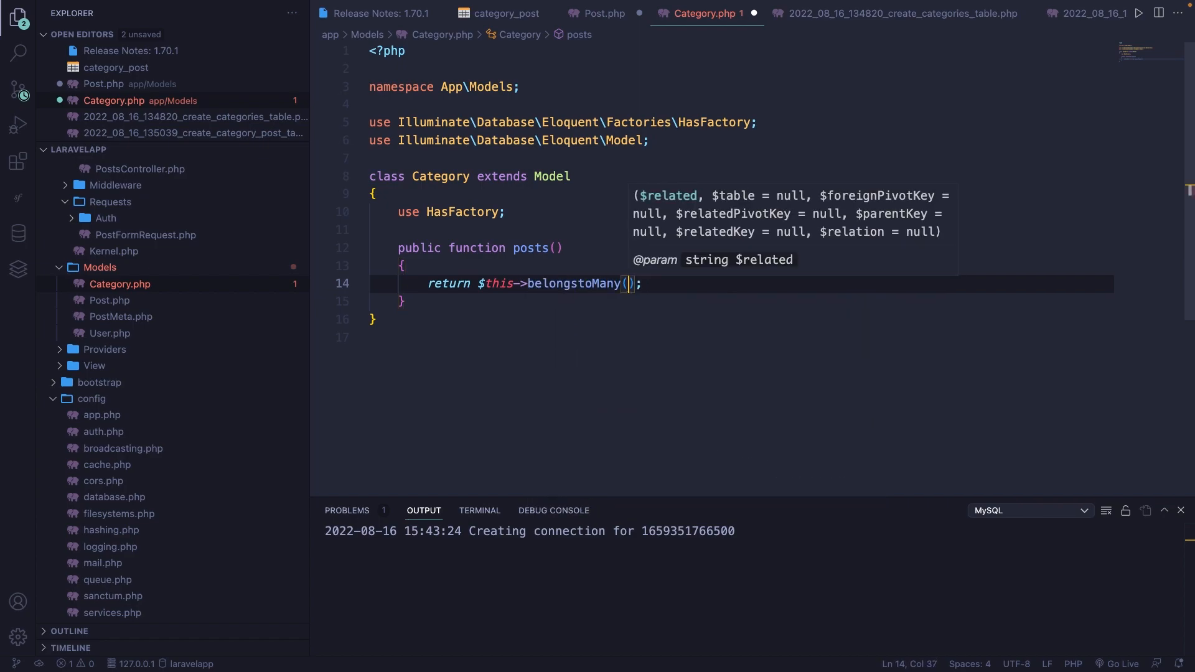
text(Post::class)
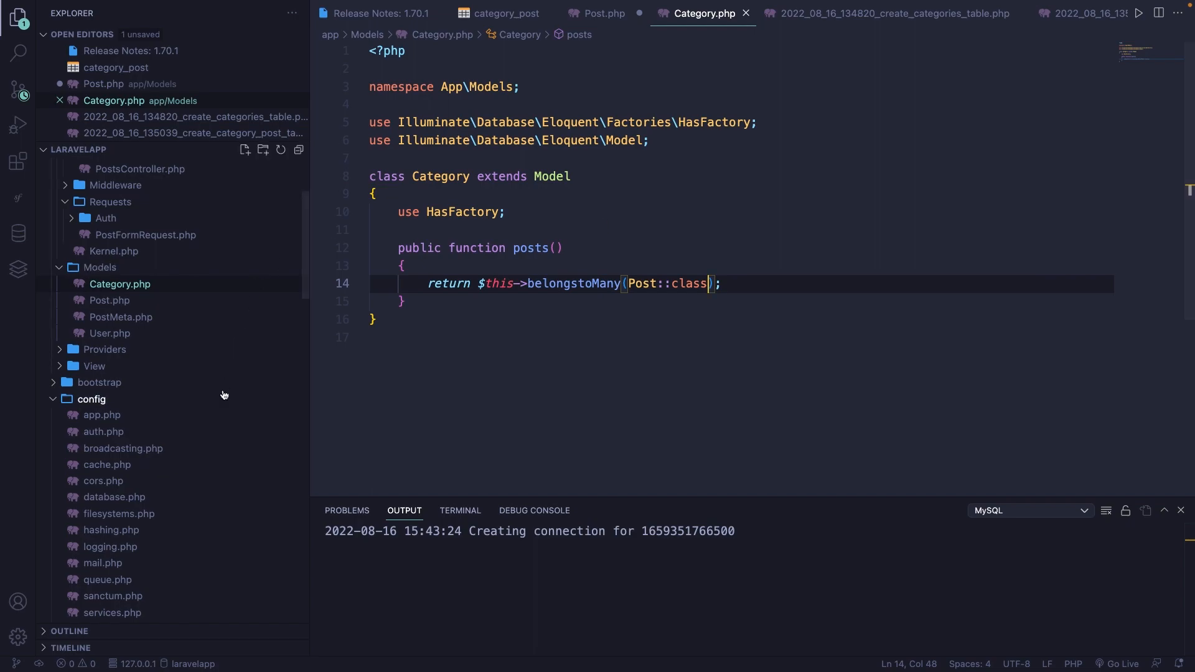
scroll(down, 3)
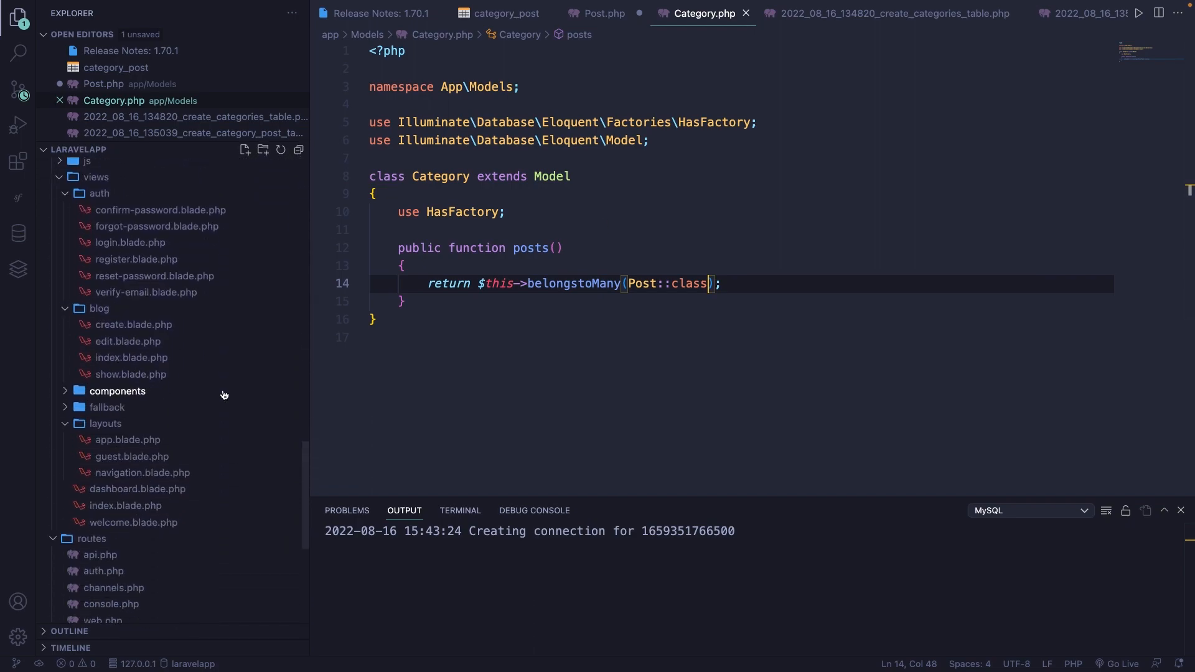
In show.blade.php, add a <p class="pt-4 italic"> paragraph labelled 'Categories:'.
click(131, 374)
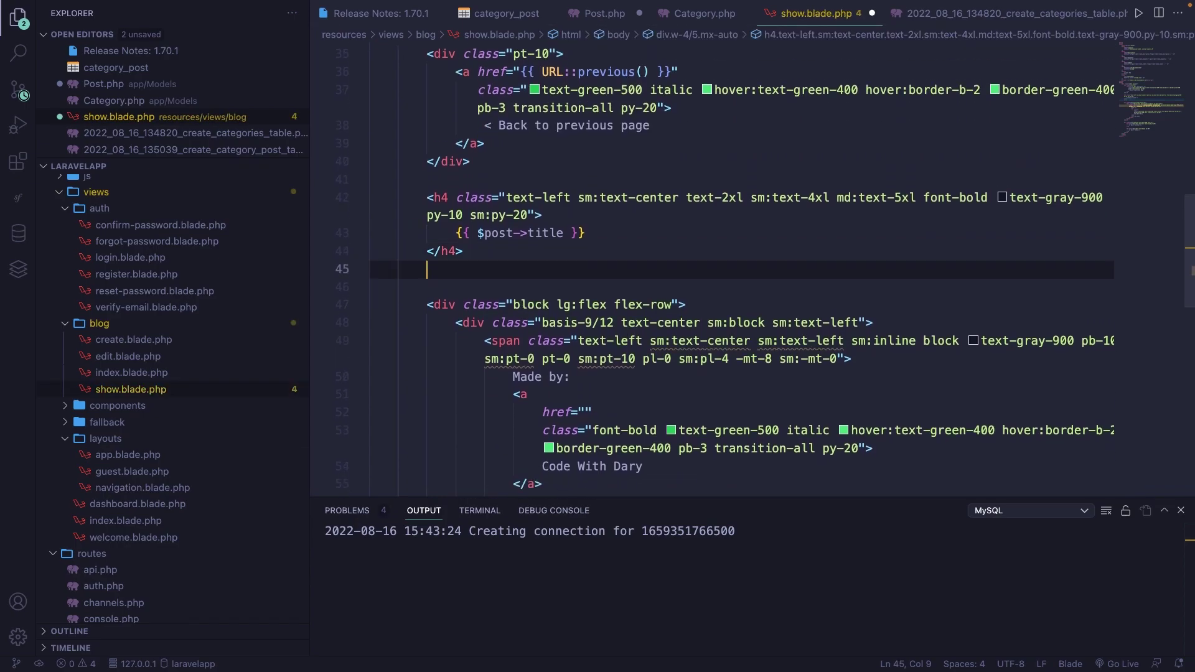
text(<p>)
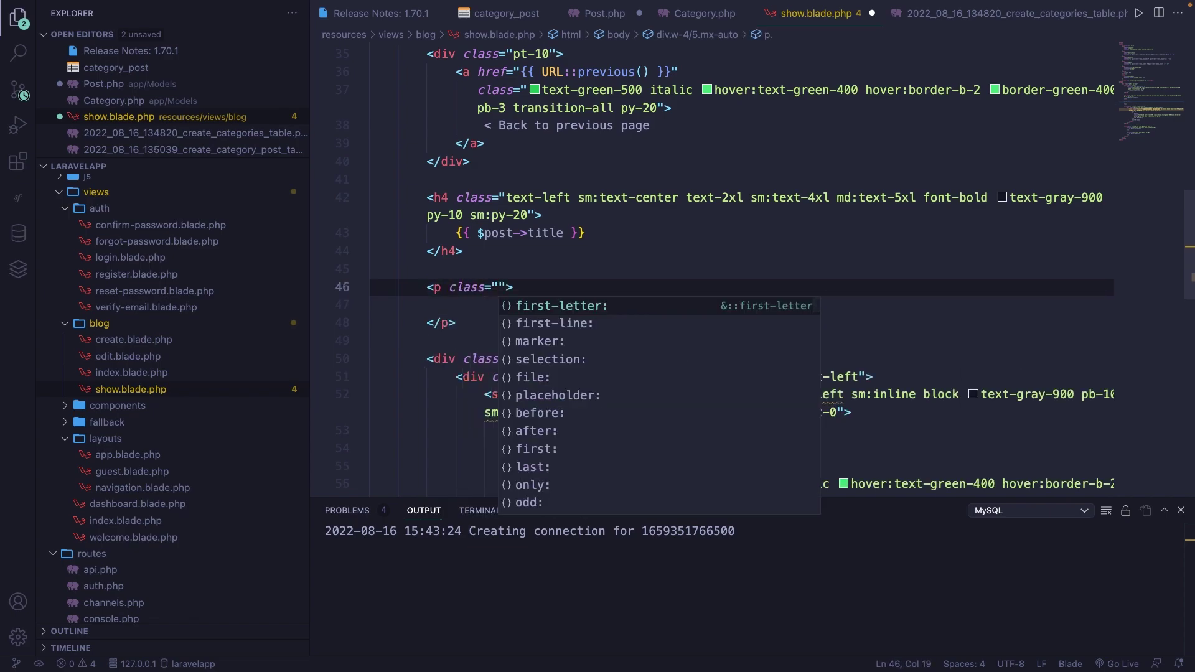
text(pt-4)
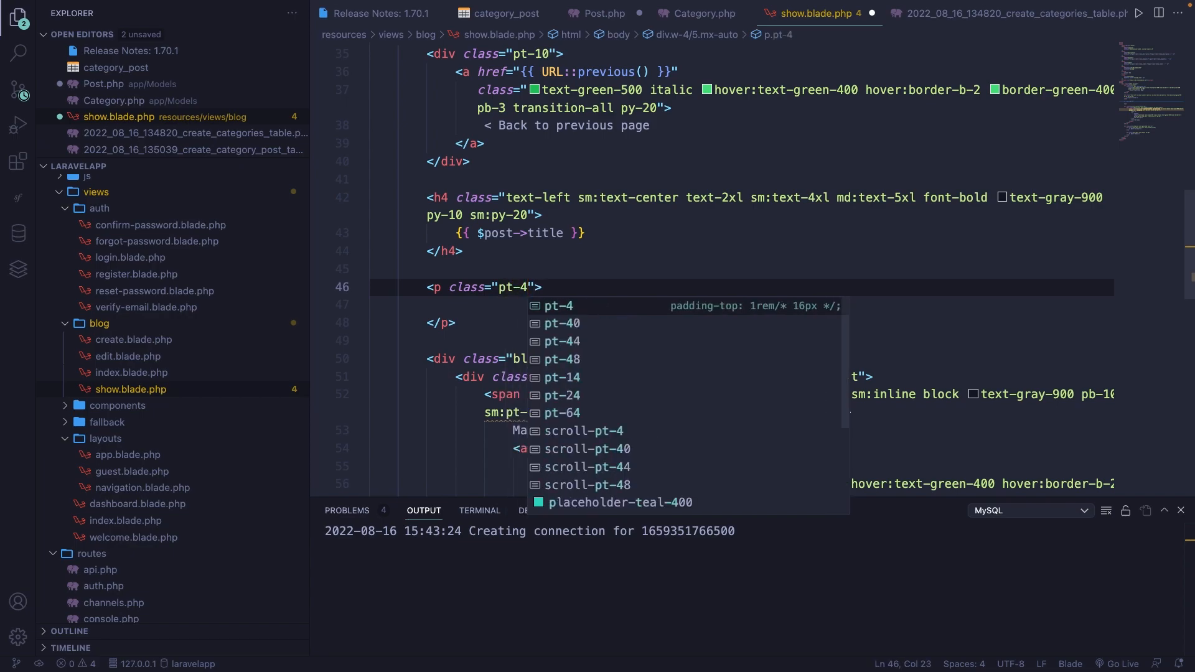
text(italic)
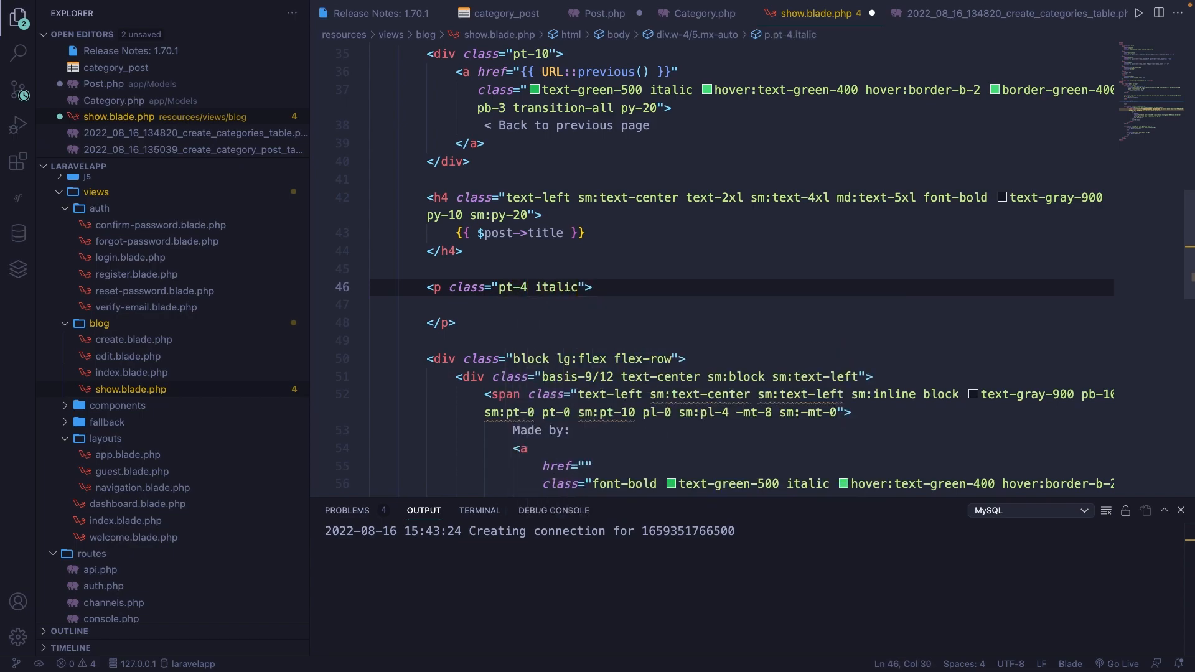
click(458, 305)
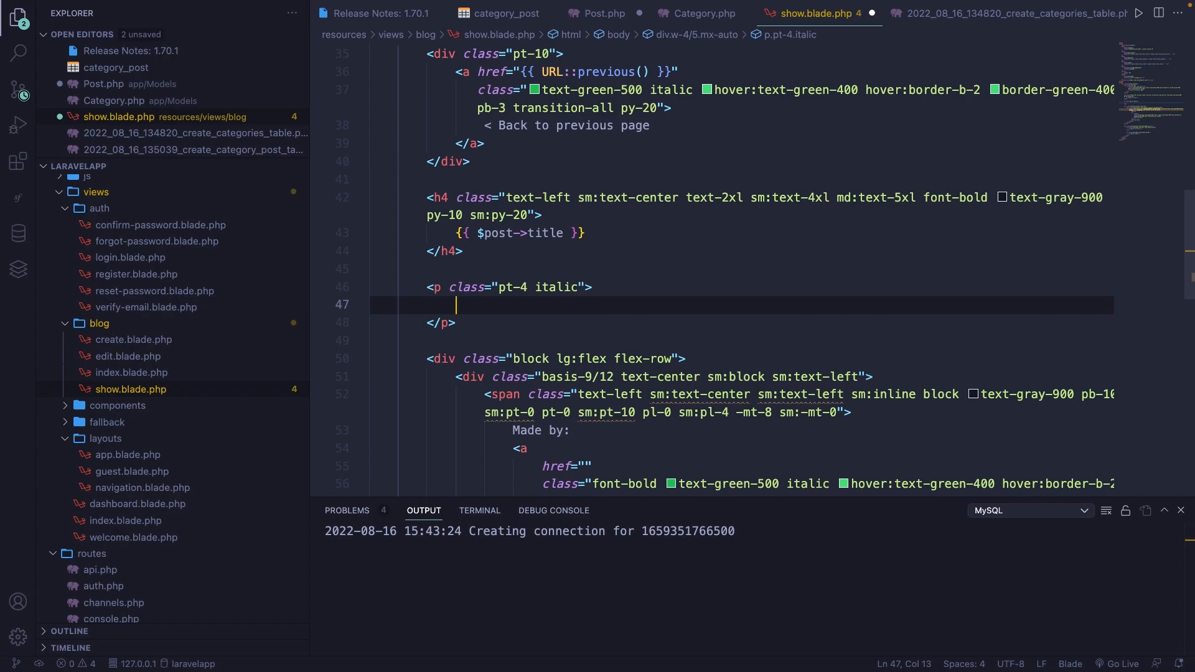
text(Categories:)
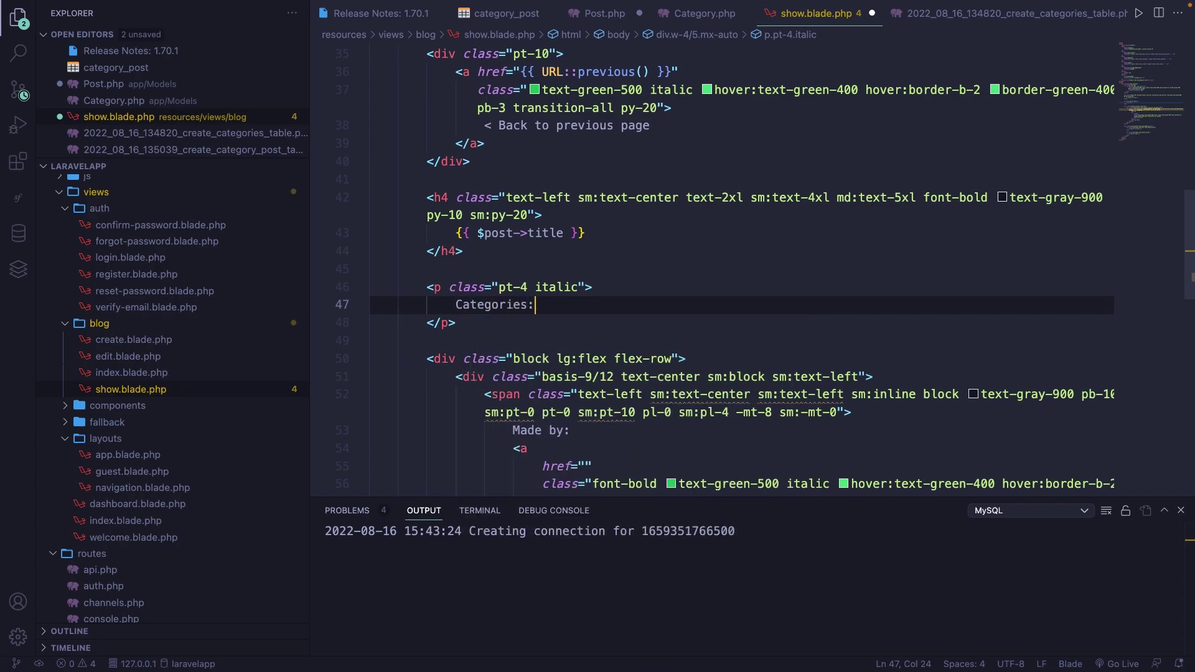
text(@foreach ($post-> as)
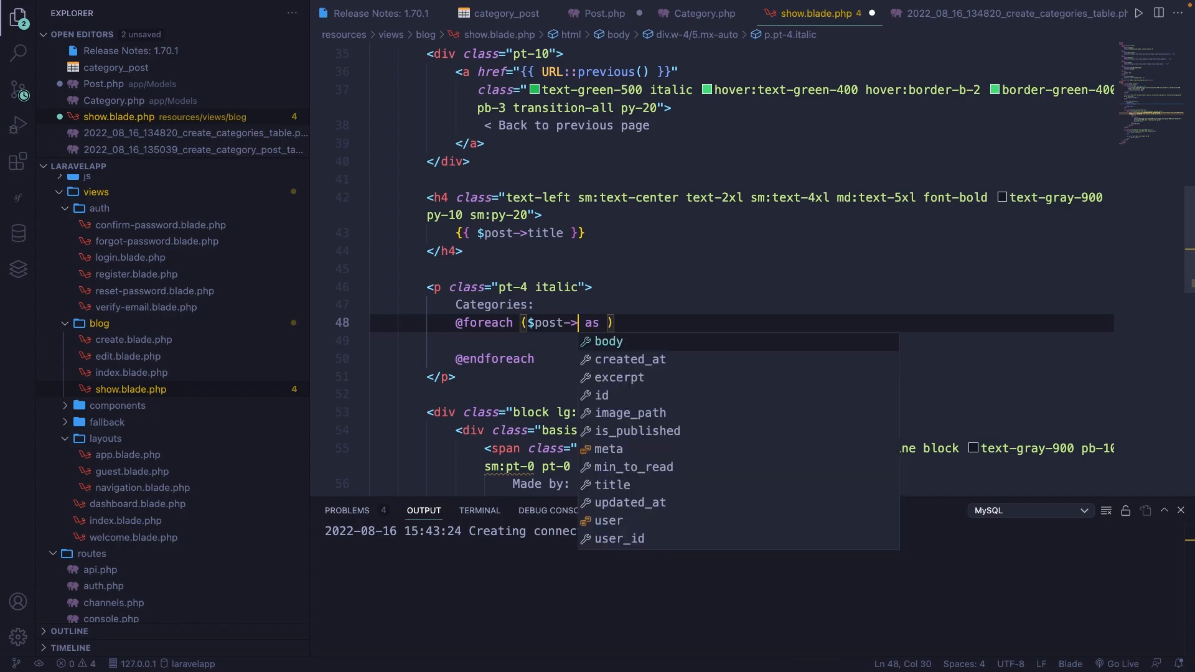
text(categories)
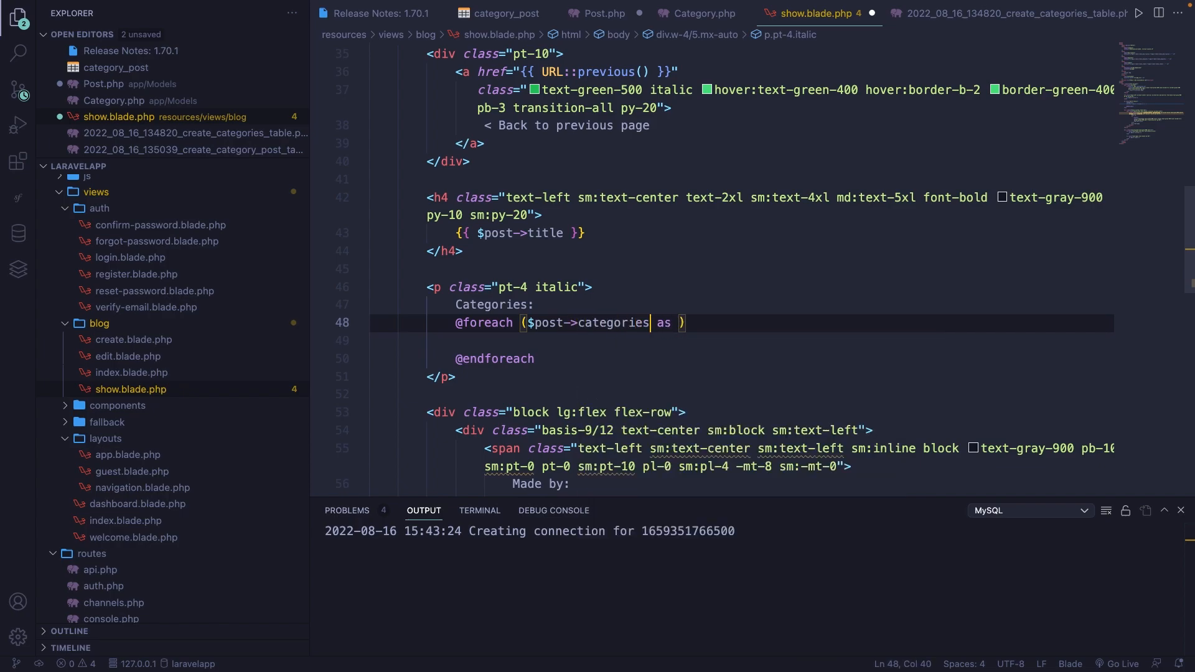
text($category)
click(742, 340)
text({{ $ )
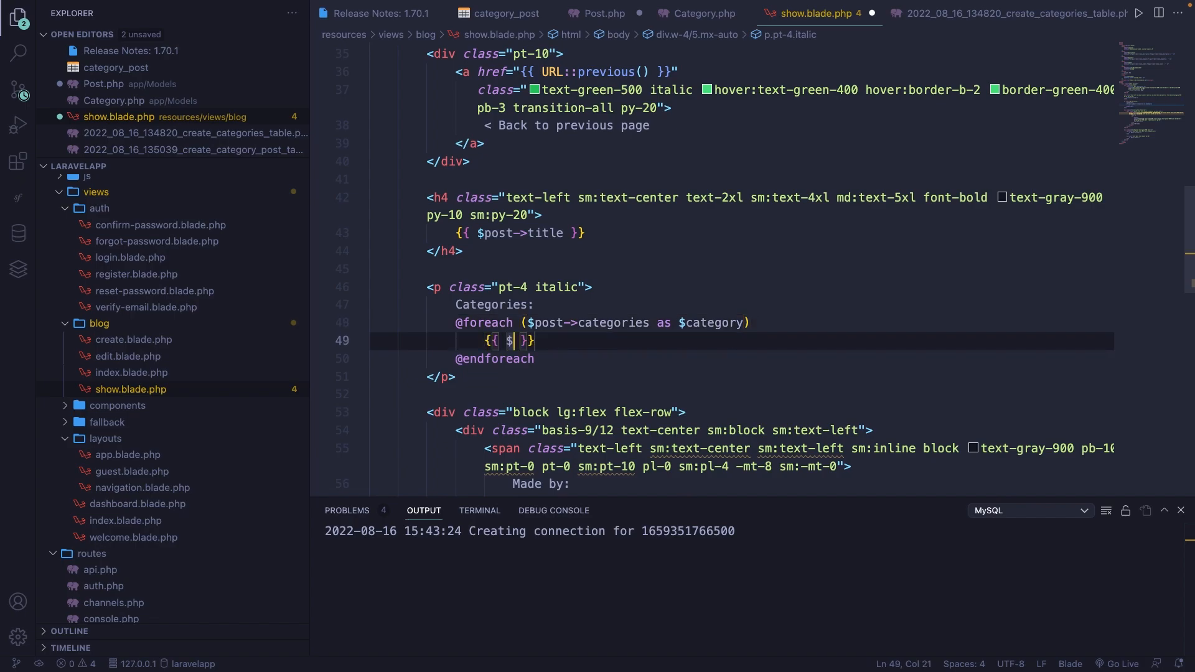
text(category->title)
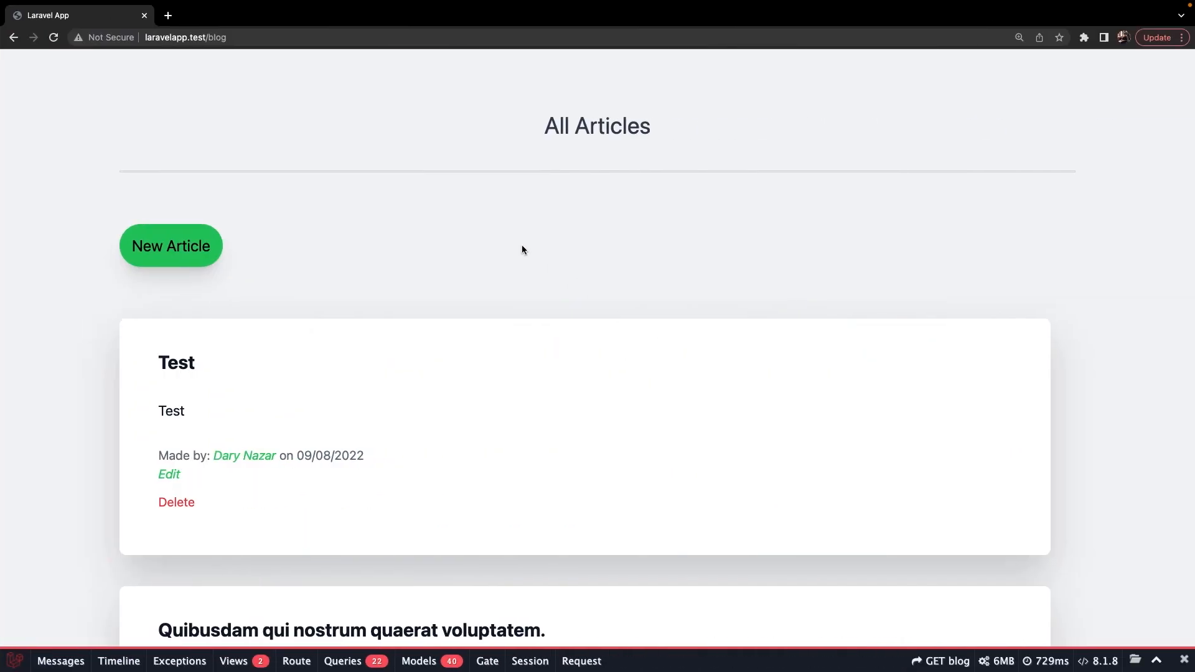
mouse_move(172, 366)
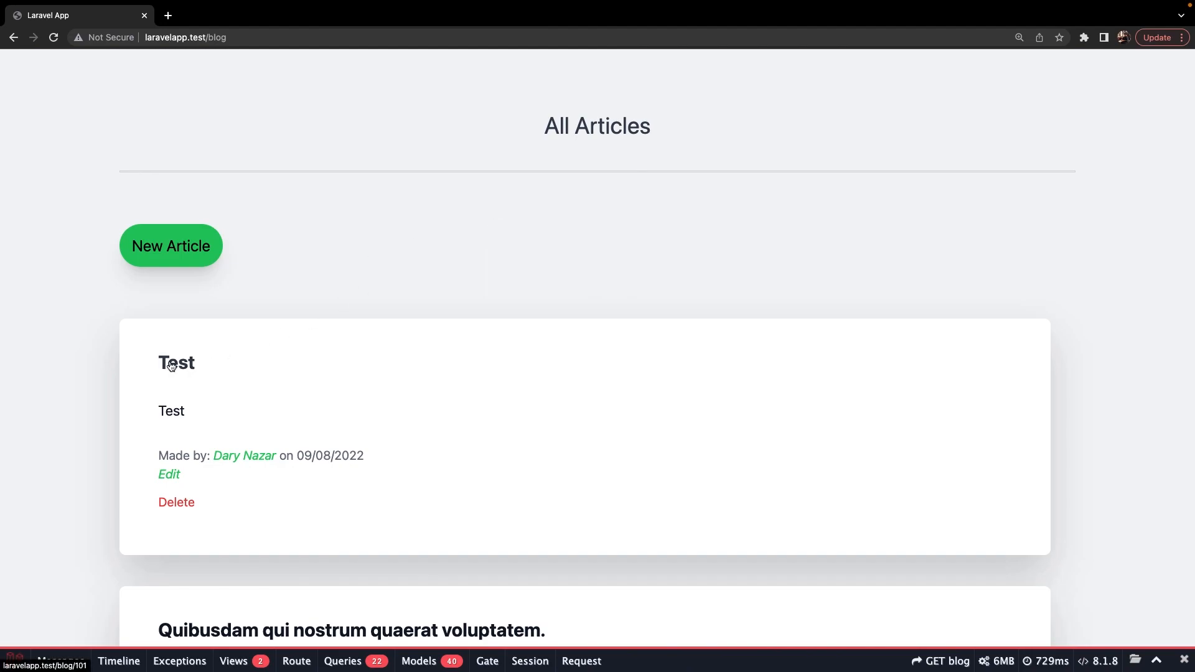
View the Test article showing 'Categories: Laravel Tailwind CSS'.
click(175, 363)
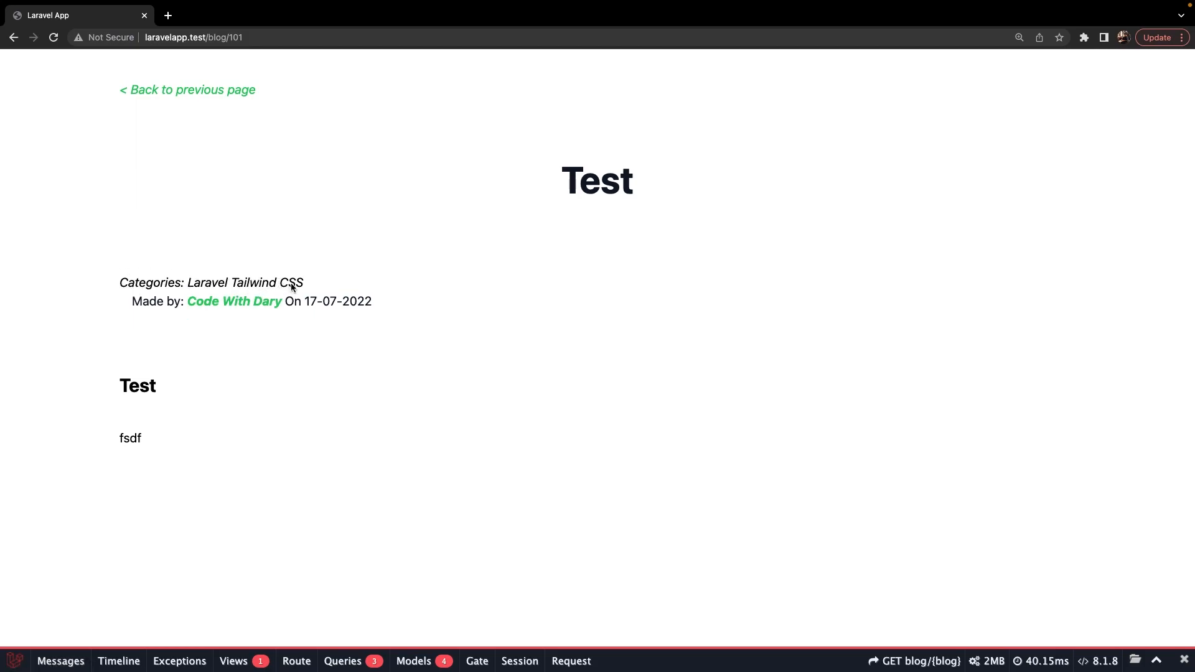
mouse_move(150, 302)
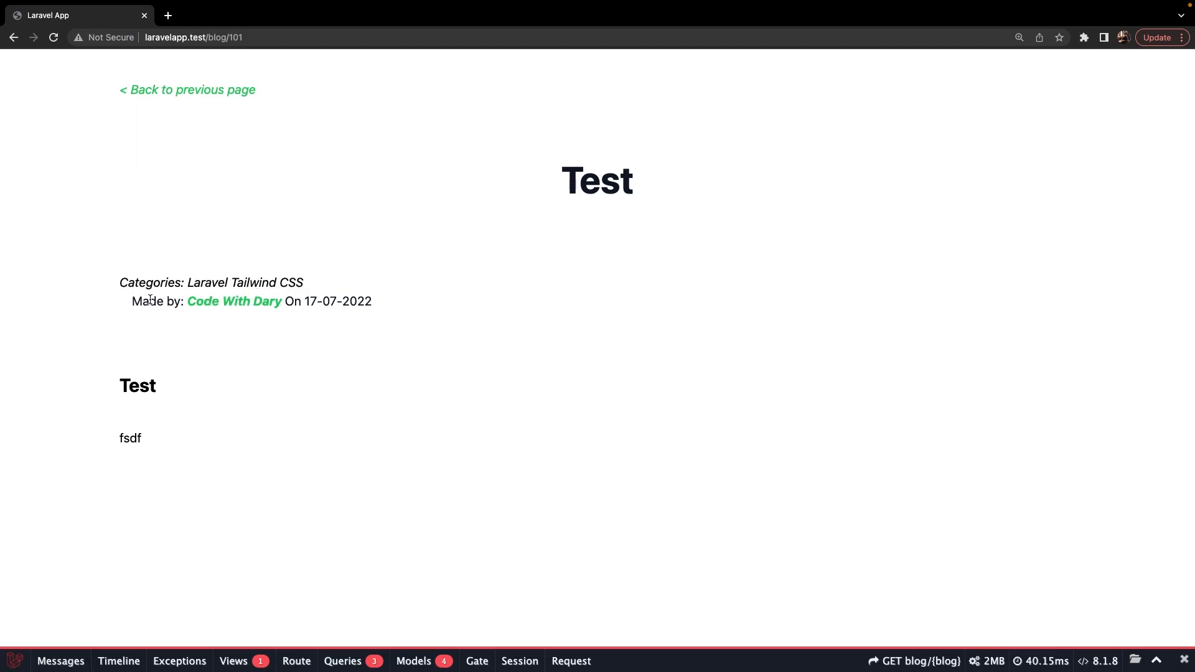